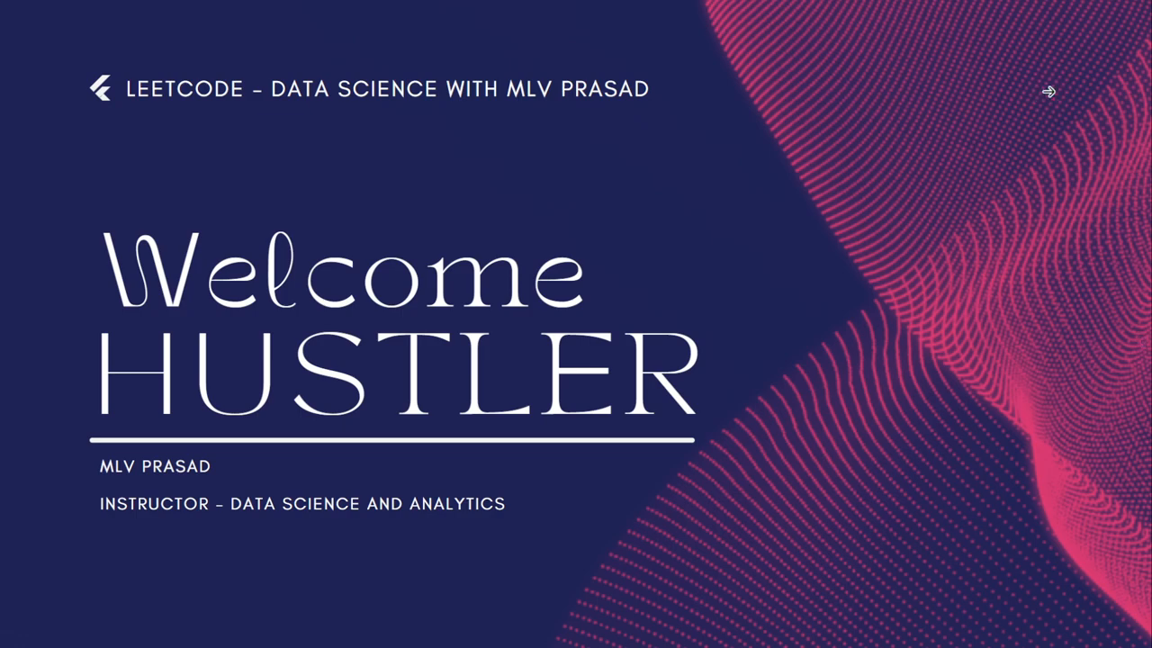
# - Advance the slides to the title card for problem 1264, Page Recommendations
pyautogui.click(1048, 90)
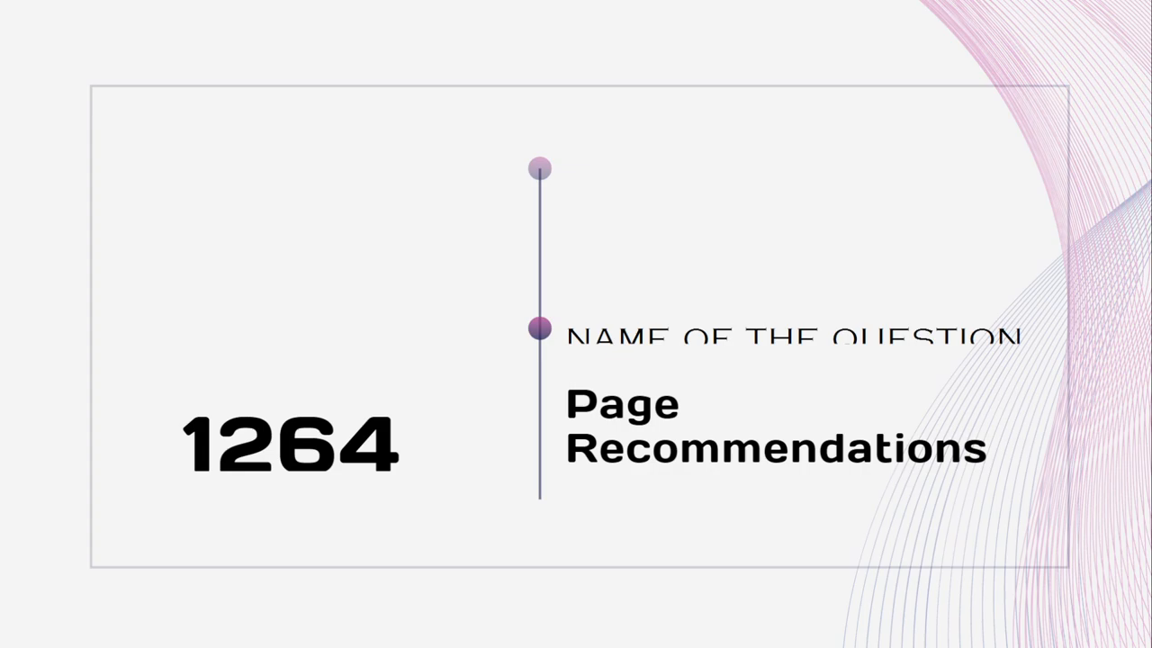
pyautogui.press('right')
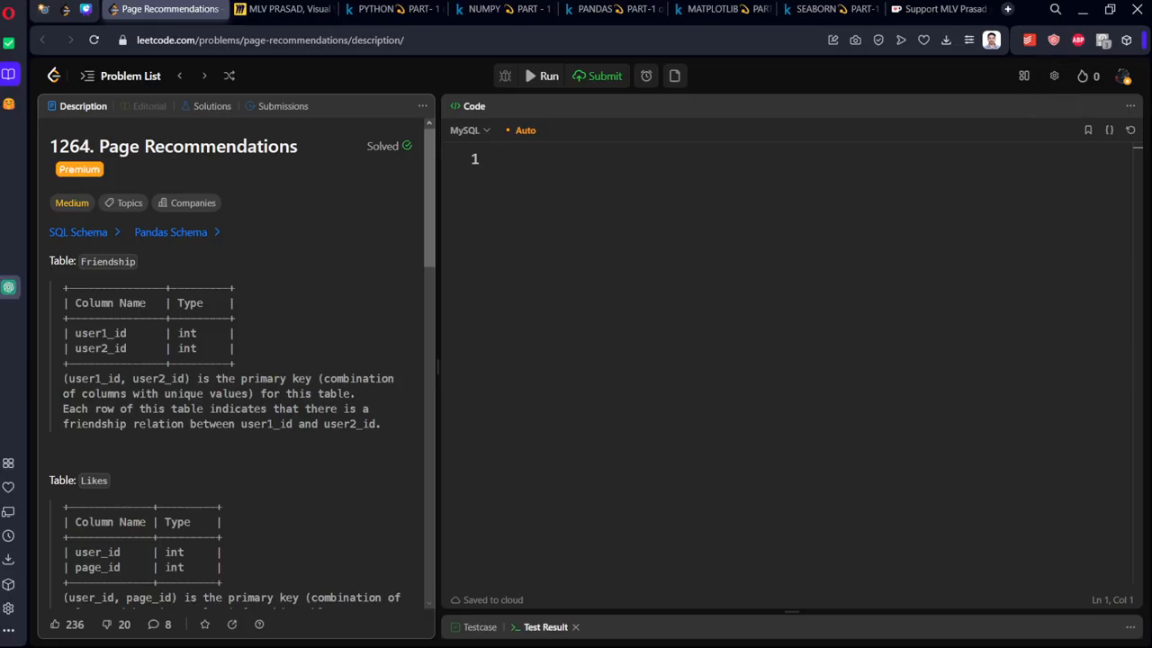
pyautogui.moveTo(417, 295)
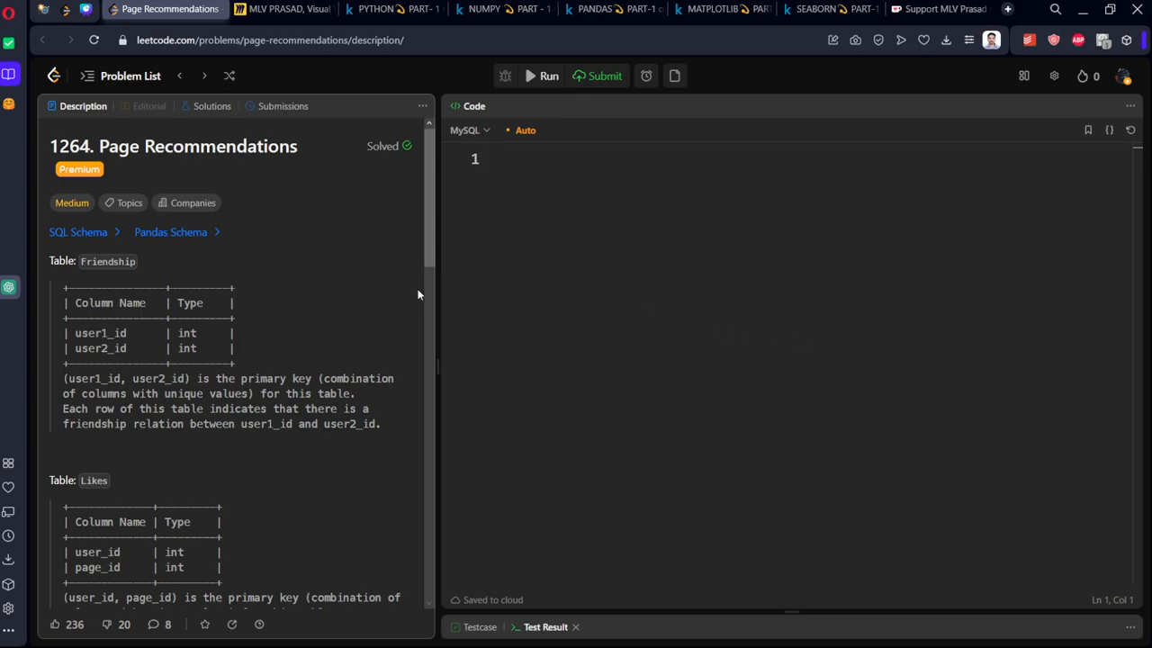
pyautogui.moveTo(256, 105)
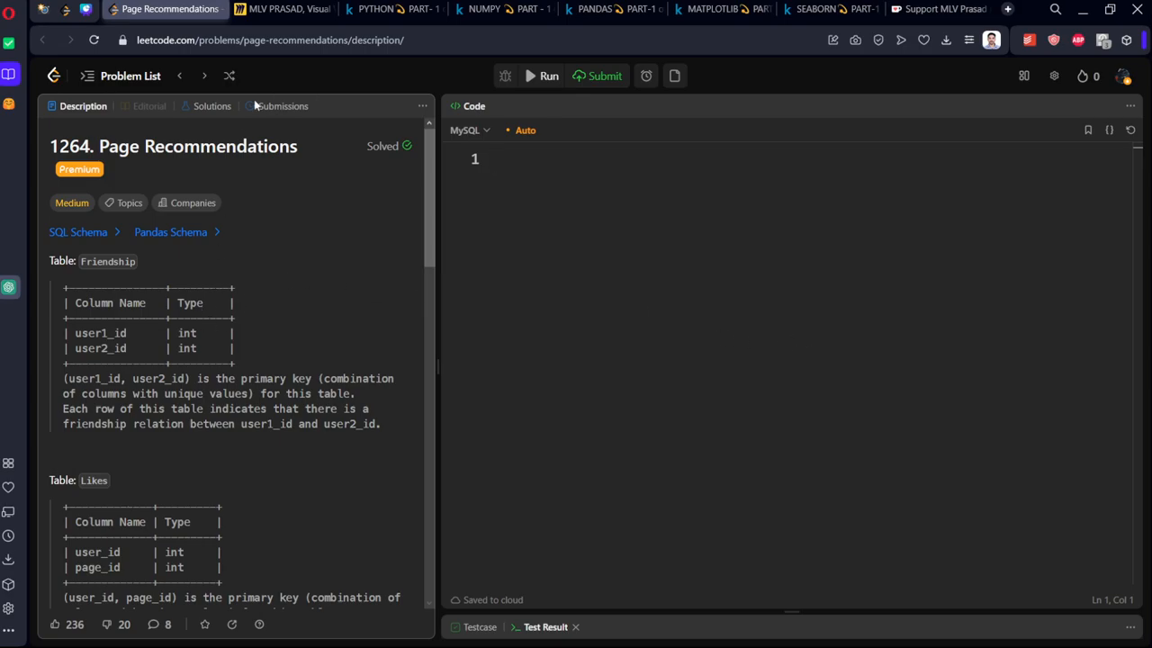
# - Copy the Friendship example table from Example 1 and switch to the Miro whiteboard
pyautogui.scroll(-3)
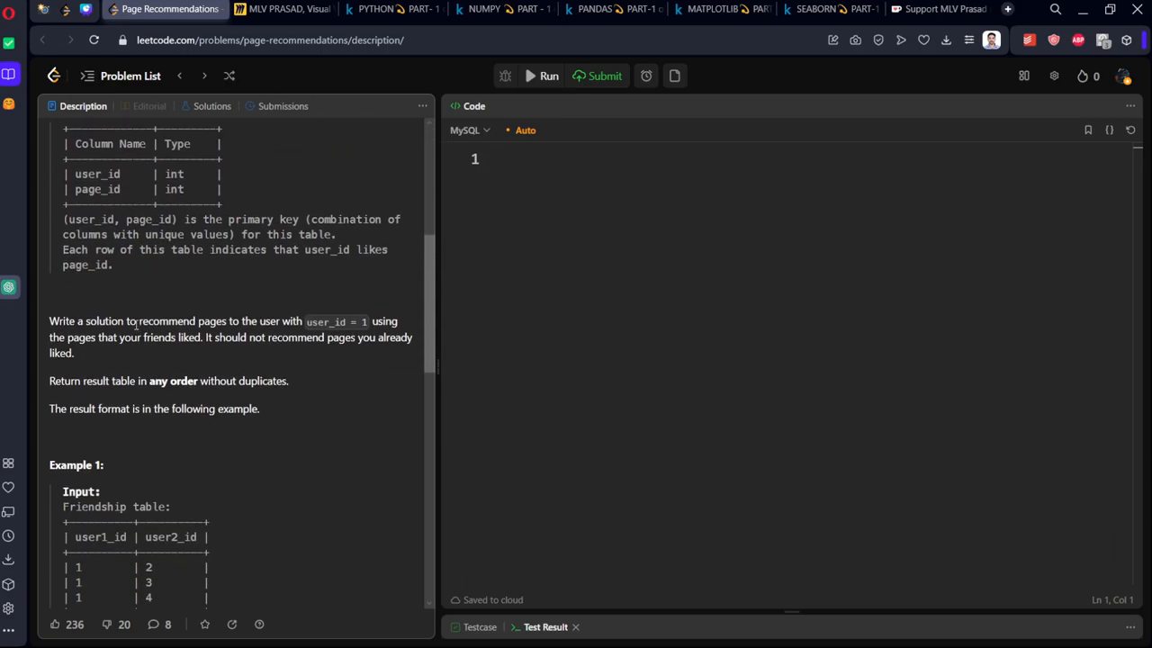
pyautogui.scroll(-3)
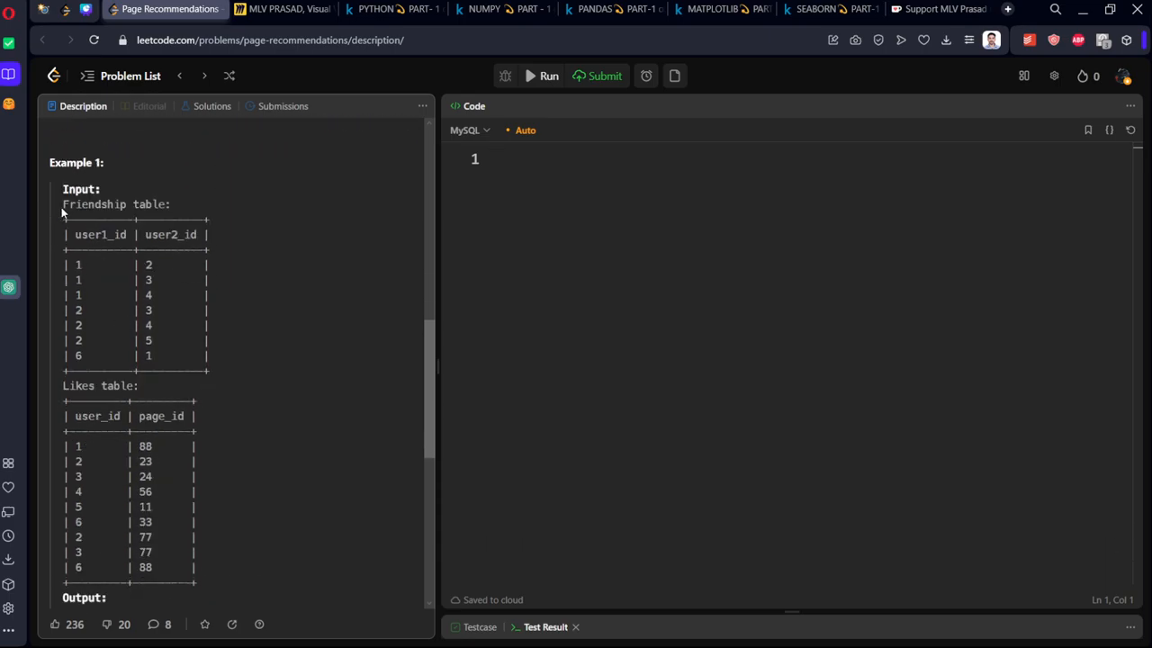
pyautogui.moveTo(63, 205); pyautogui.dragTo(207, 360)
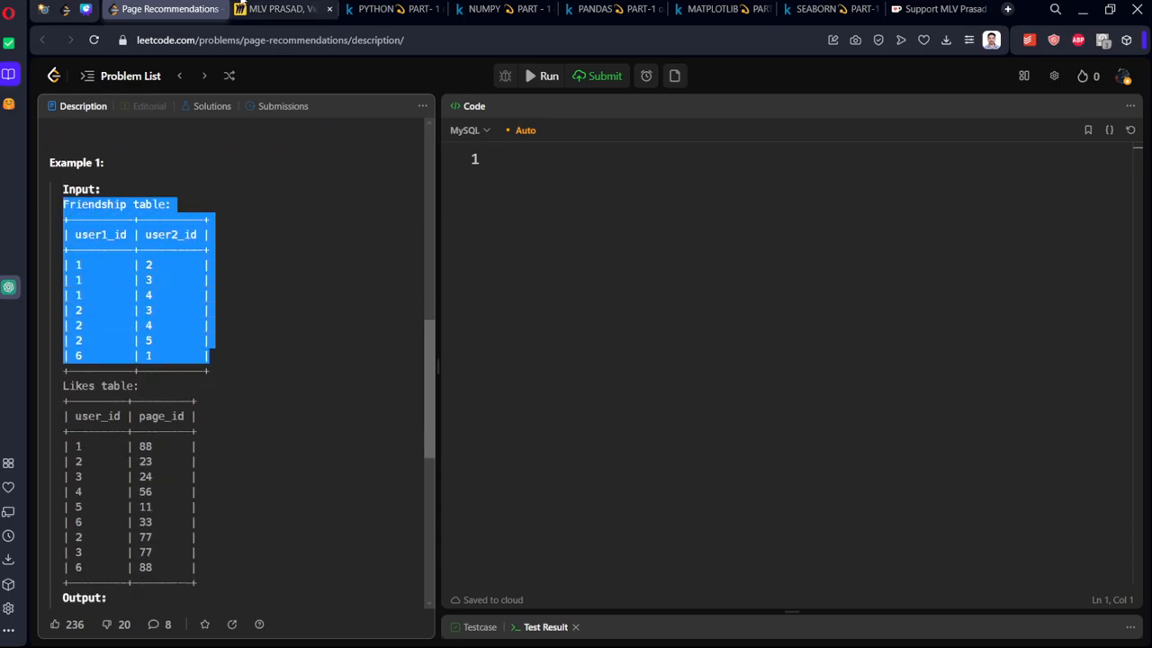
pyautogui.click(274, 9)
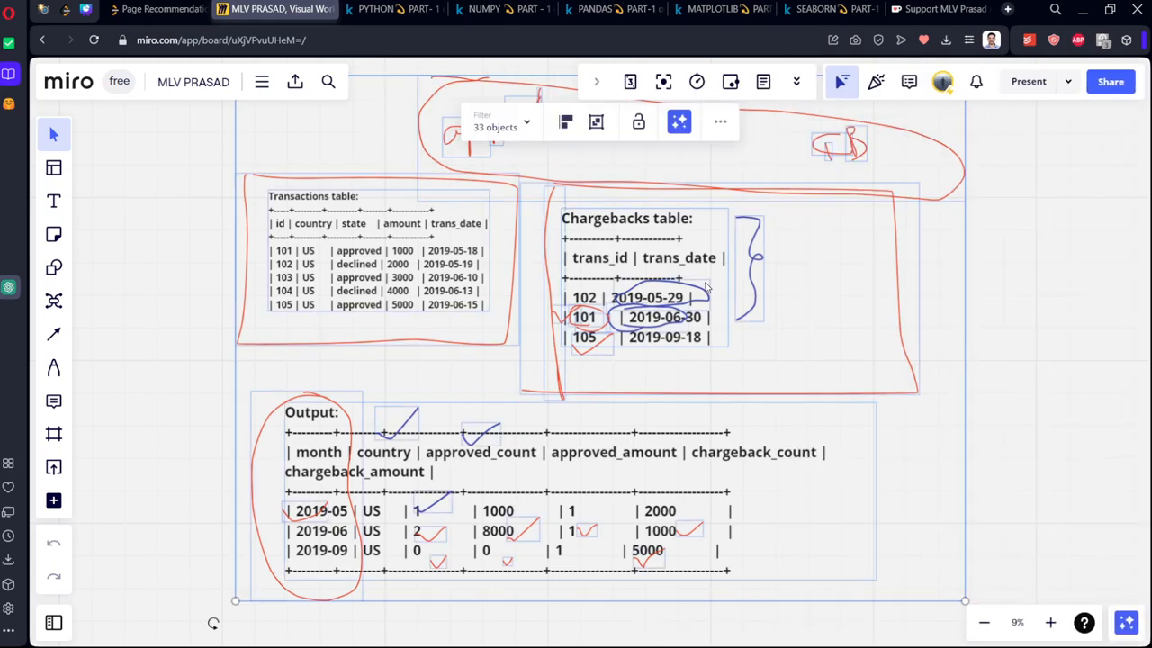
# - Clear the previous problem's tables from the board and paste the Friendship table
pyautogui.press('Delete')
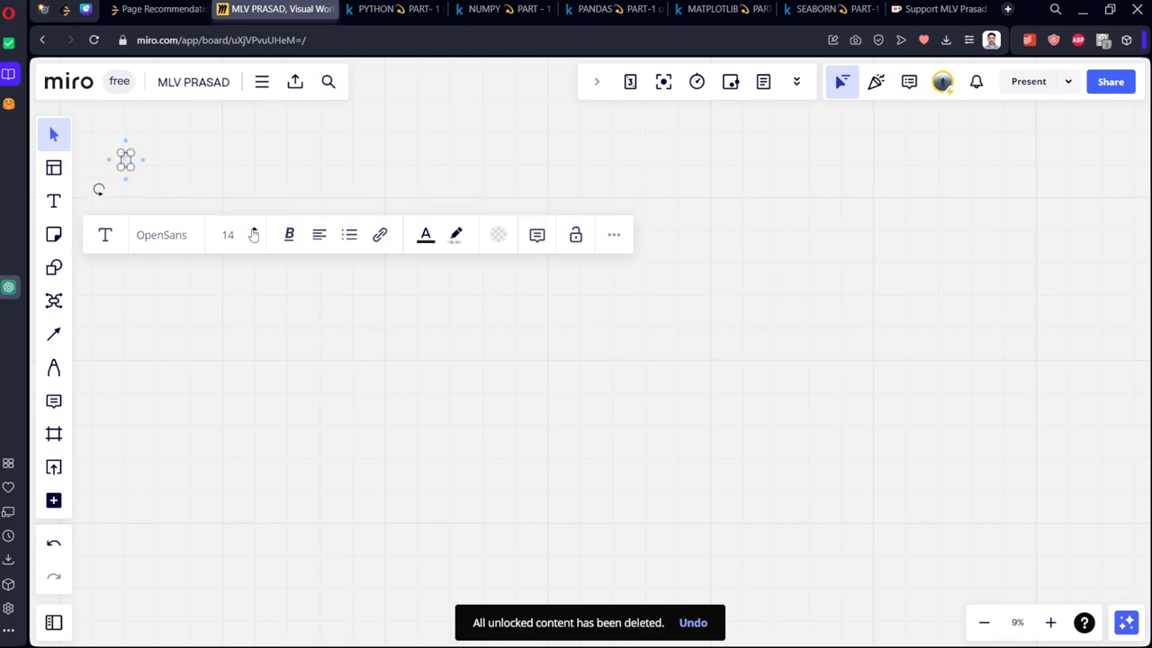
pyautogui.click(693, 623)
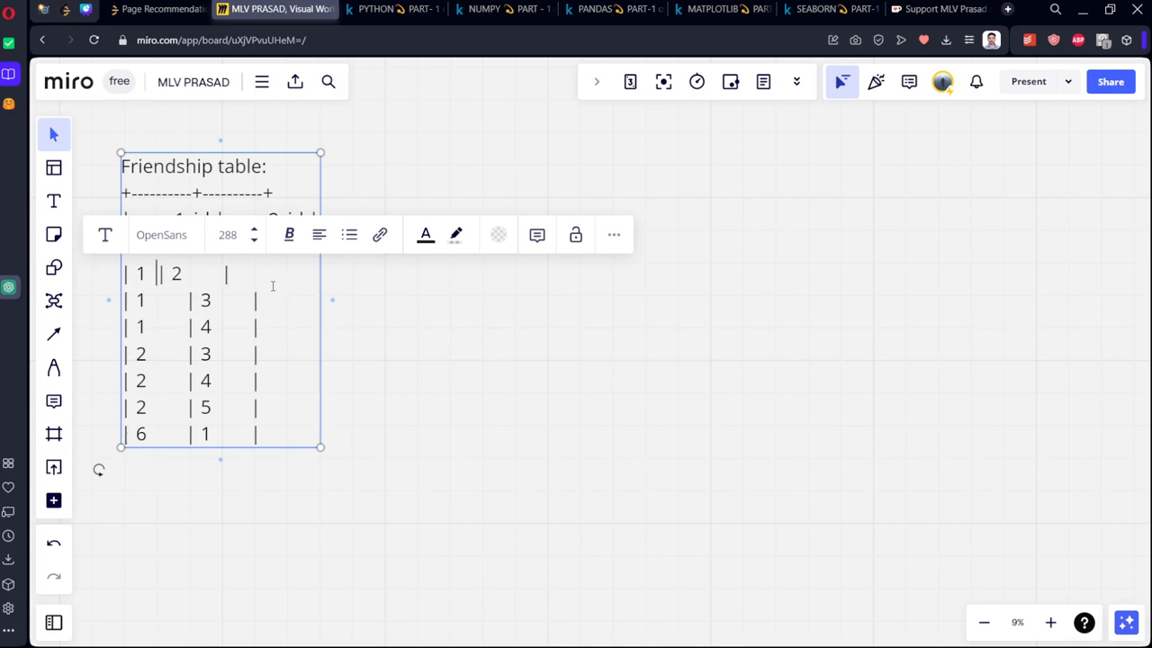
pyautogui.press('ctrl+a')
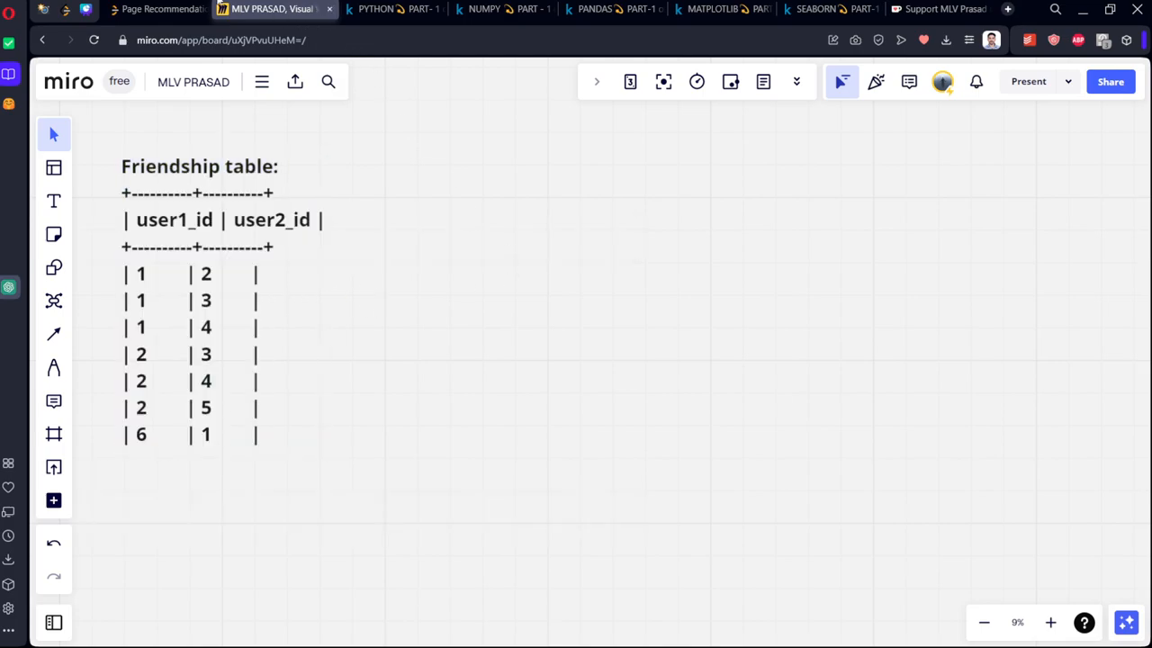
pyautogui.click(162, 9)
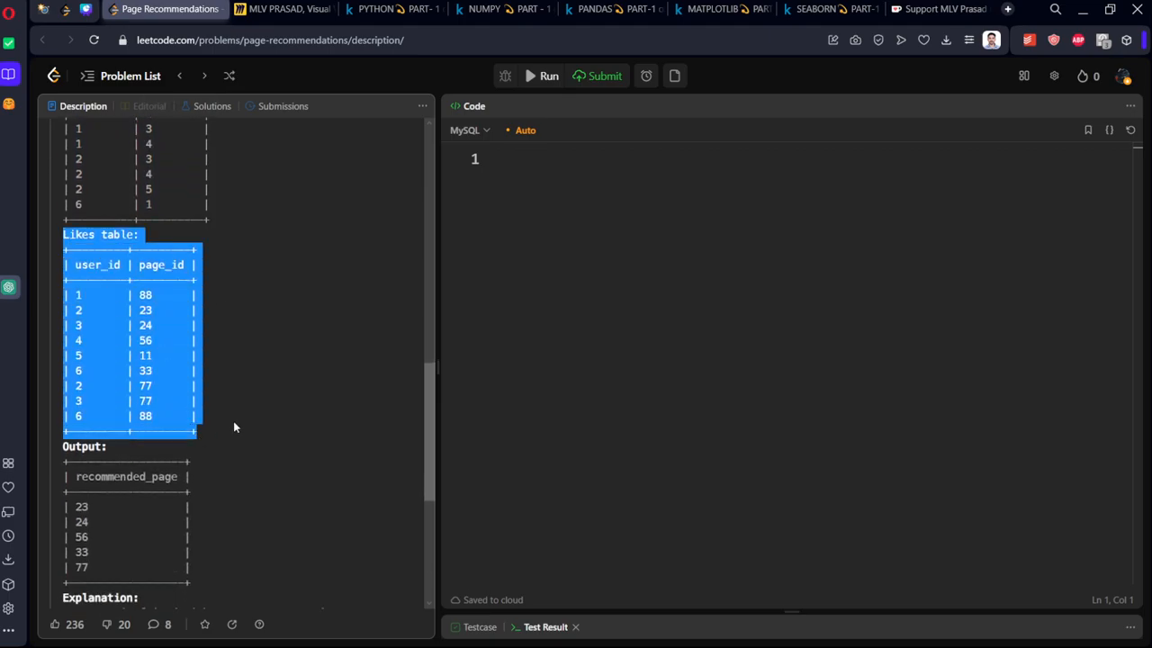
pyautogui.click(274, 9)
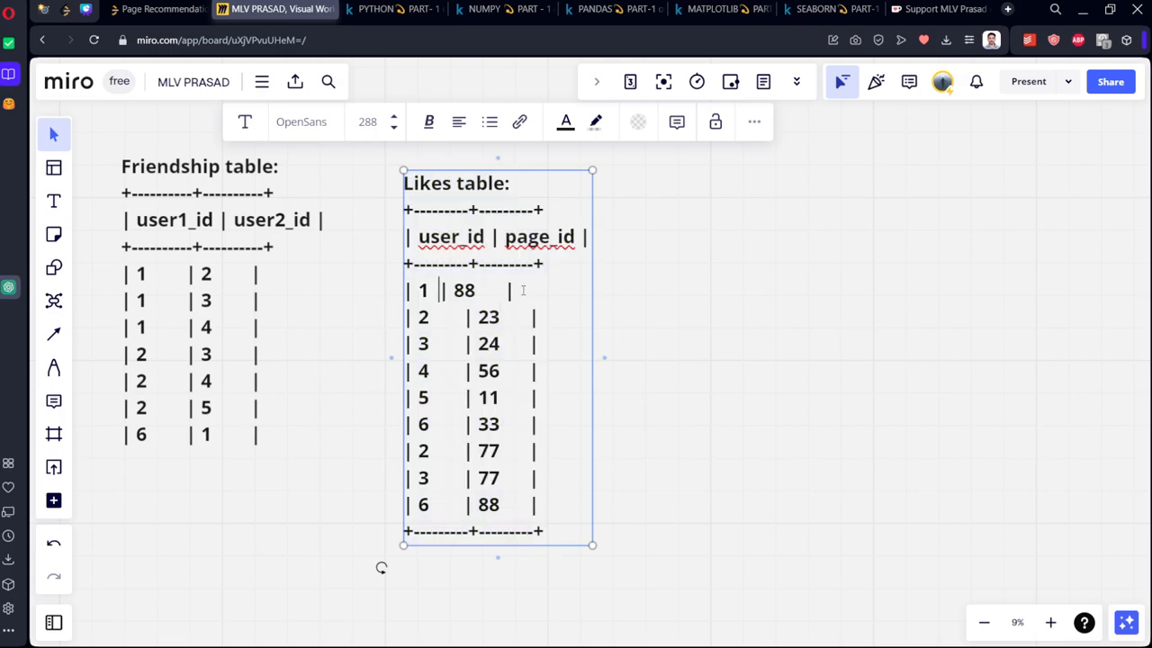
# - Bring the Likes and expected recommended_page tables onto the board beside Friendship
pyautogui.click(162, 9)
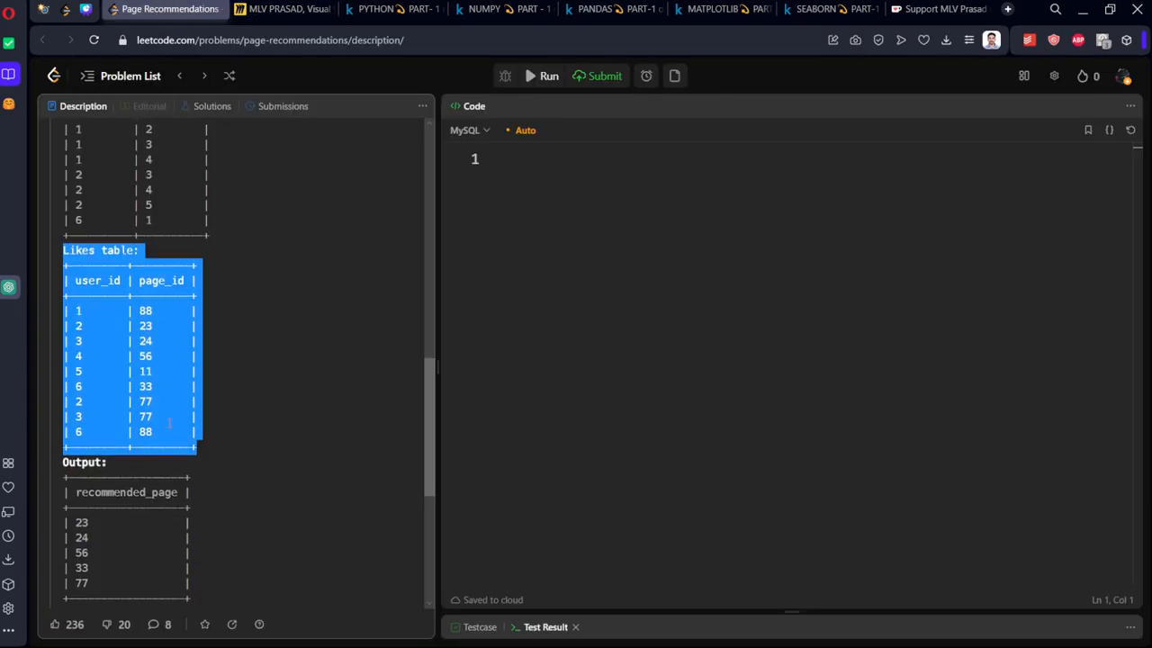
pyautogui.scroll(-3)
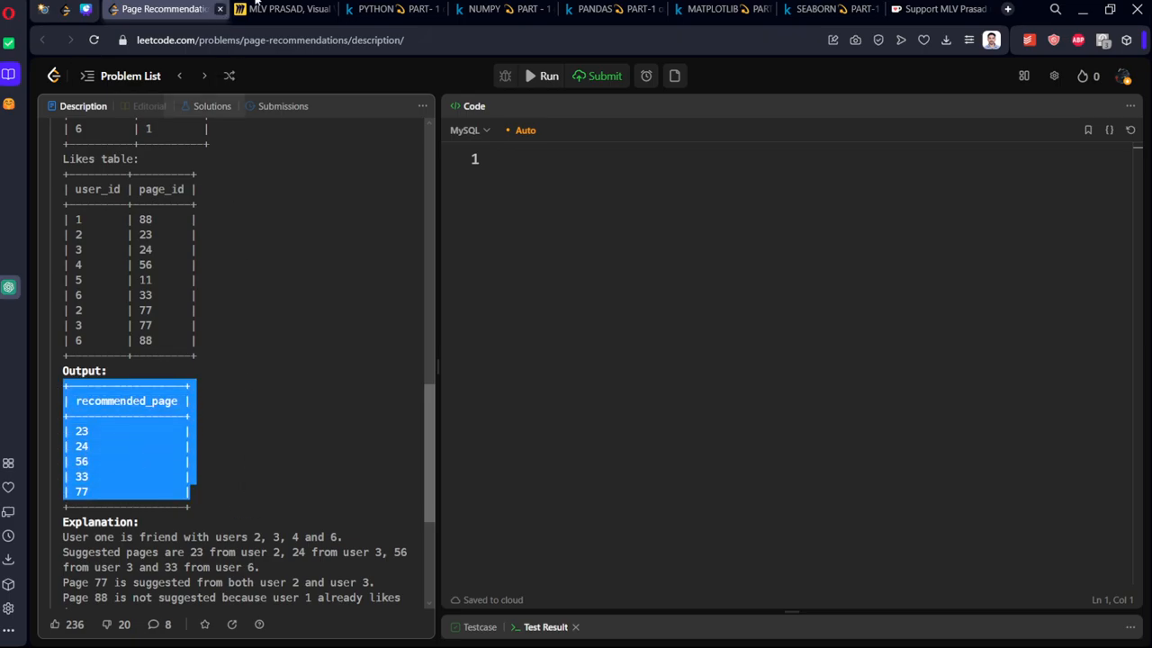
pyautogui.click(274, 9)
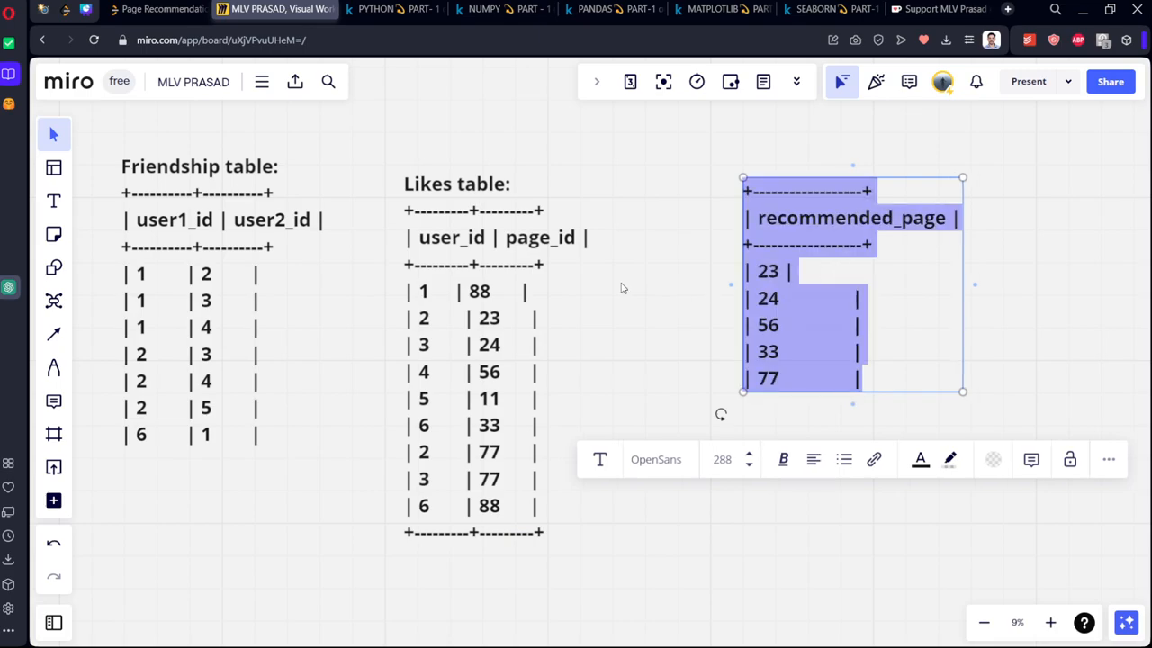
pyautogui.click(162, 9)
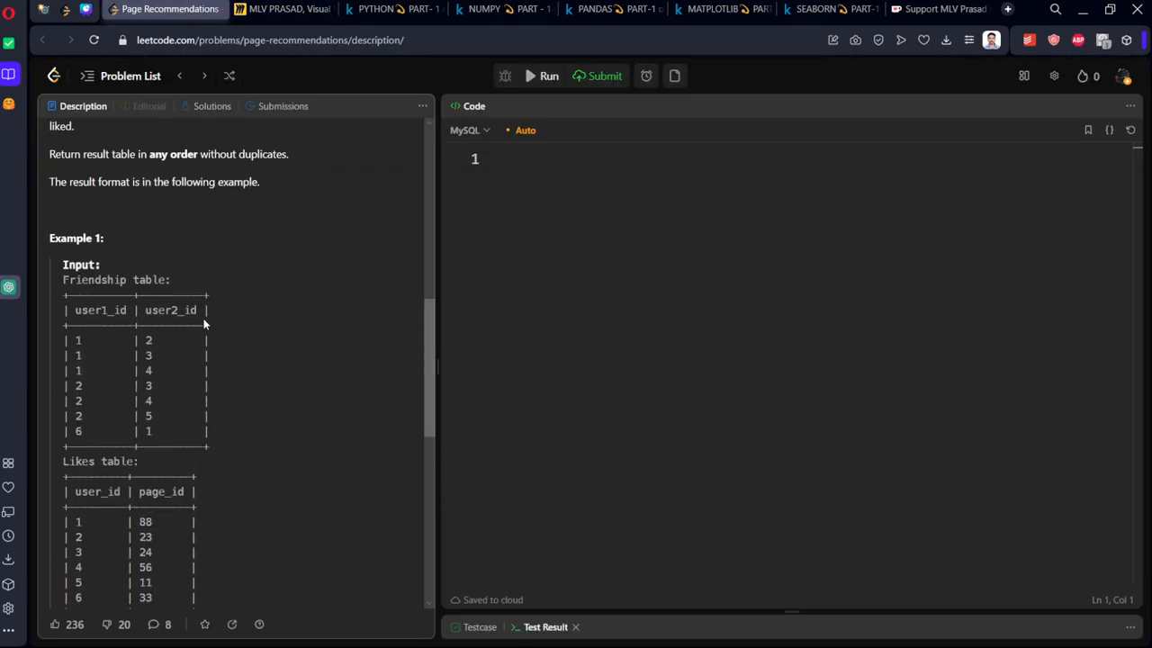
pyautogui.scroll(3)
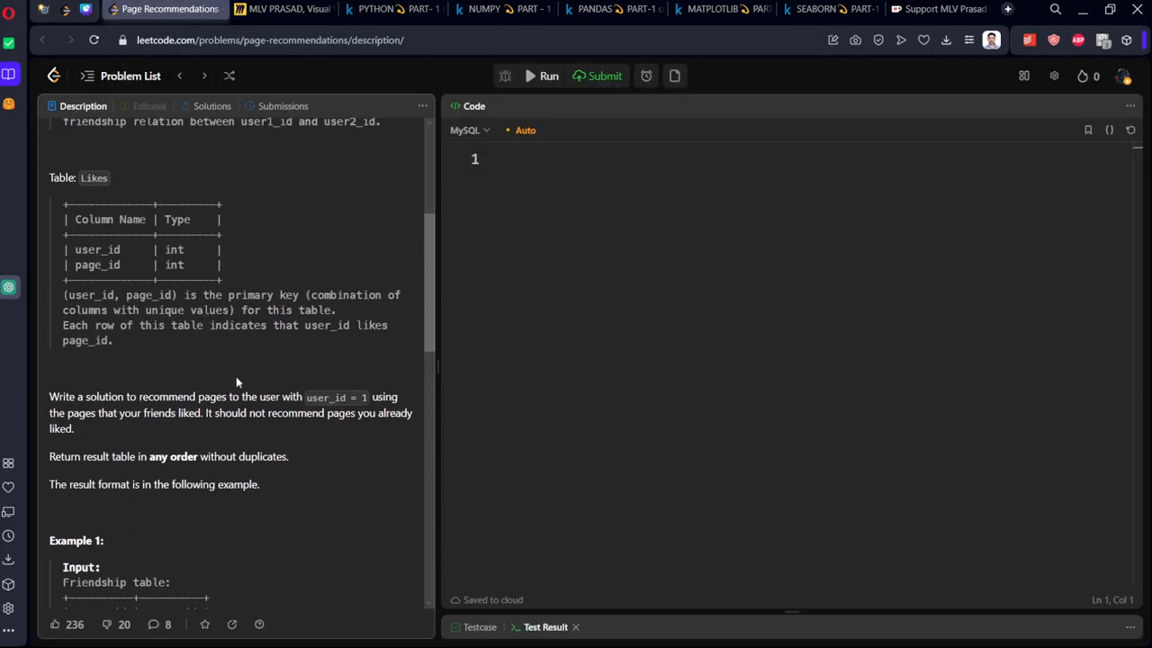
pyautogui.moveTo(279, 401)
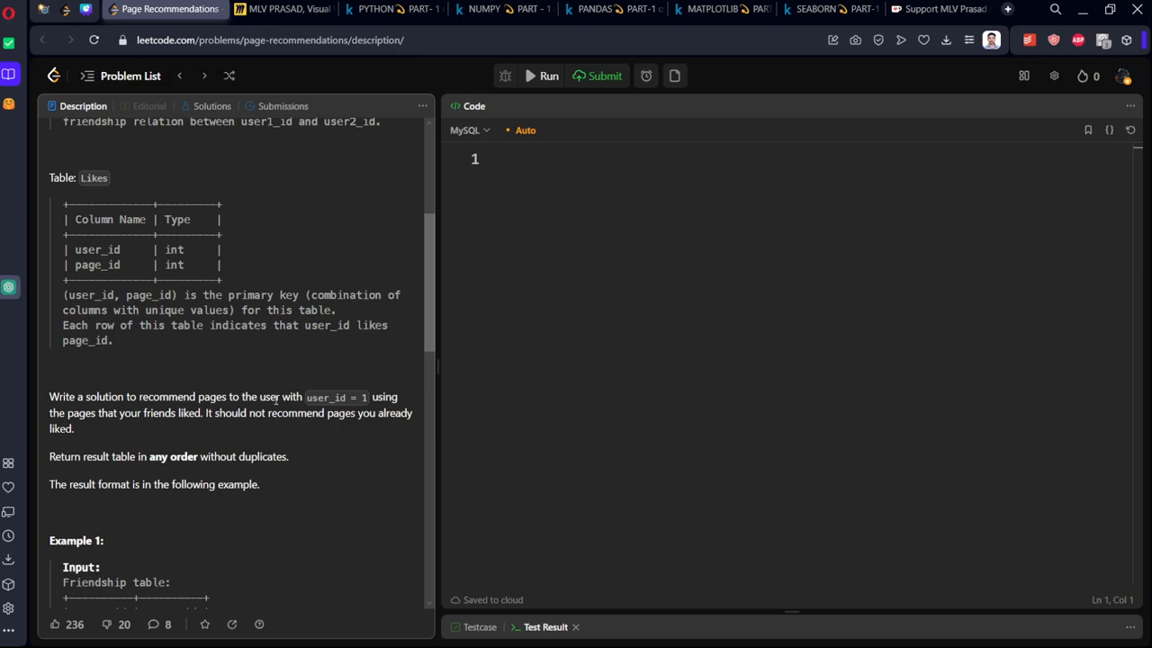
# - Handwrite user 1's friend ids 2, 3, 4, 6 below the Friendship table
pyautogui.click(273, 9)
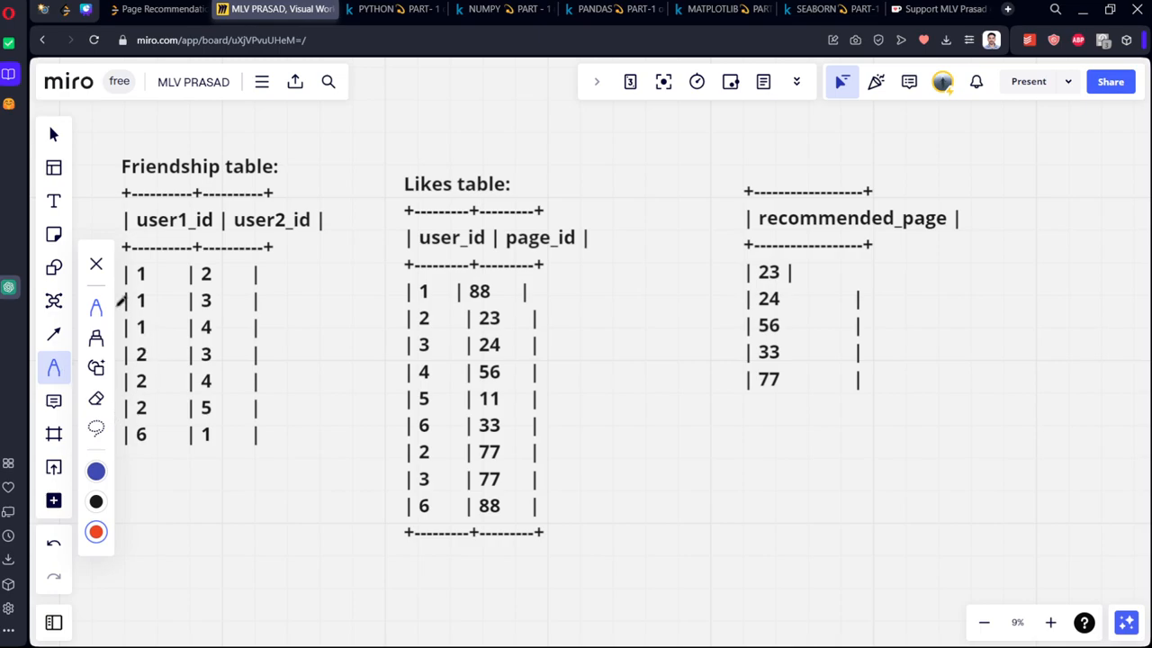
pyautogui.moveTo(209, 525)
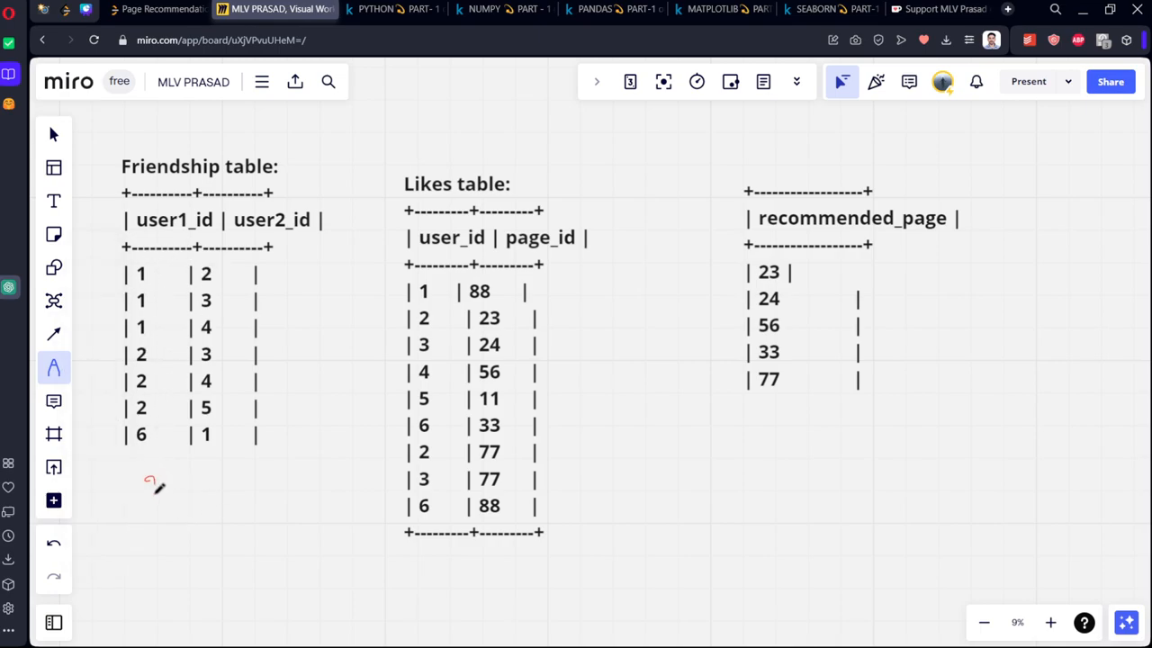
pyautogui.moveTo(144, 483); pyautogui.dragTo(166, 518)
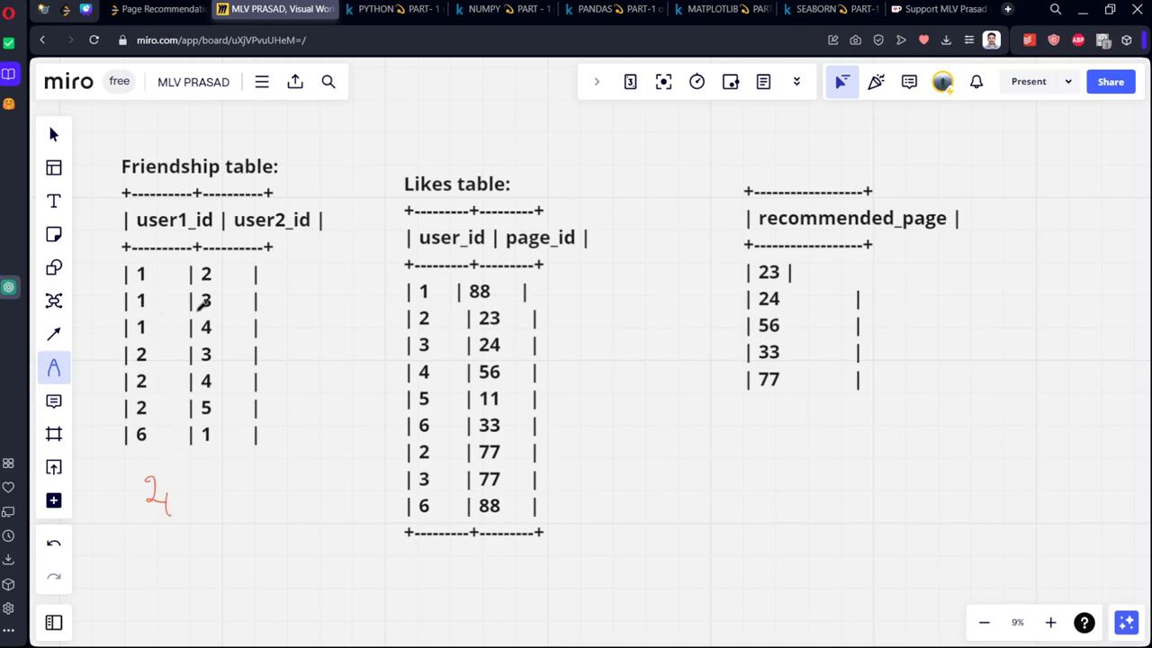
pyautogui.moveTo(183, 482); pyautogui.dragTo(201, 507)
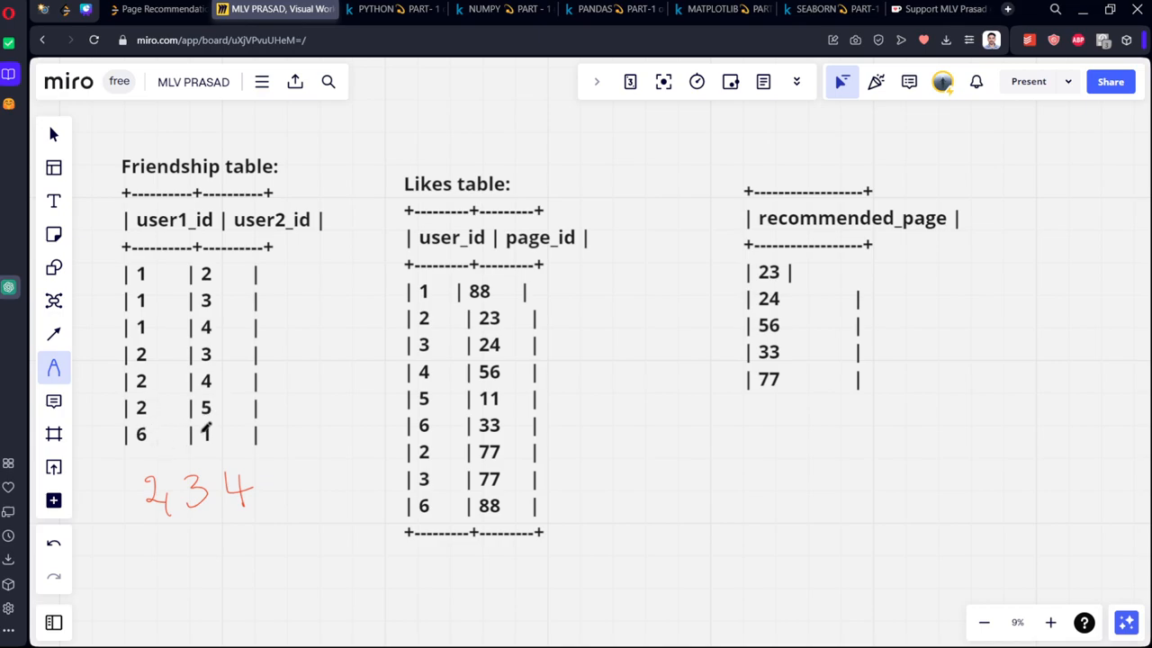
pyautogui.moveTo(266, 504); pyautogui.dragTo(292, 477)
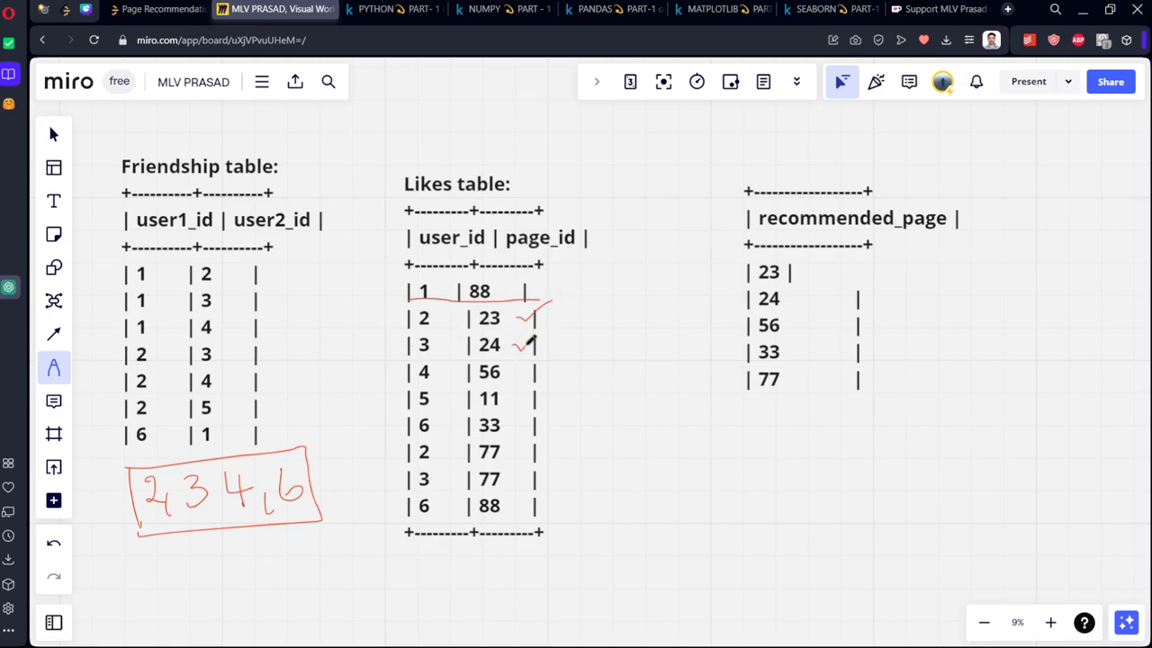
# - Tick the Likes rows belonging to user 1's friends and circle user 1's page 88
pyautogui.moveTo(508, 378); pyautogui.dragTo(531, 364)
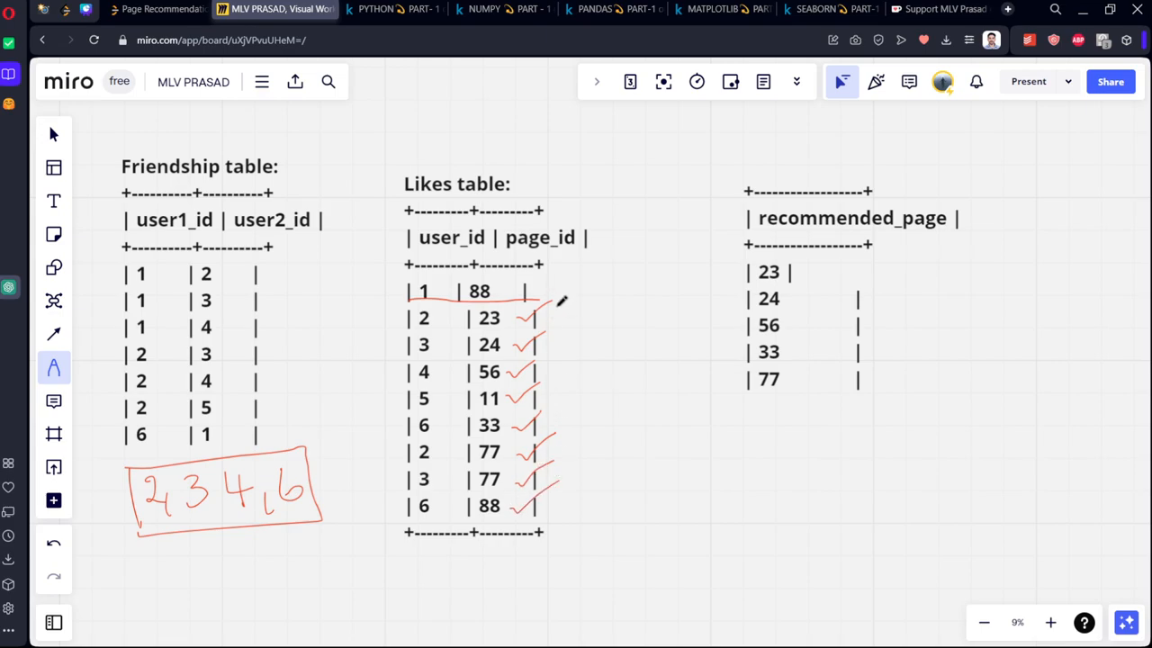
pyautogui.moveTo(561, 302); pyautogui.dragTo(562, 501)
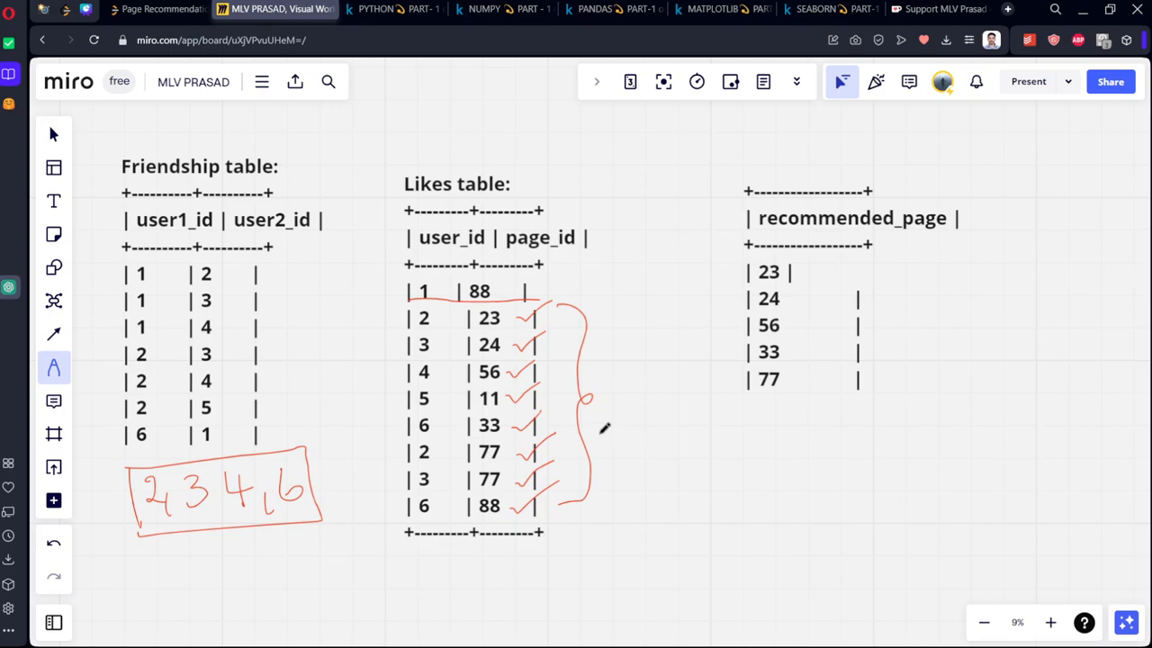
pyautogui.moveTo(638, 281)
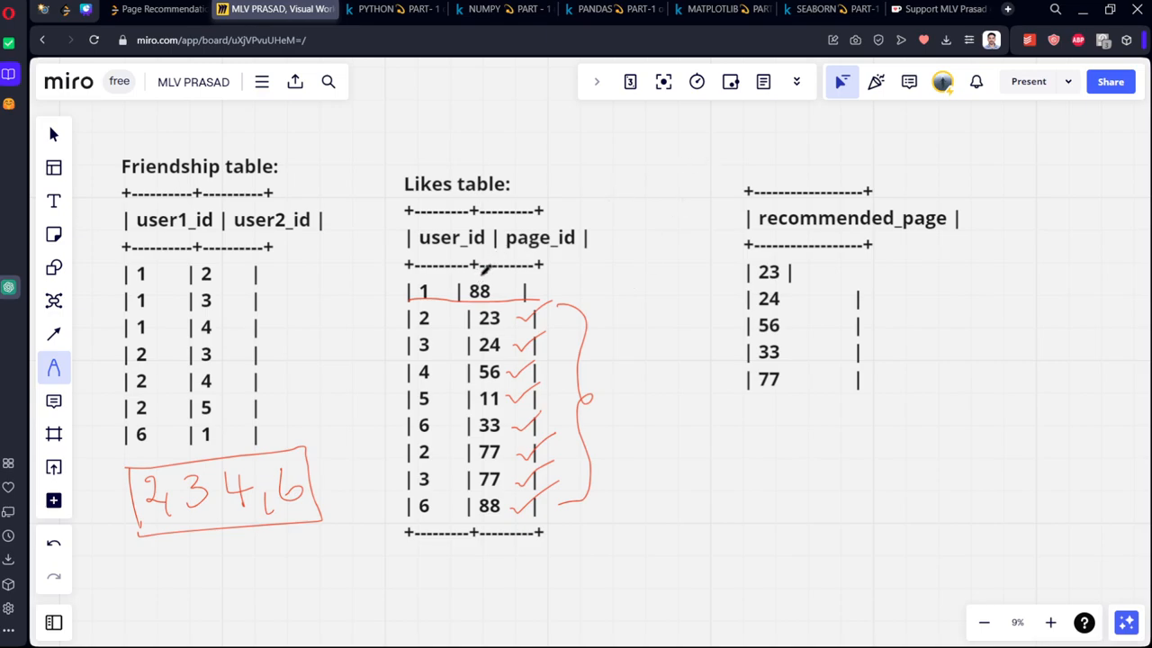
pyautogui.moveTo(465, 279); pyautogui.dragTo(504, 303)
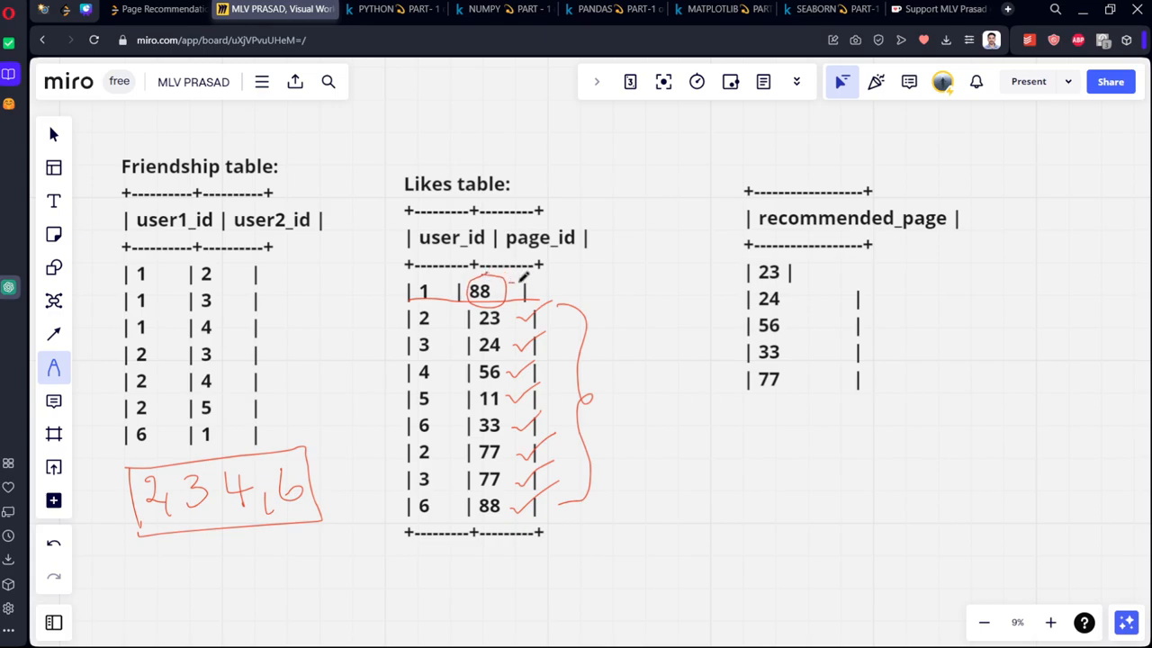
# - Draw arrows linking Friendship to the friends list, the list to Likes, and liked pages to the output
pyautogui.moveTo(521, 288); pyautogui.dragTo(630, 432)
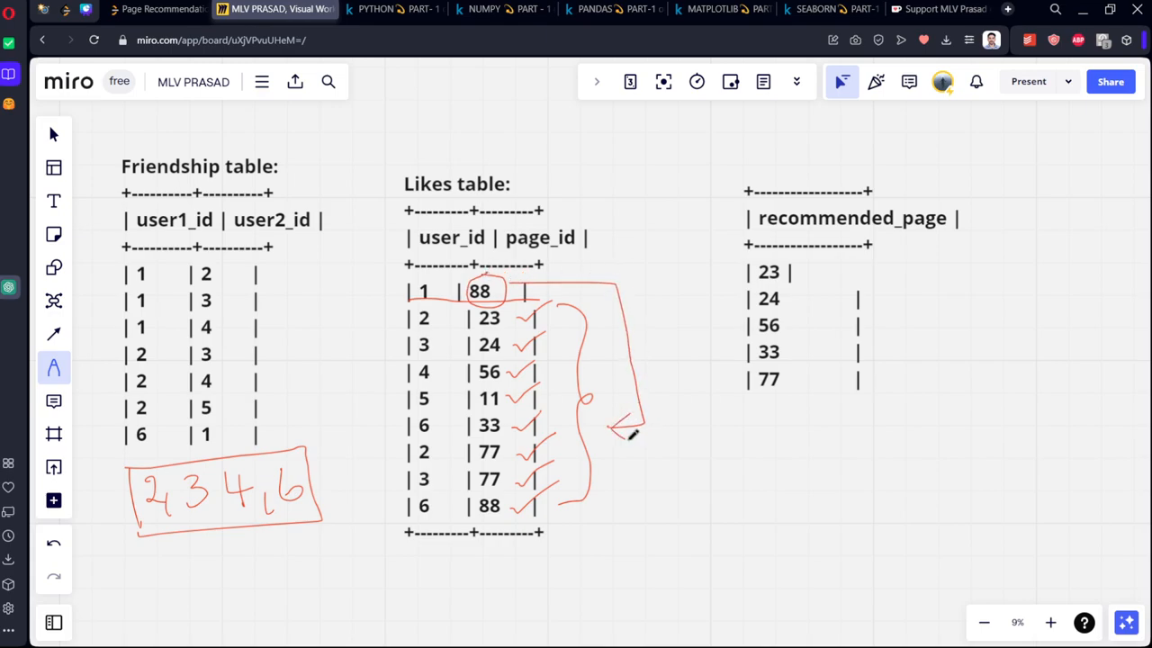
pyautogui.moveTo(297, 255); pyautogui.dragTo(345, 369)
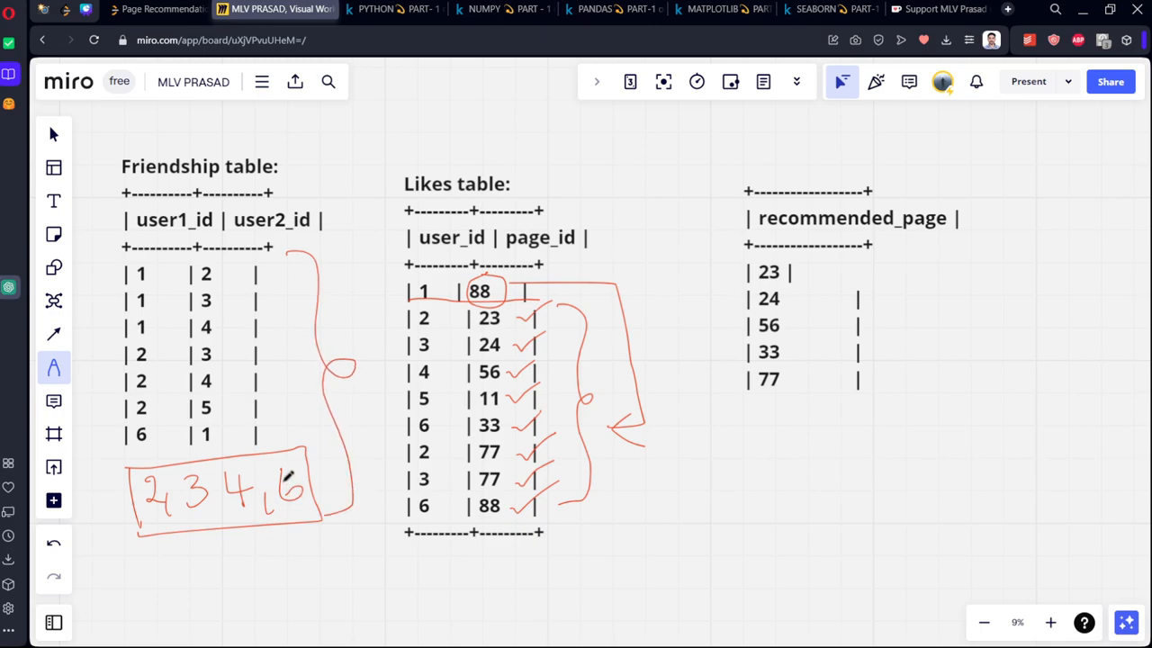
pyautogui.moveTo(261, 536); pyautogui.dragTo(255, 561)
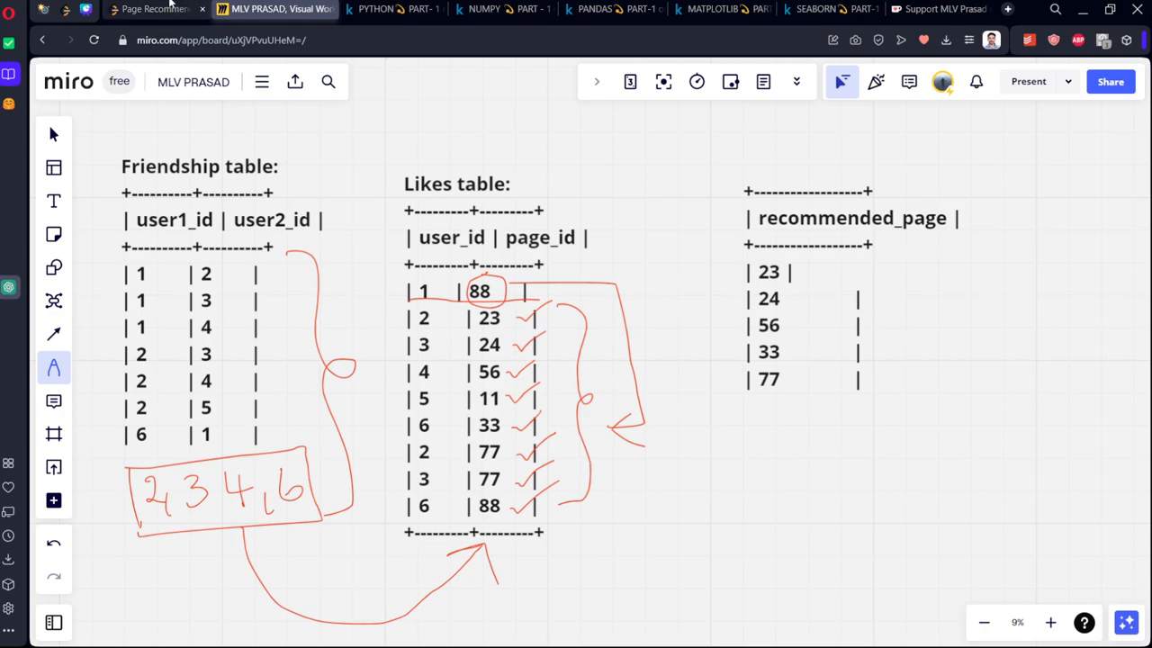
# - Return to the LeetCode problem and review the Example 1 Friendship and Likes tables
pyautogui.click(162, 9)
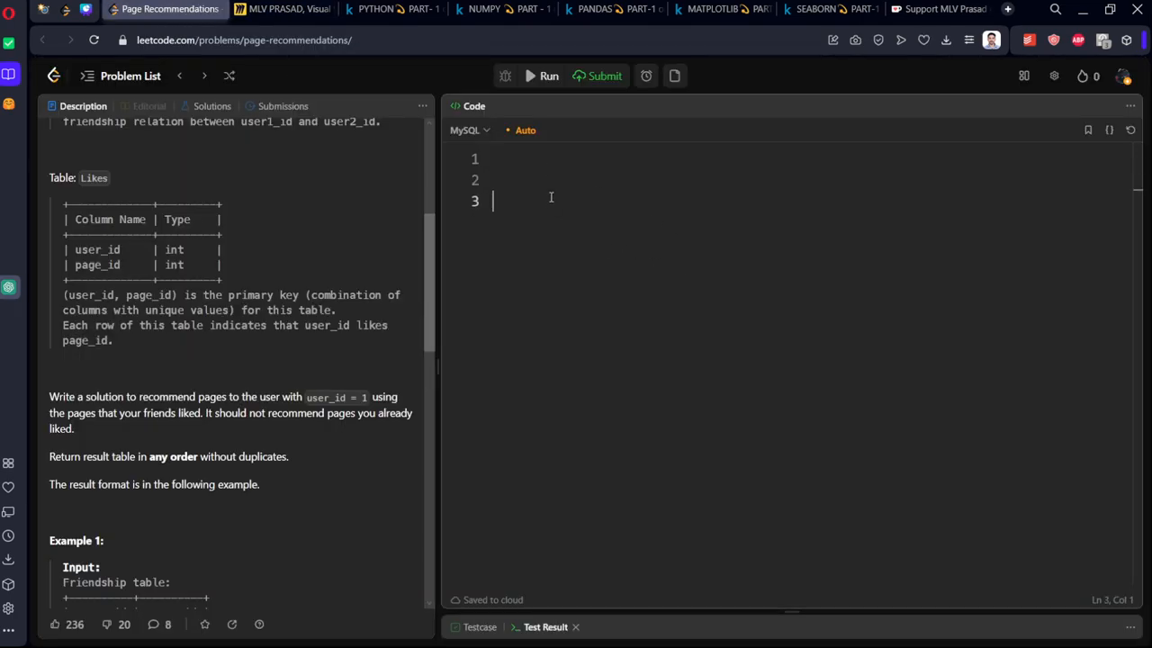
pyautogui.scroll(-3)
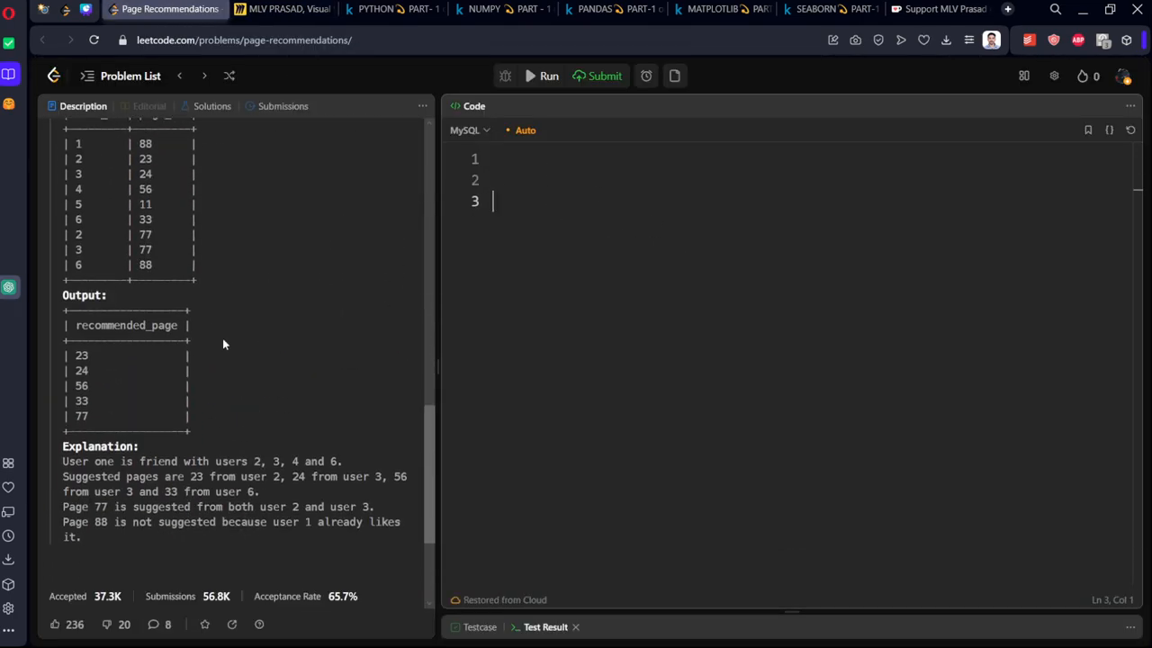
pyautogui.scroll(3)
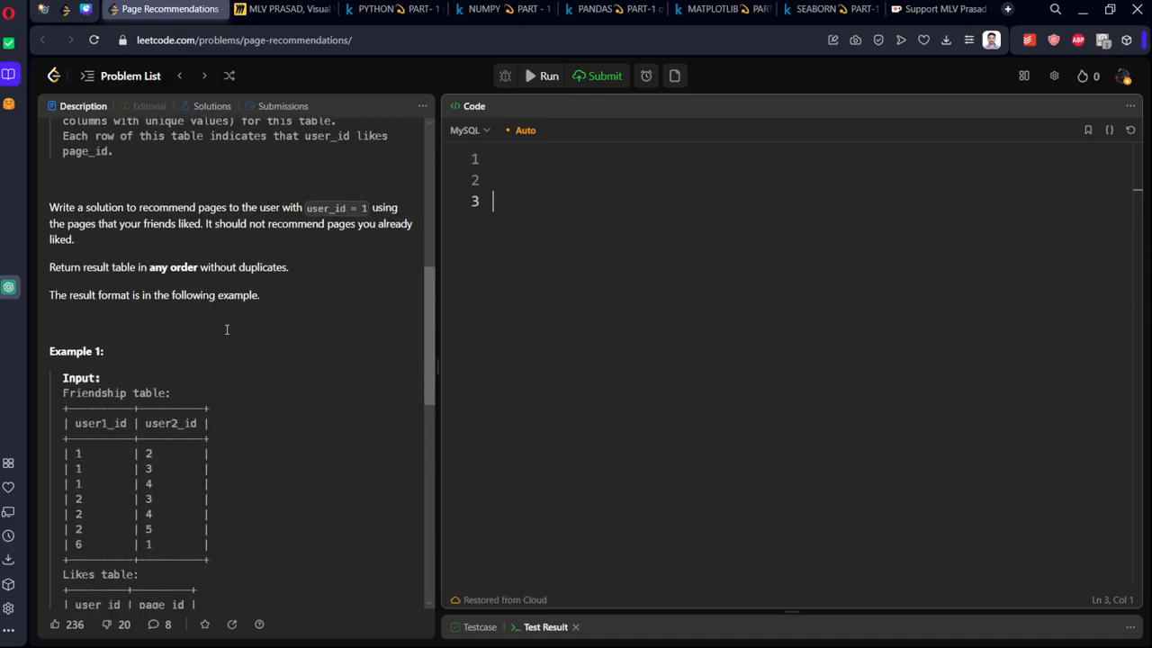
pyautogui.scroll(-3)
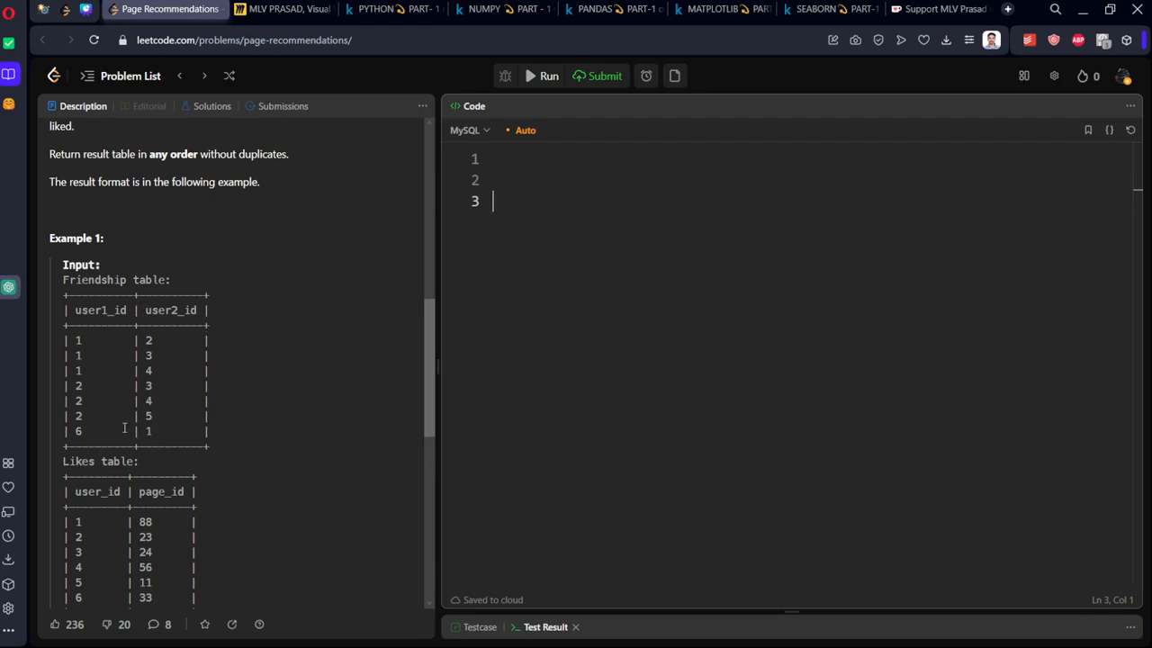
# - Write 'select user2_id from Friendship where user1_id = 1' in the MySQL editor
pyautogui.doubleClick(79, 432)
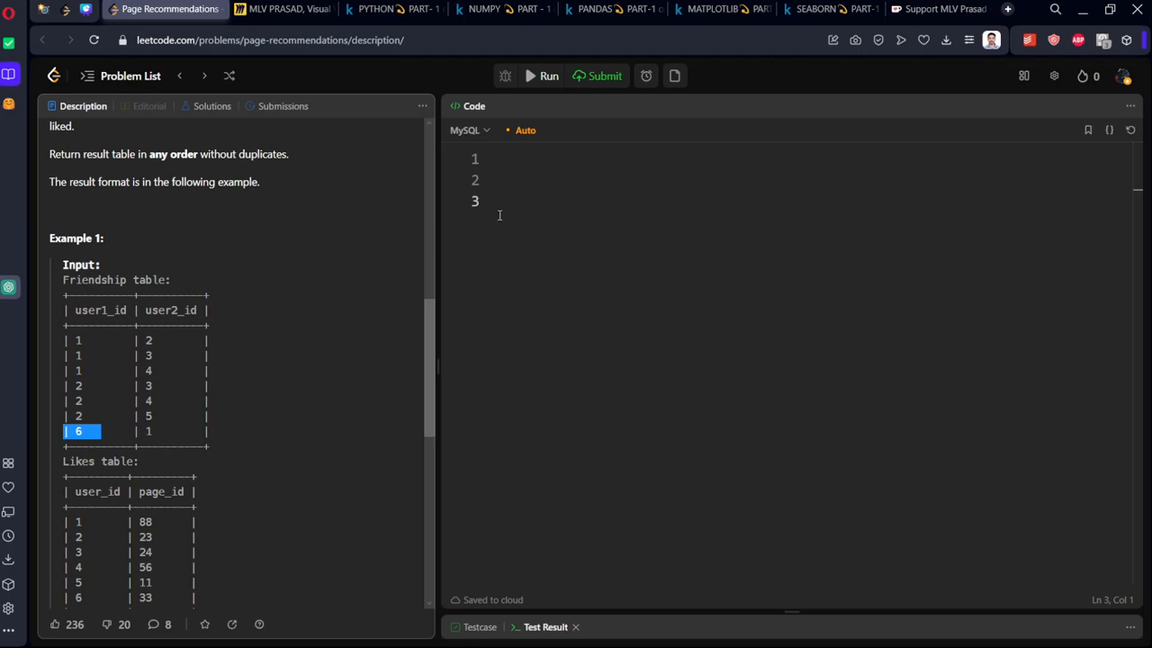
pyautogui.write('s')
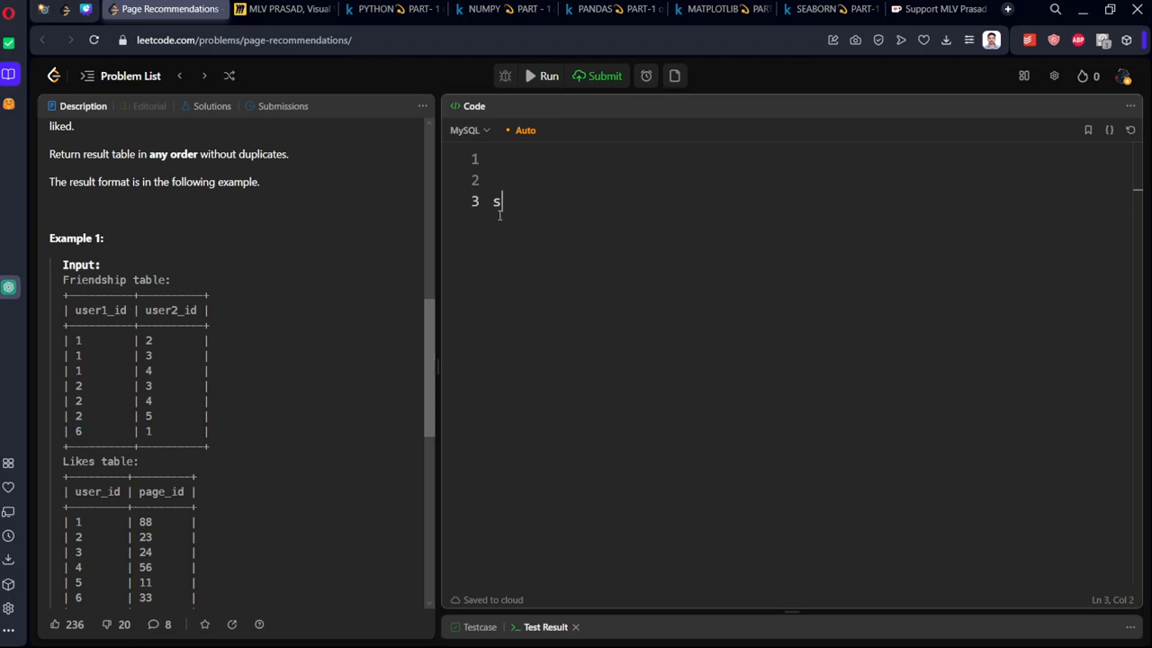
pyautogui.write('elect *')
pyautogui.write('from')
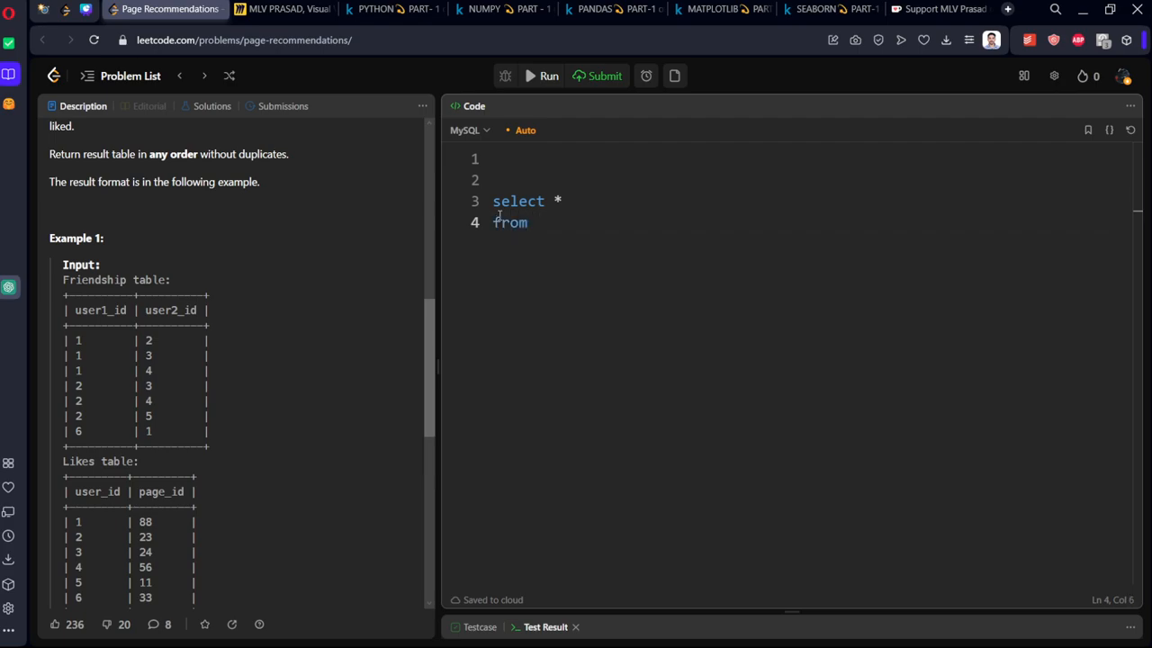
pyautogui.write('Frie')
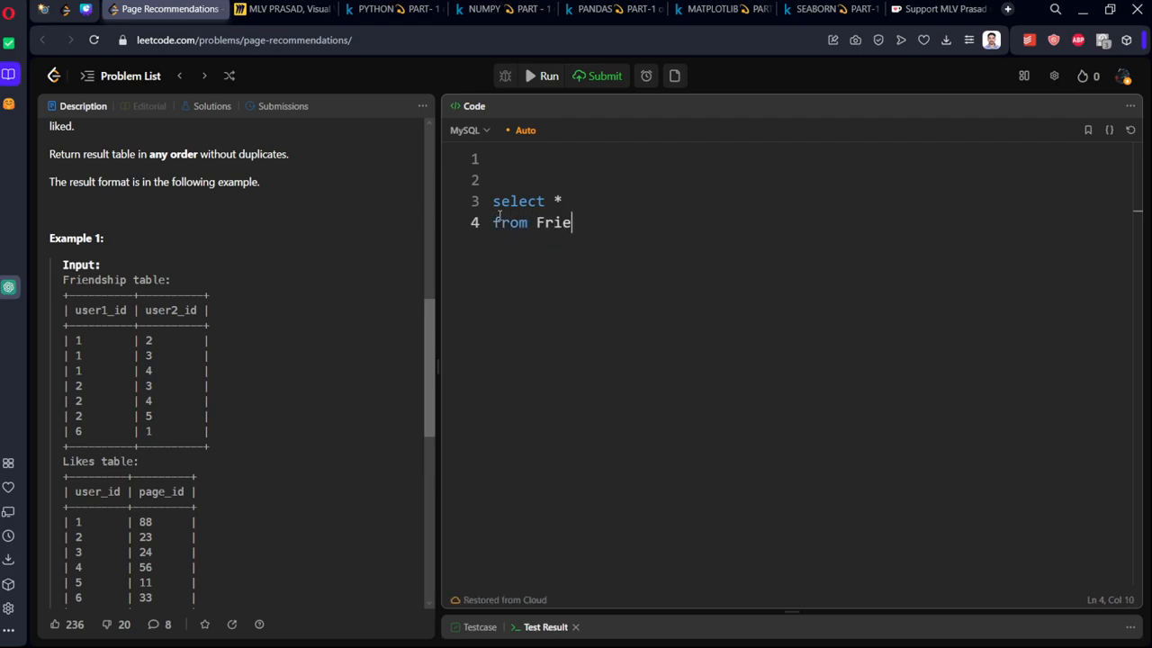
pyautogui.write('ndship')
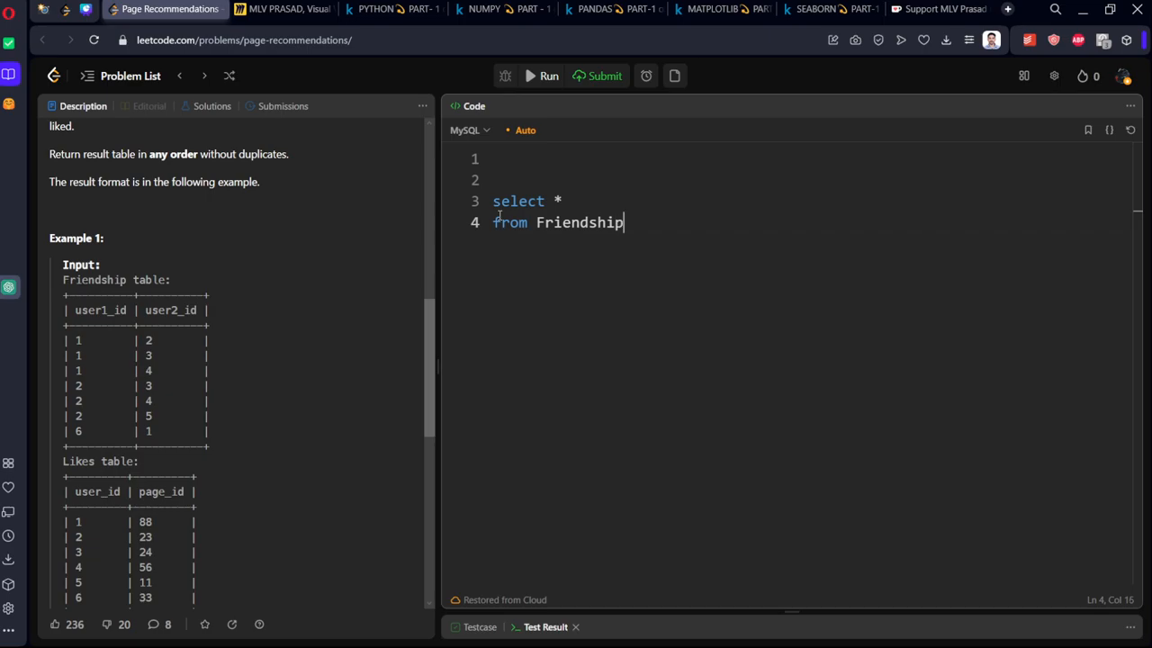
pyautogui.write('w')
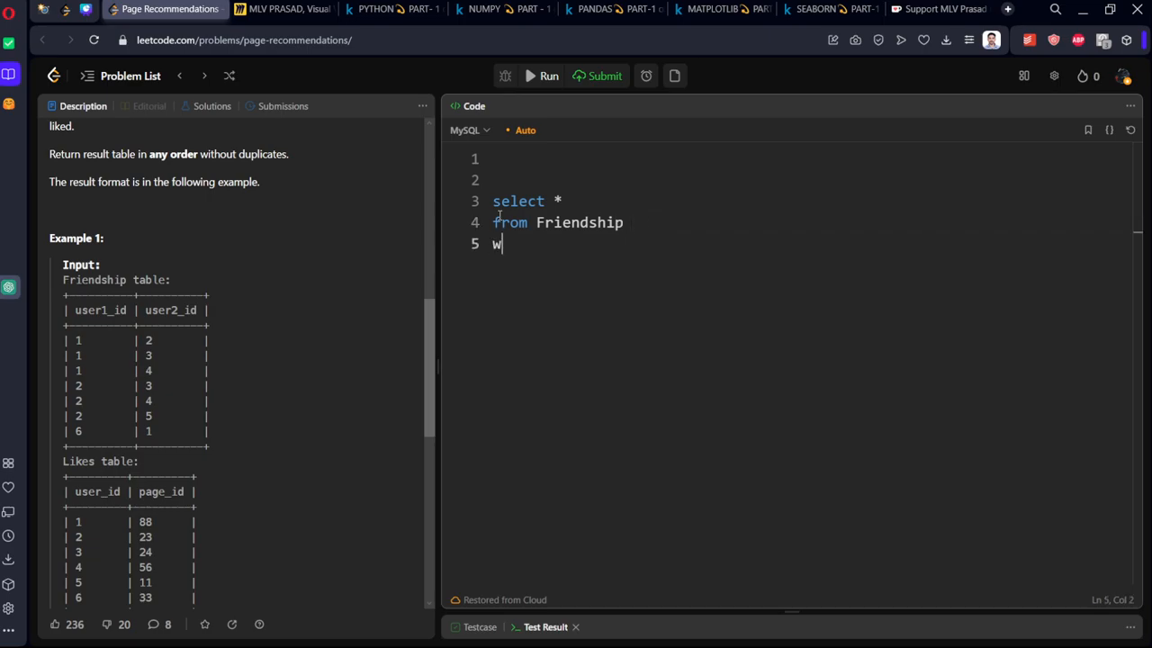
pyautogui.write('here')
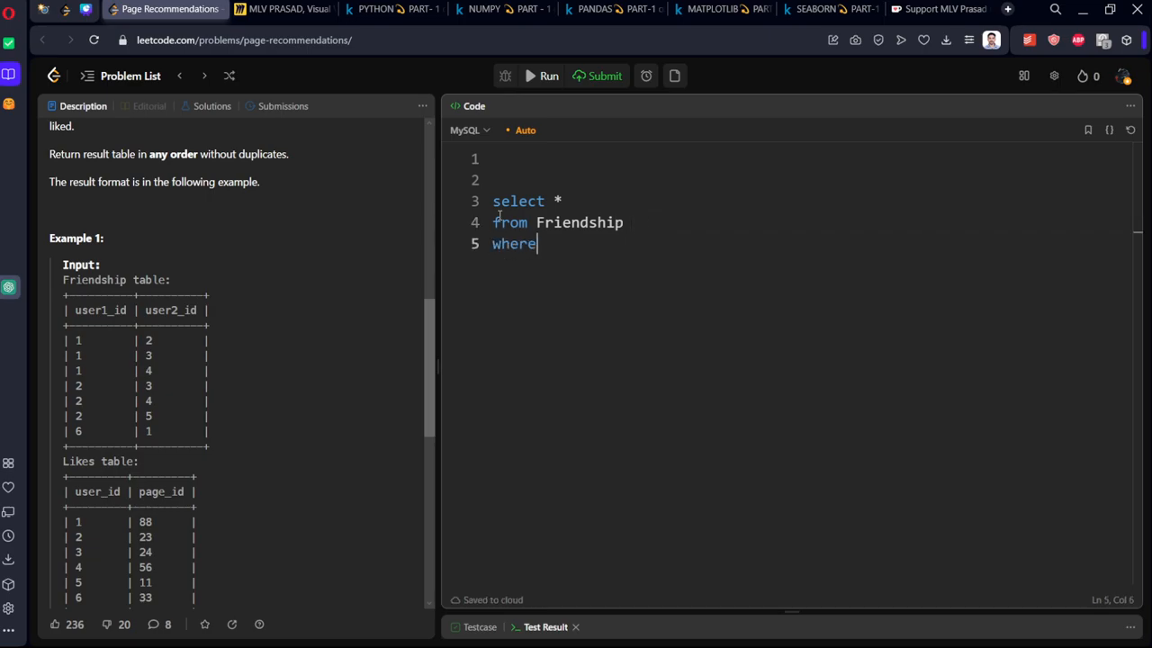
pyautogui.write('user_')
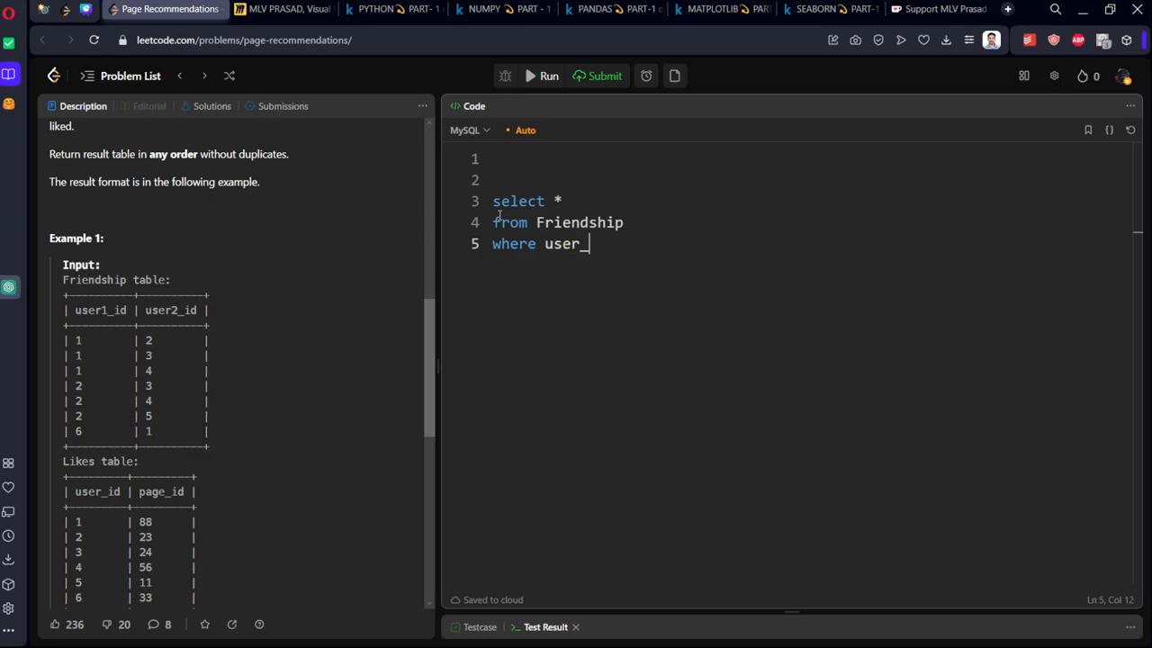
pyautogui.write('1_id')
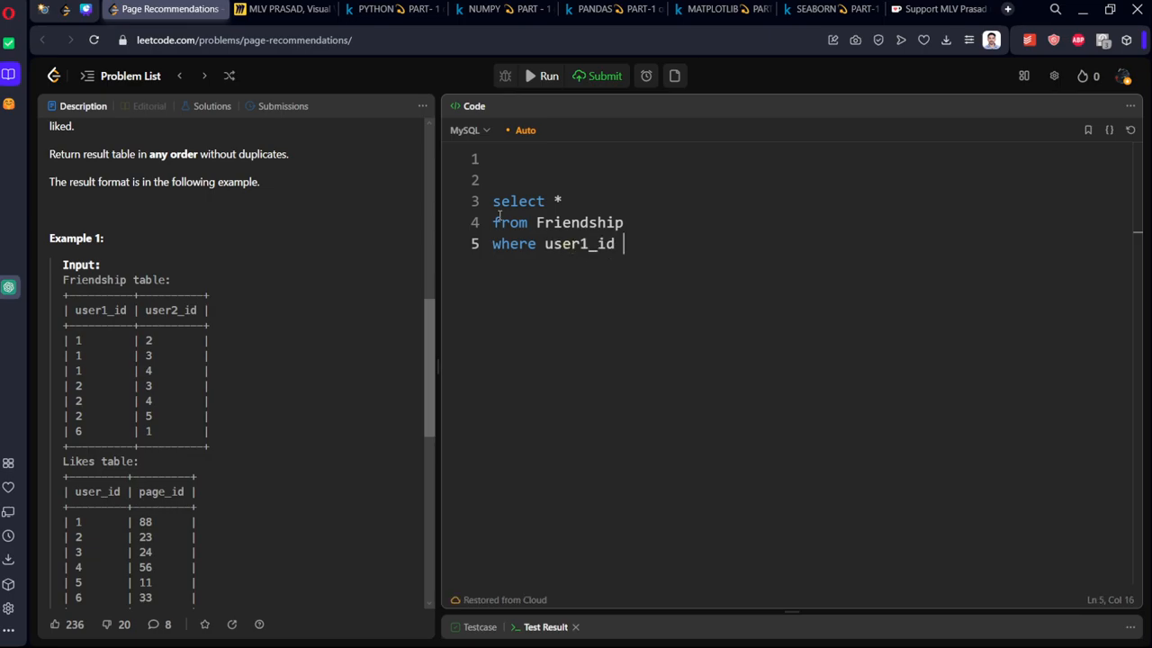
pyautogui.write('= 1')
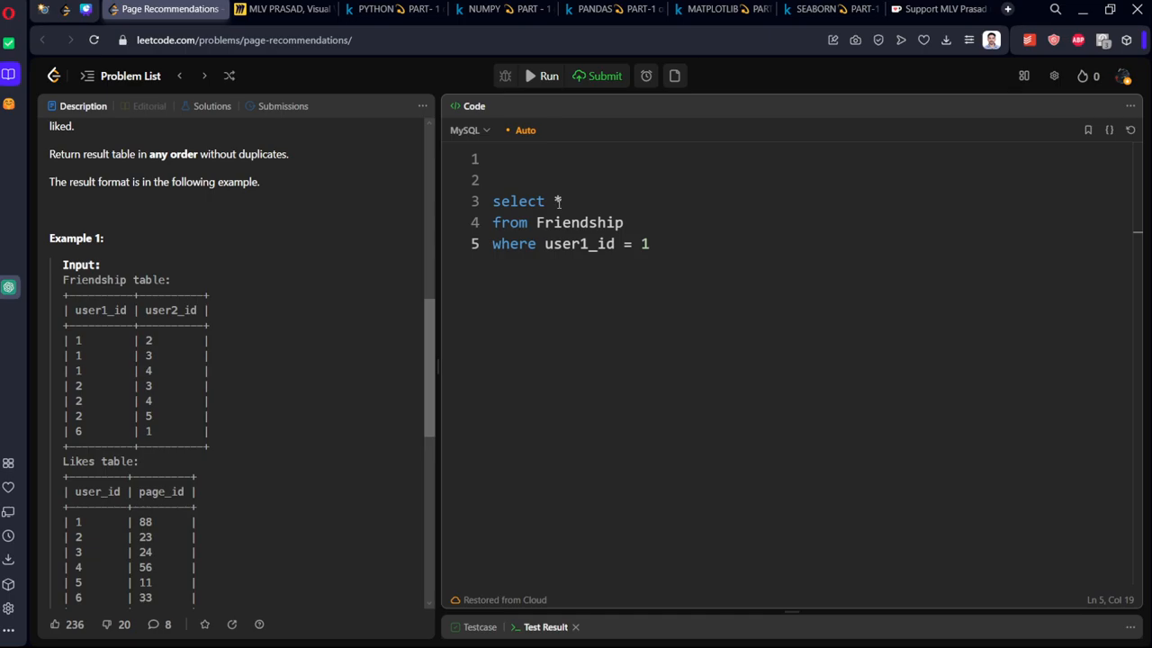
pyautogui.write('user2_id')
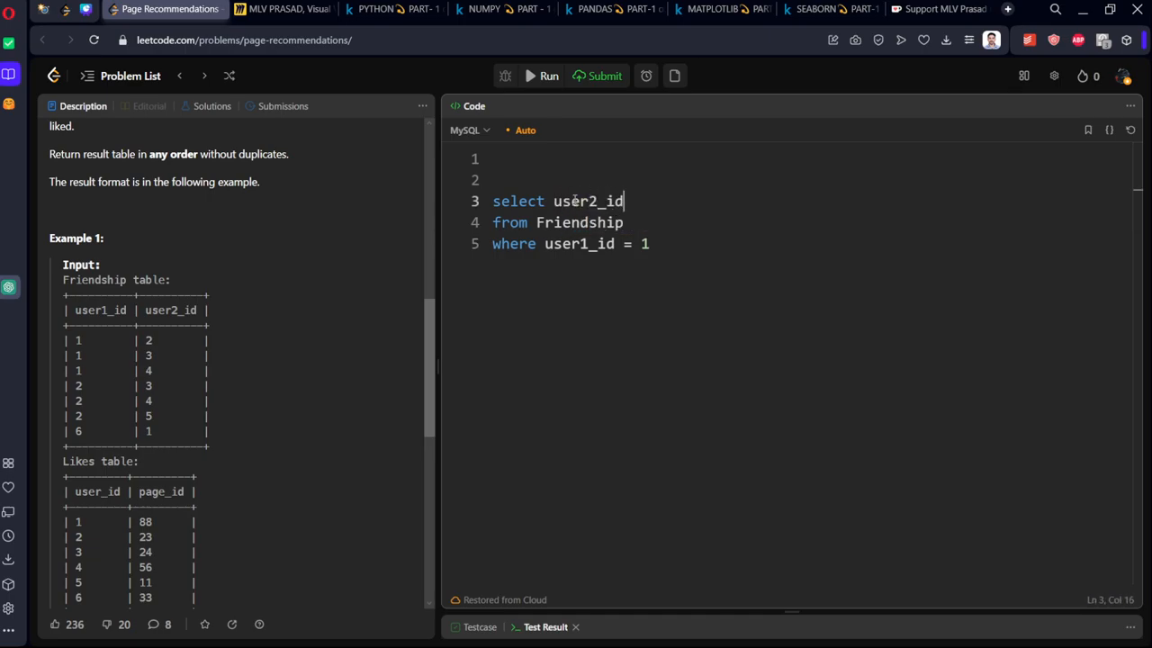
pyautogui.moveTo(547, 76)
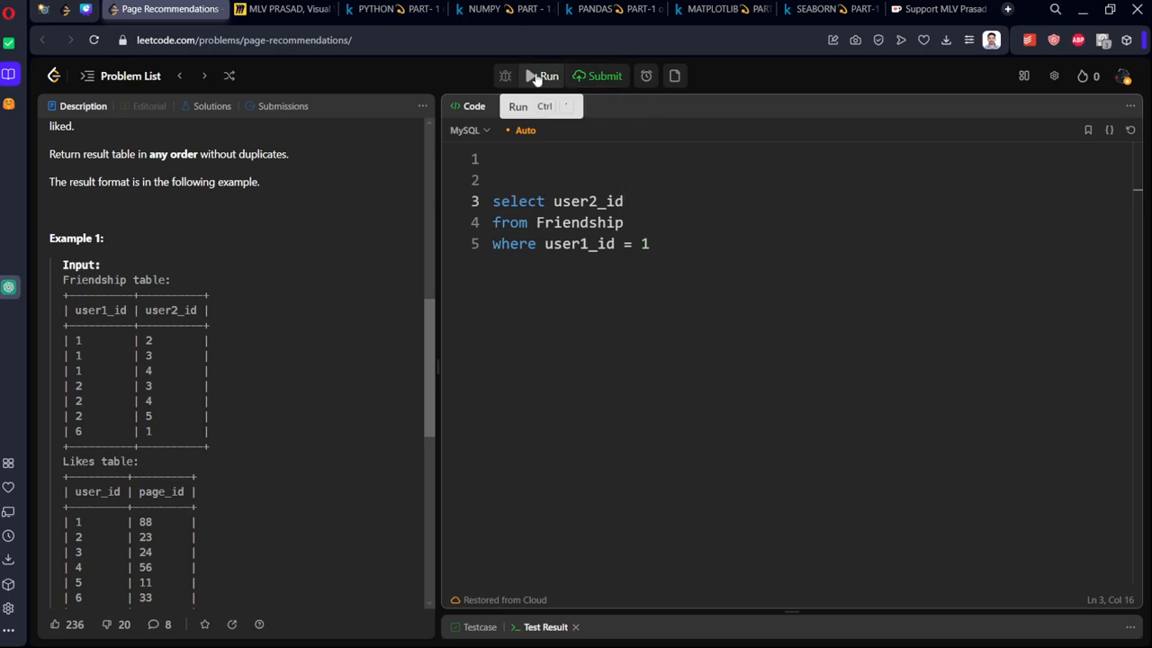
pyautogui.moveTo(734, 241)
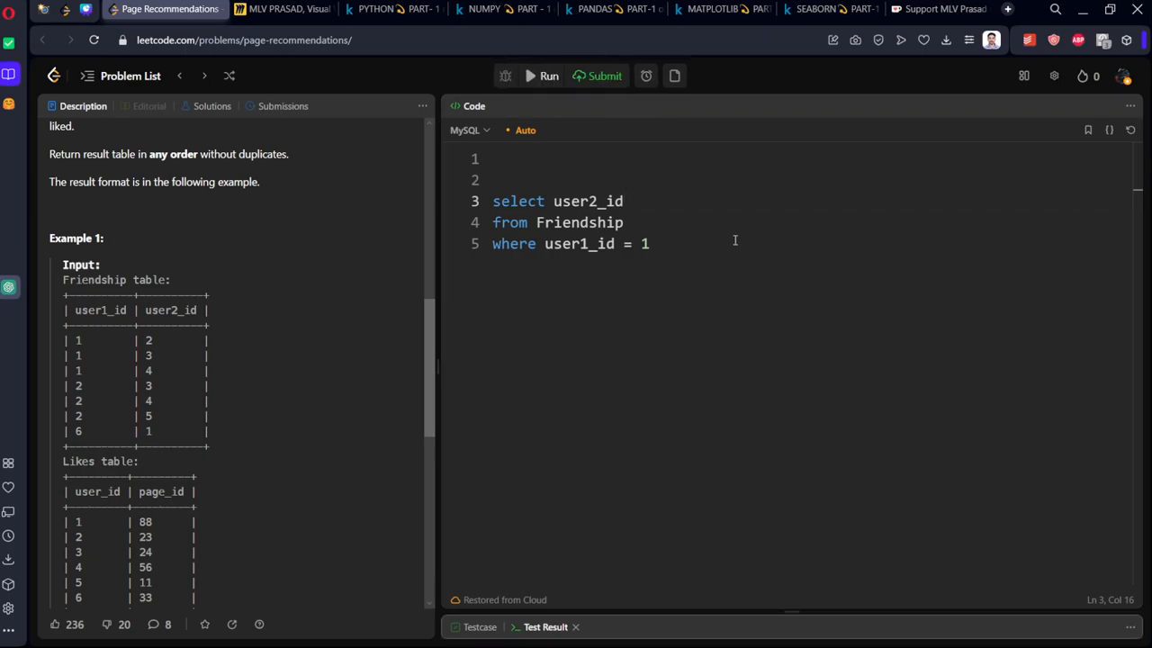
# - Add 'union all select user1_id from Friendship where user2_id = 1' and select the whole query
pyautogui.click(547, 75)
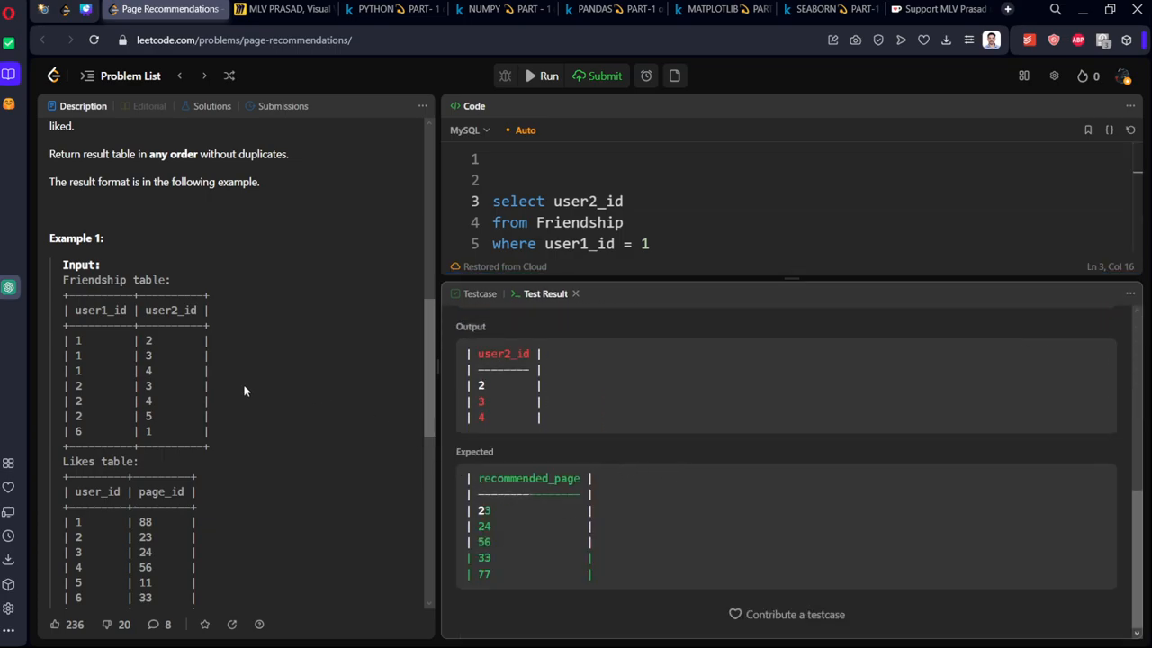
pyautogui.moveTo(650, 290)
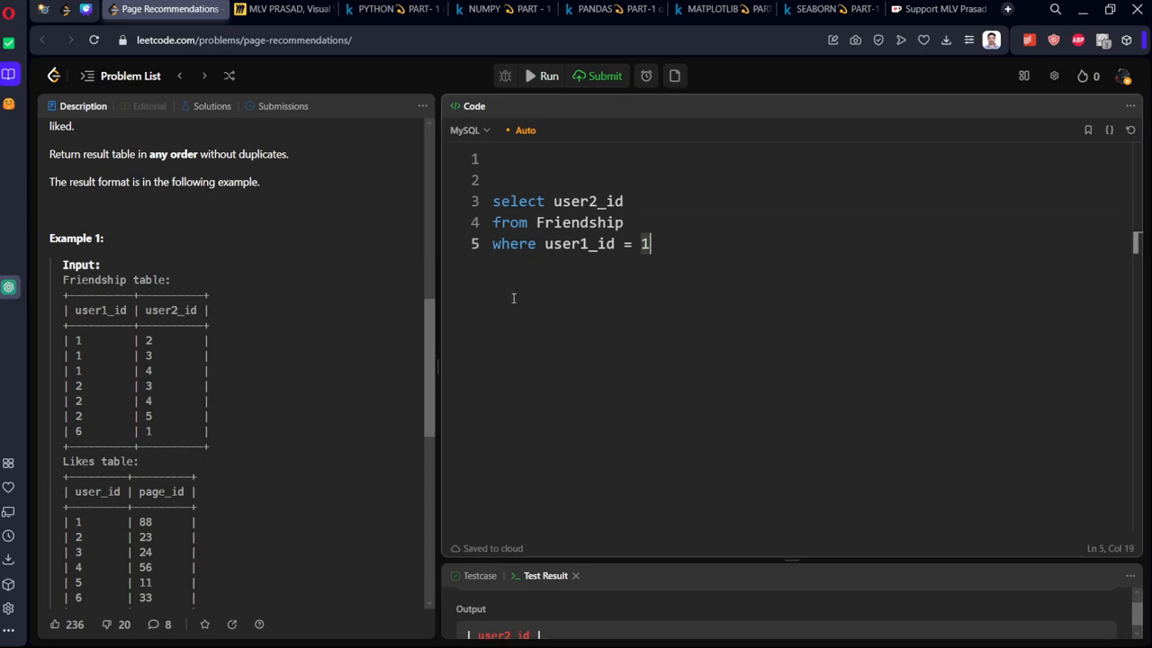
pyautogui.write('sele')
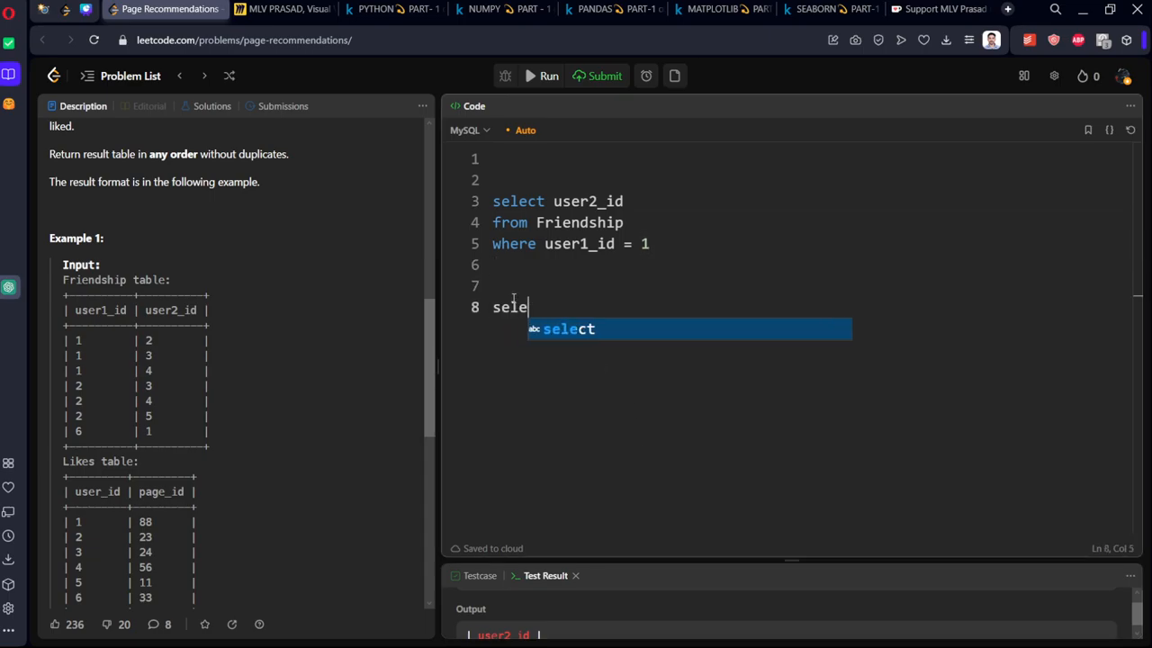
pyautogui.write('ct user1_id')
pyautogui.write('from Friendship')
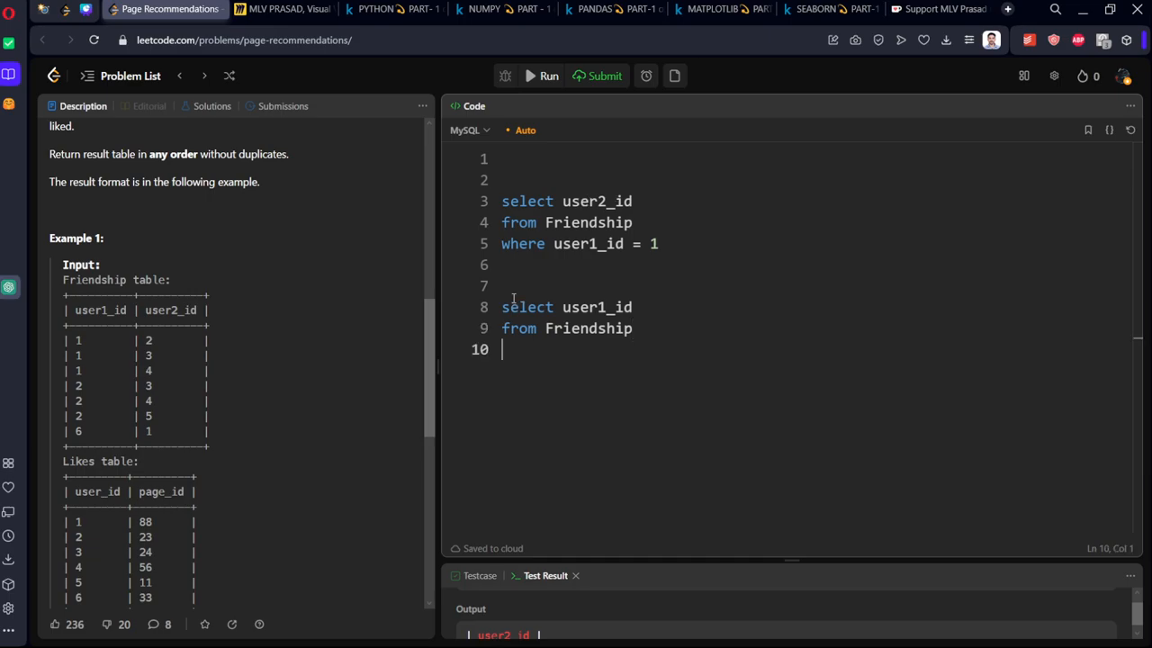
pyautogui.write('whereuser2_id = 1')
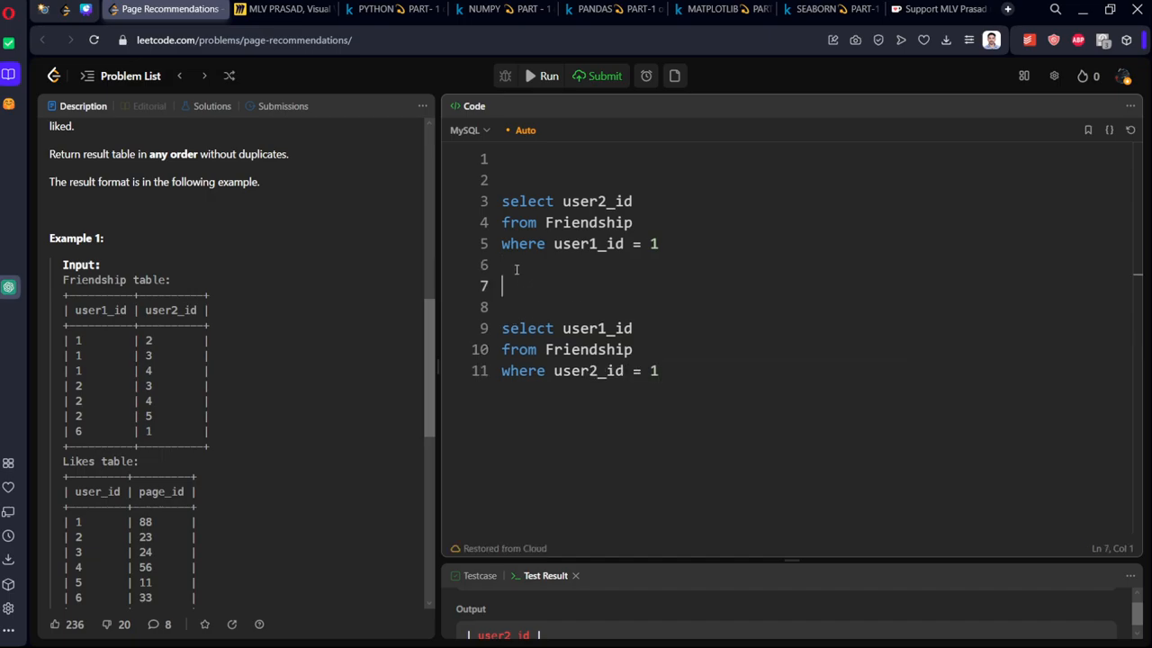
pyautogui.write('union a')
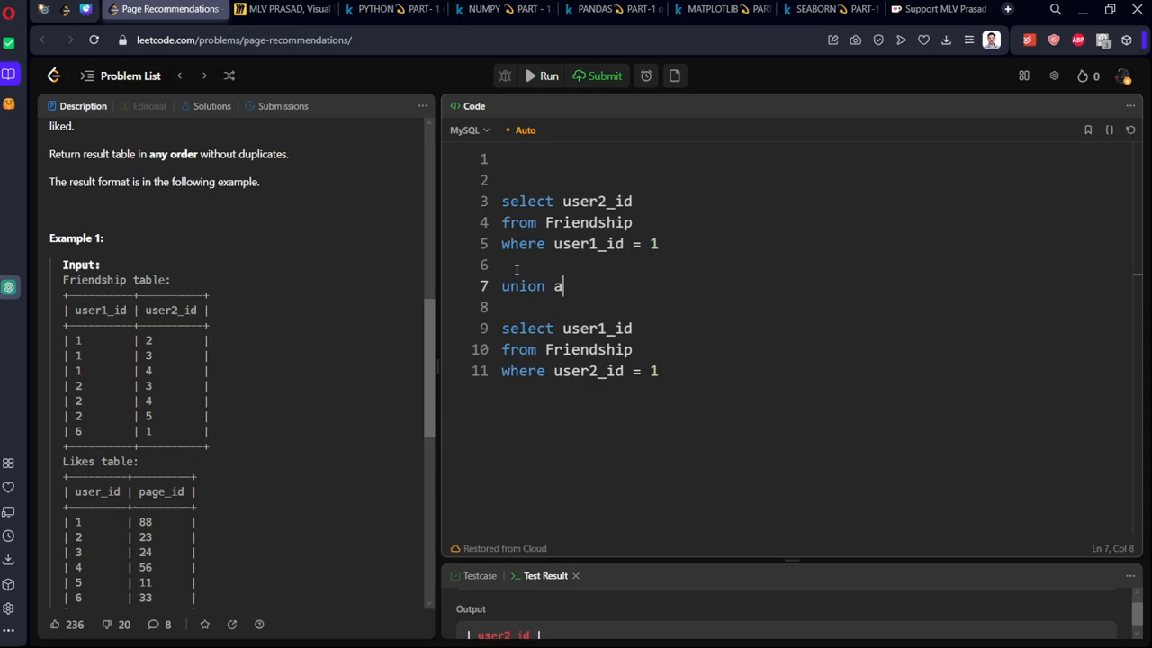
pyautogui.write('ll')
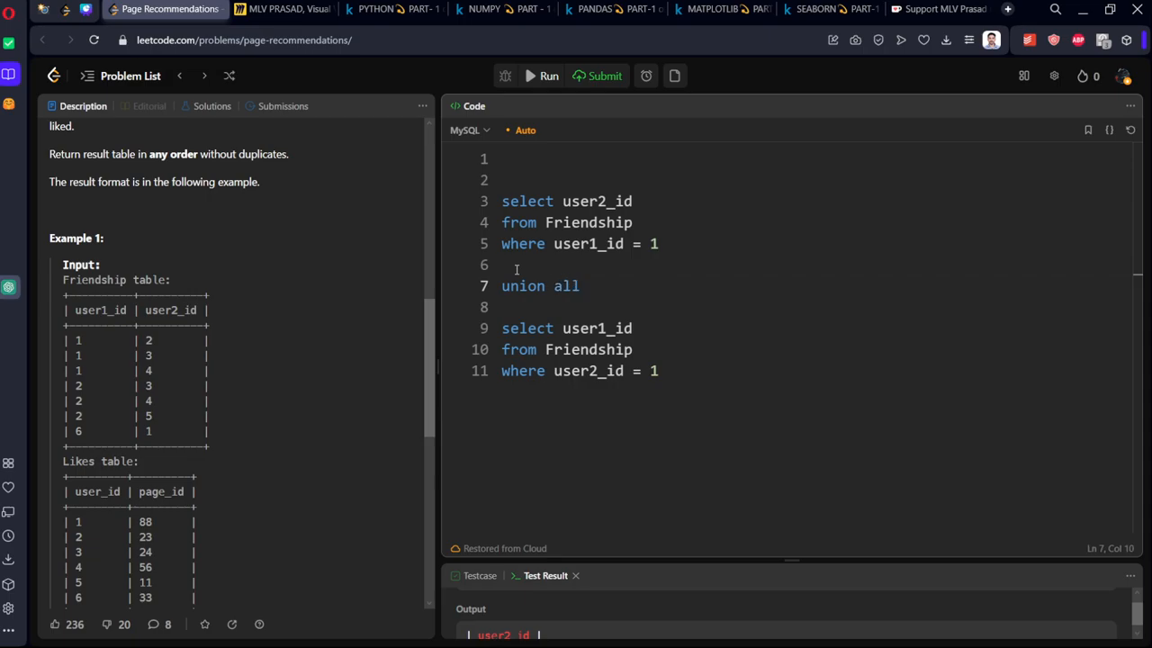
pyautogui.press('ctrl+a')
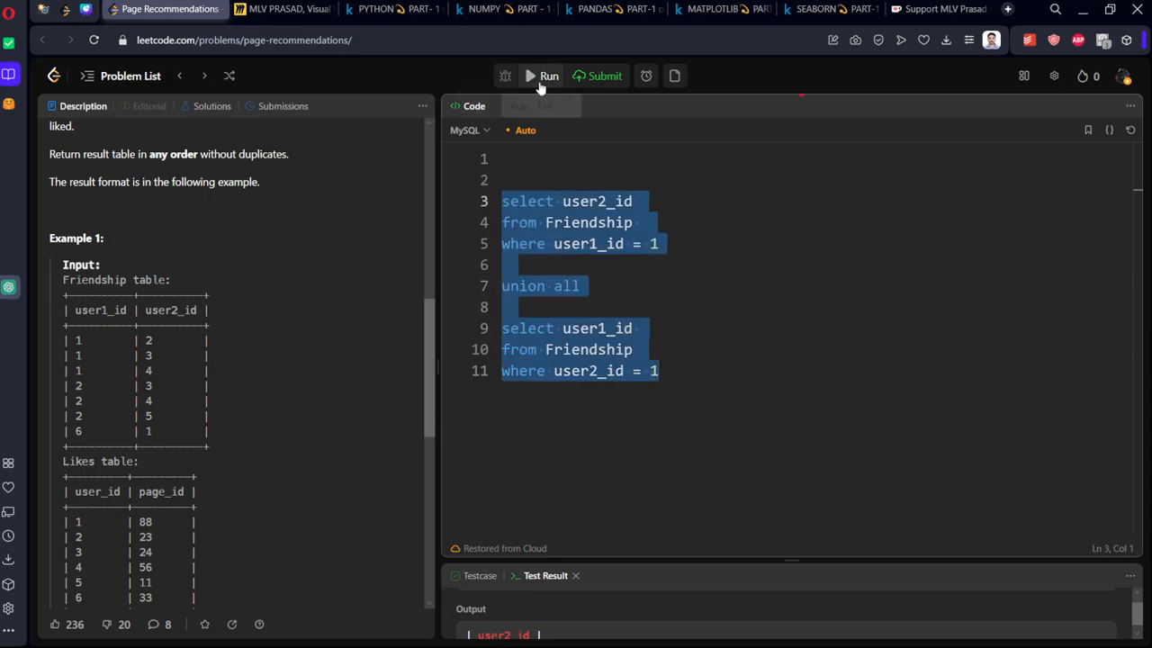
# - Run the friends query, then wrap it in 'with cte as (...)' aliasing the id column and begin 'from cte'
pyautogui.click(781, 398)
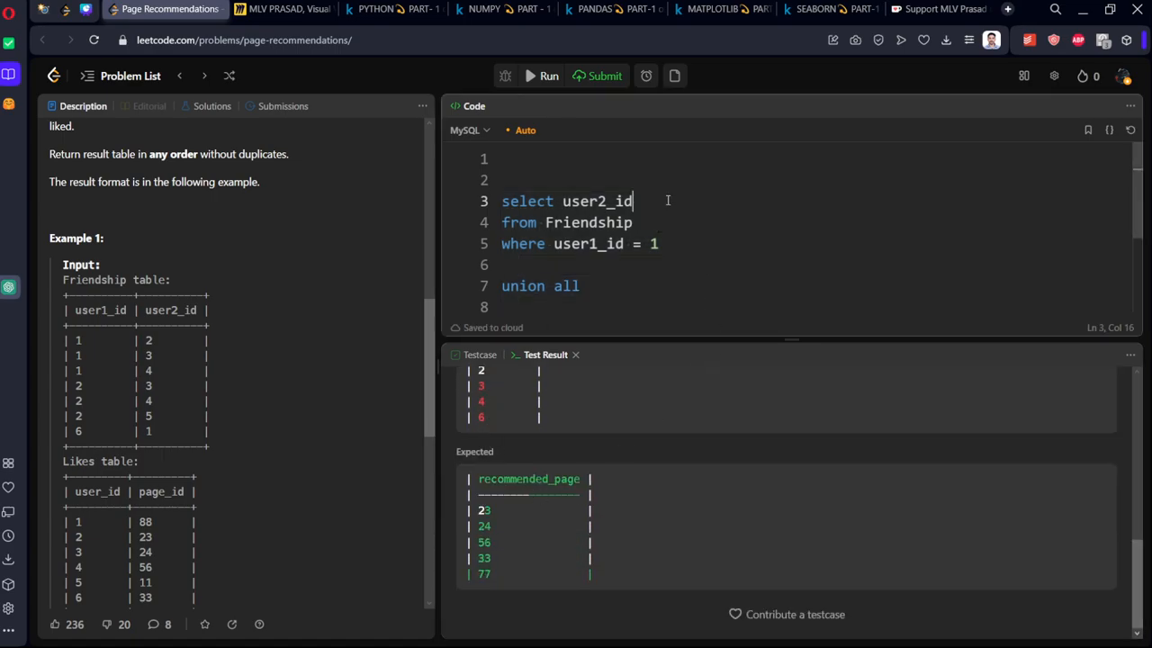
pyautogui.write('as id')
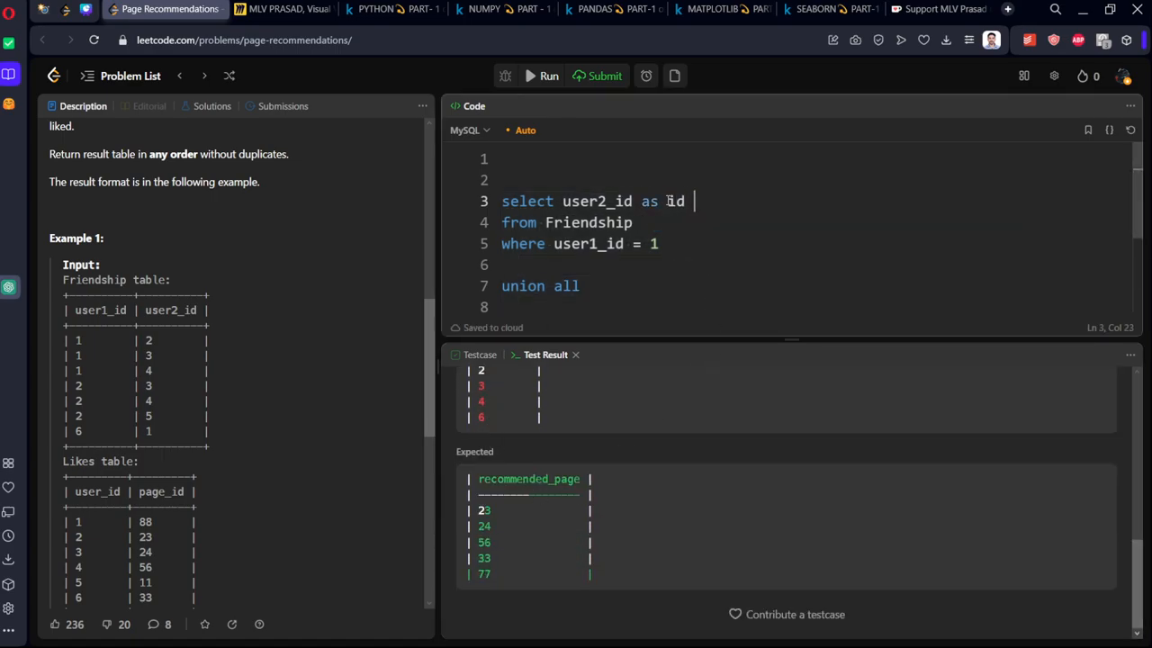
pyautogui.write('wi')
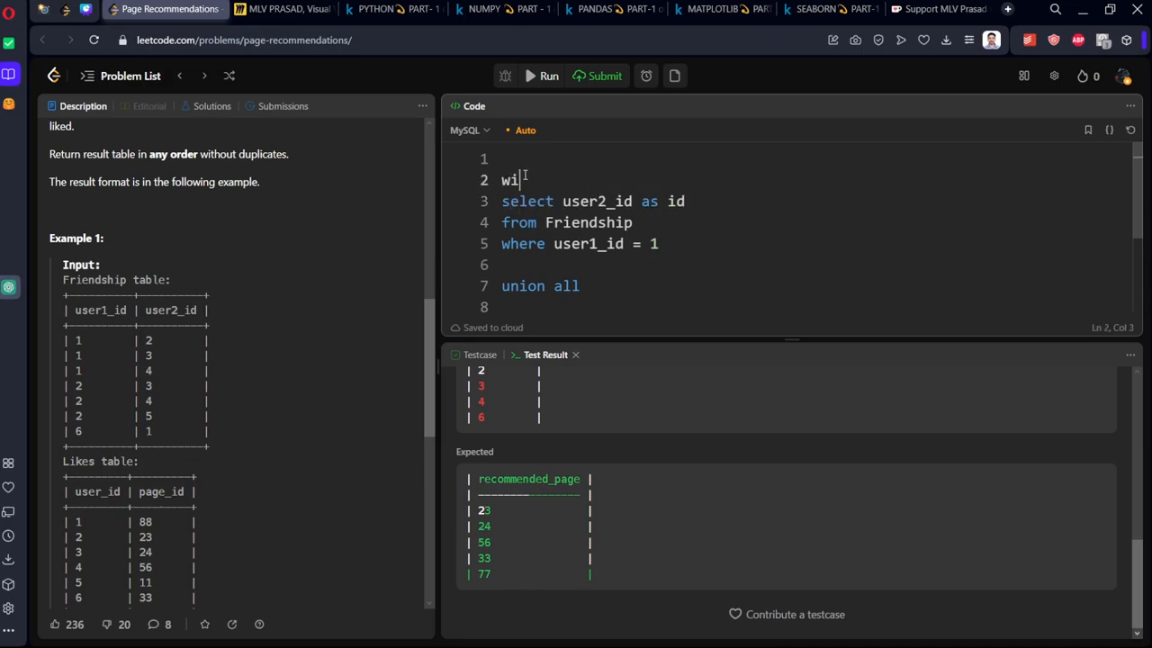
pyautogui.write('th ct')
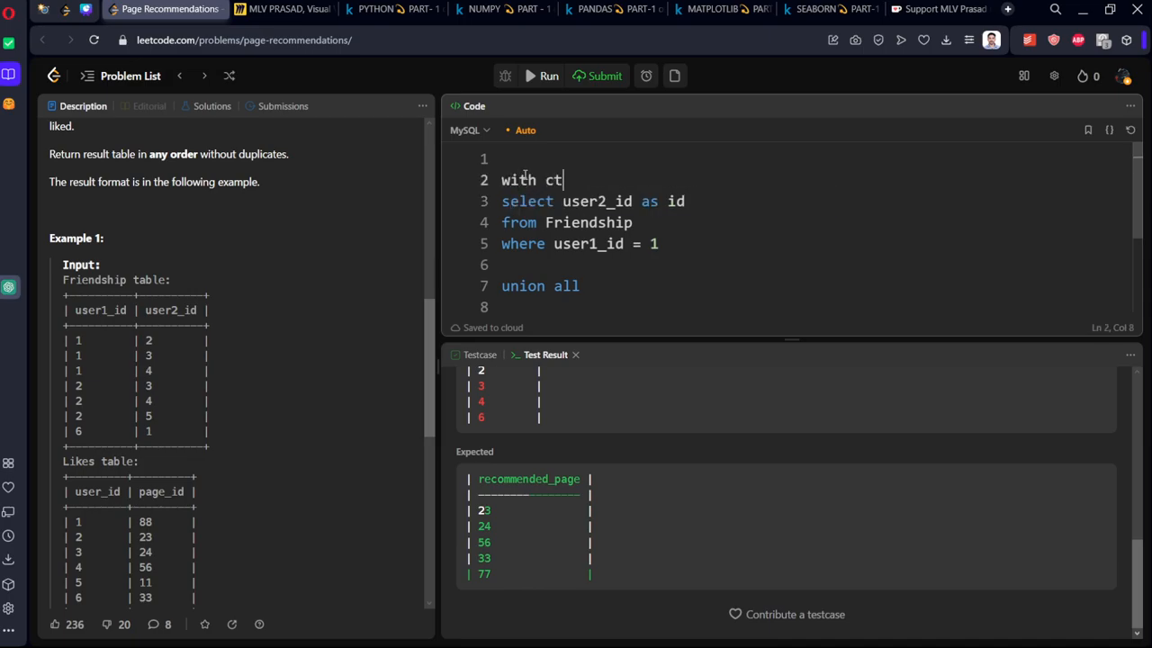
pyautogui.write('e as ()')
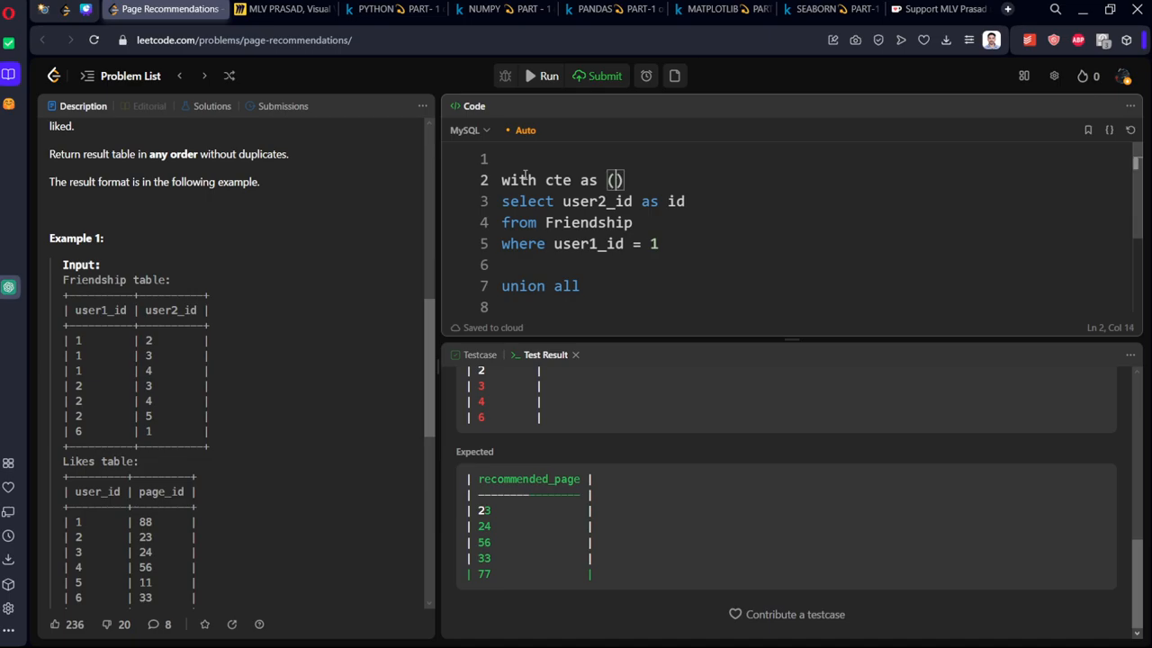
pyautogui.scroll(-3)
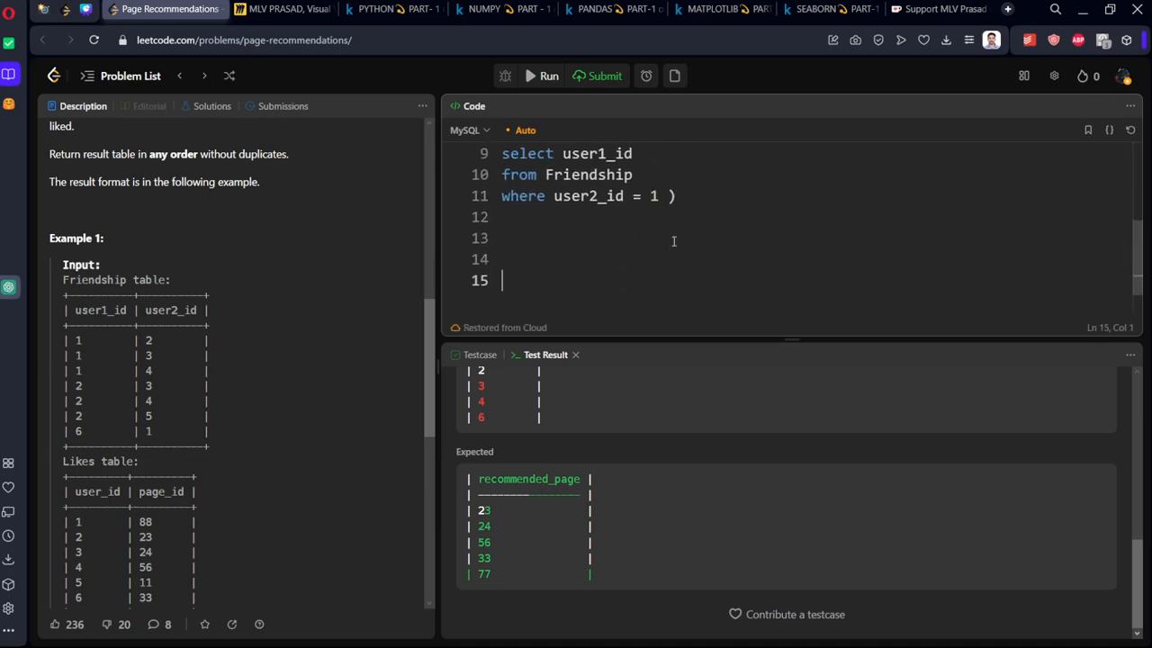
pyautogui.write('from cye')
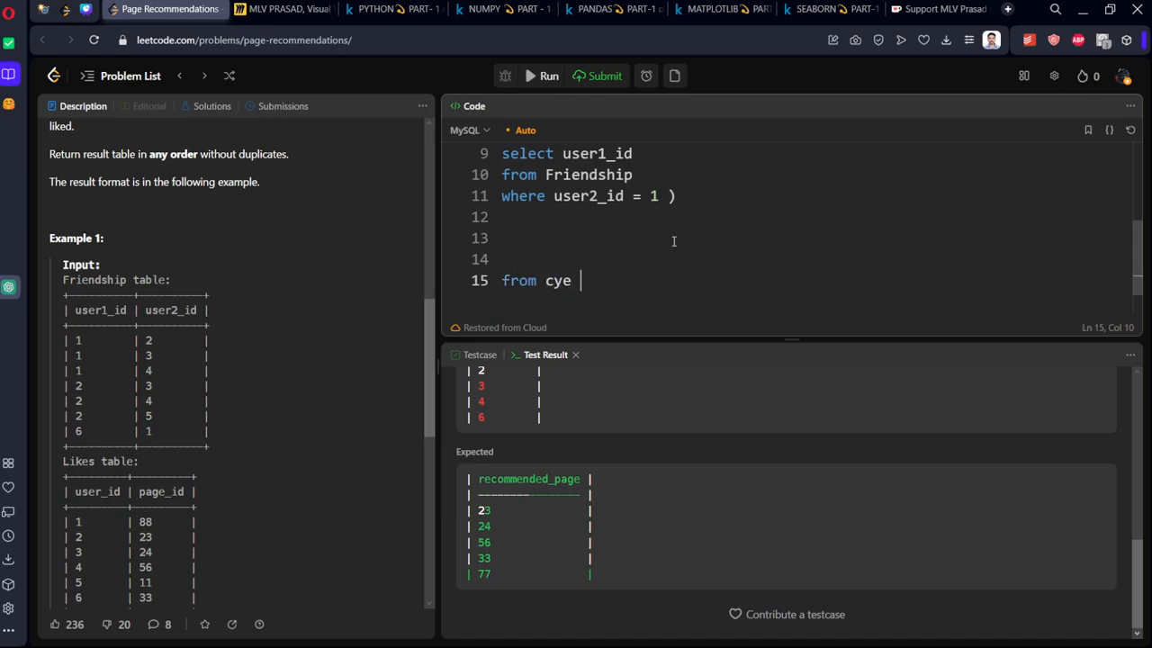
pyautogui.write('w')
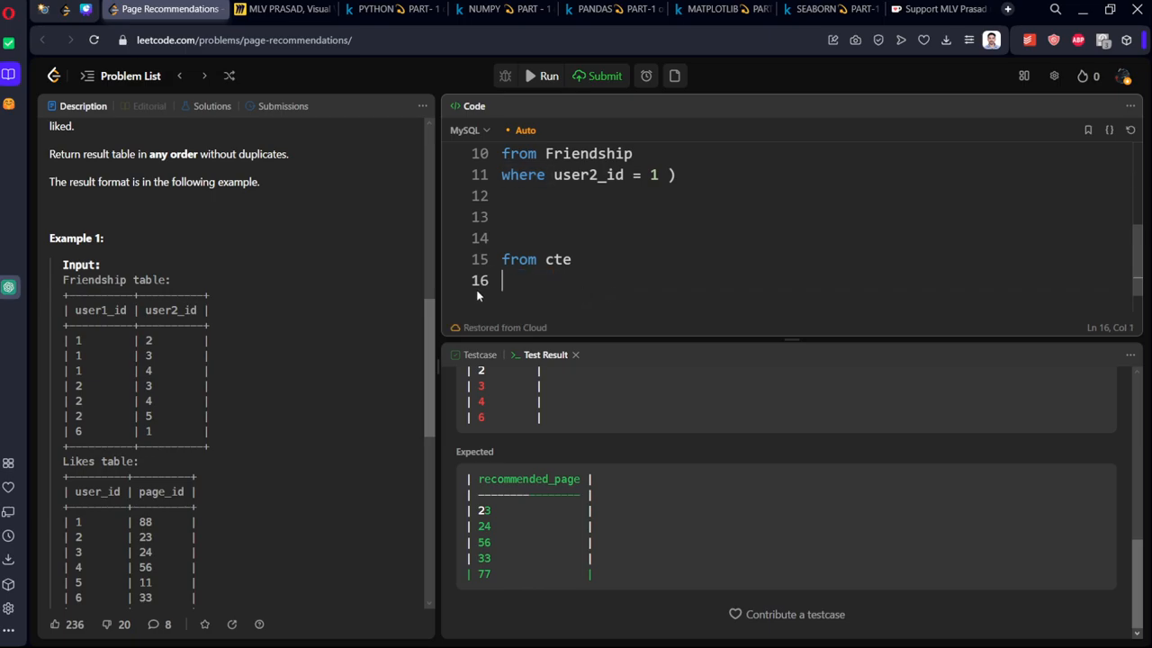
# - Select * from cte a inner joined with Likes b on a.id = b.user_id
pyautogui.scroll(-3)
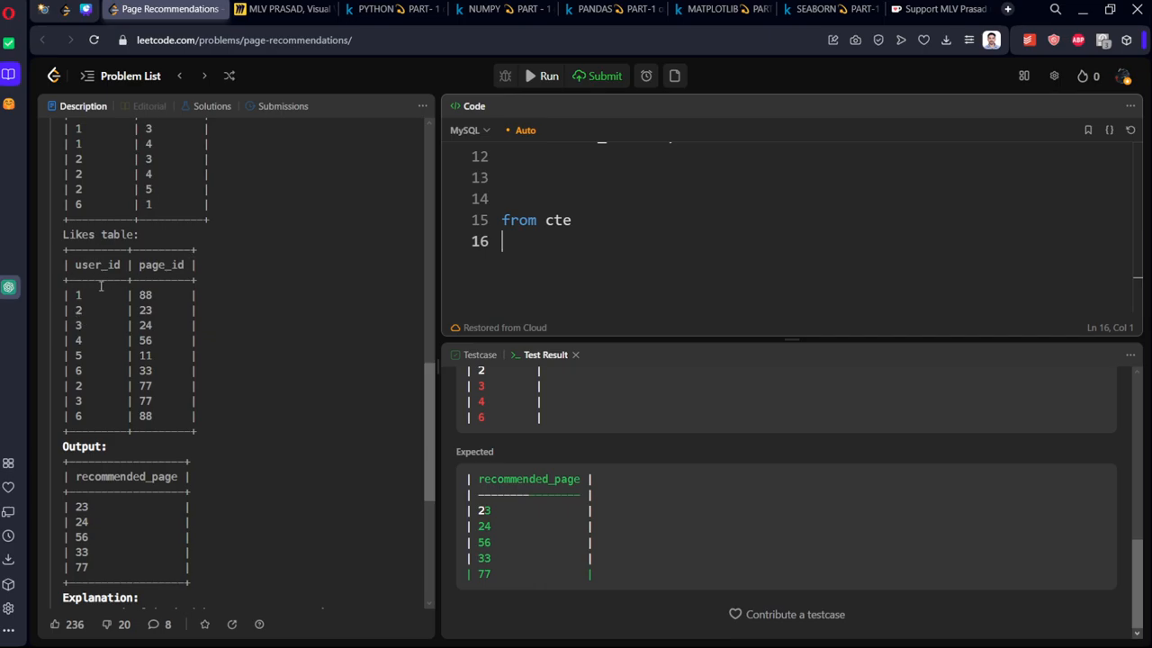
pyautogui.moveTo(484, 266)
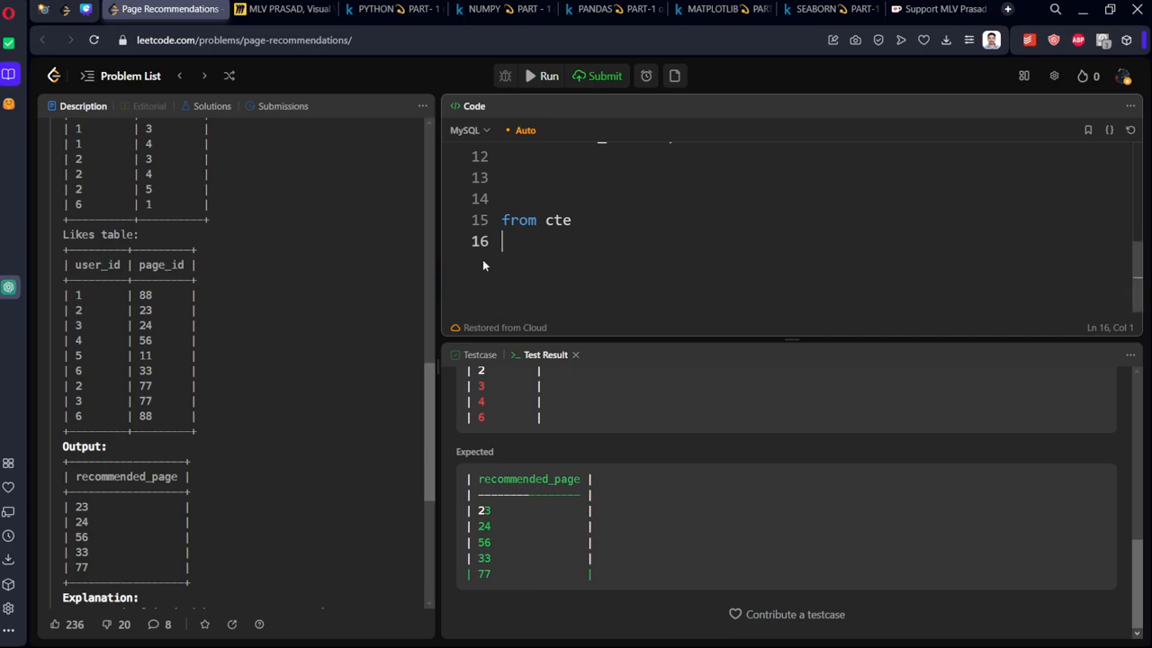
pyautogui.write('inner join')
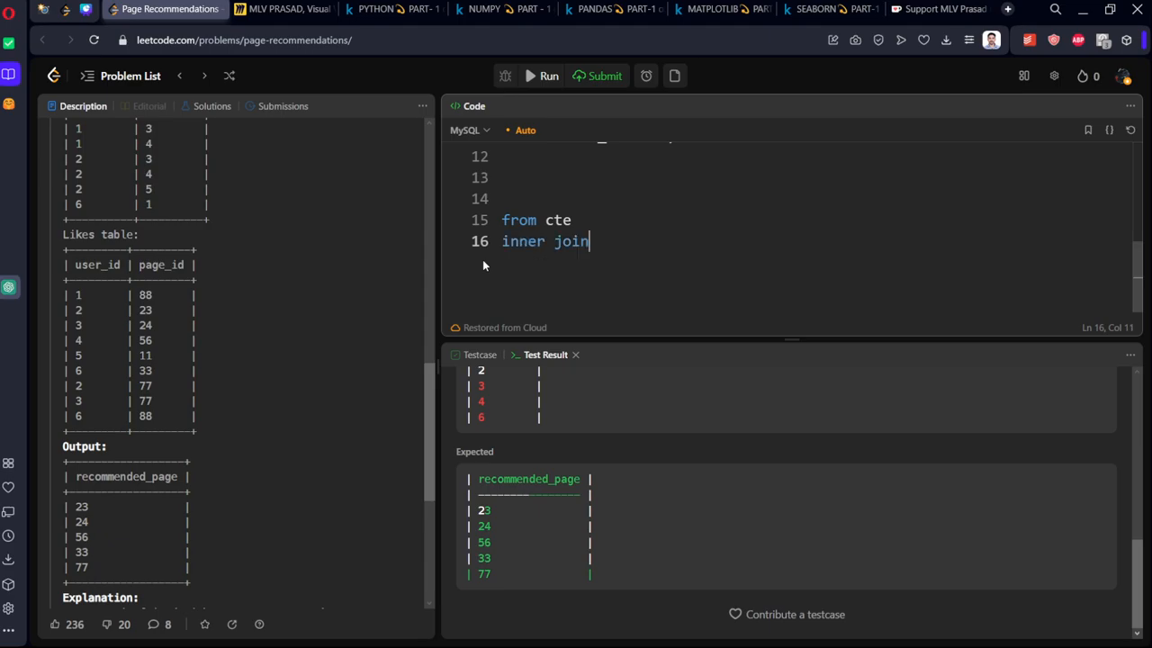
pyautogui.write('Likes b')
pyautogui.click(561, 220)
pyautogui.write(' a')
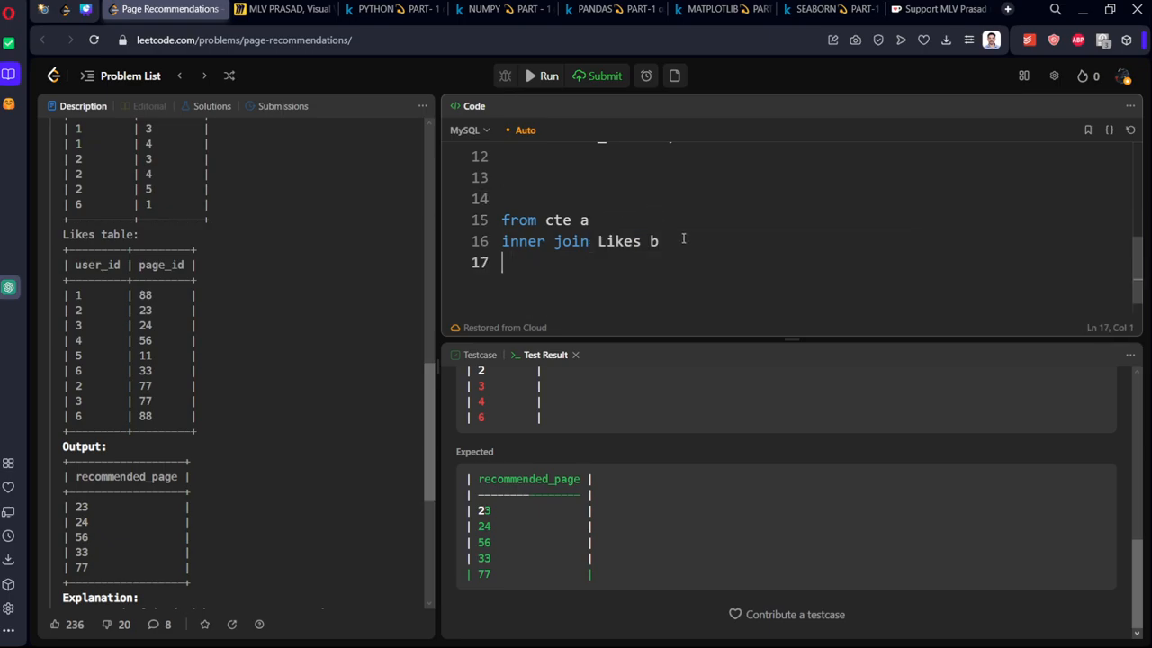
pyautogui.write('on a.id')
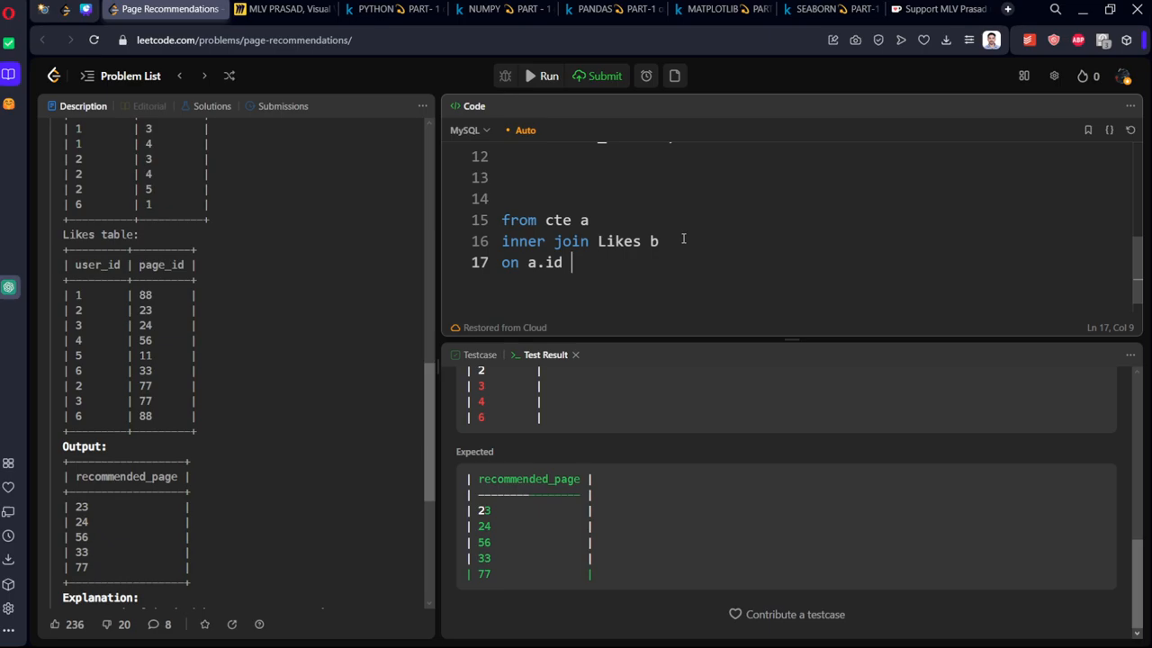
pyautogui.write('= b.')
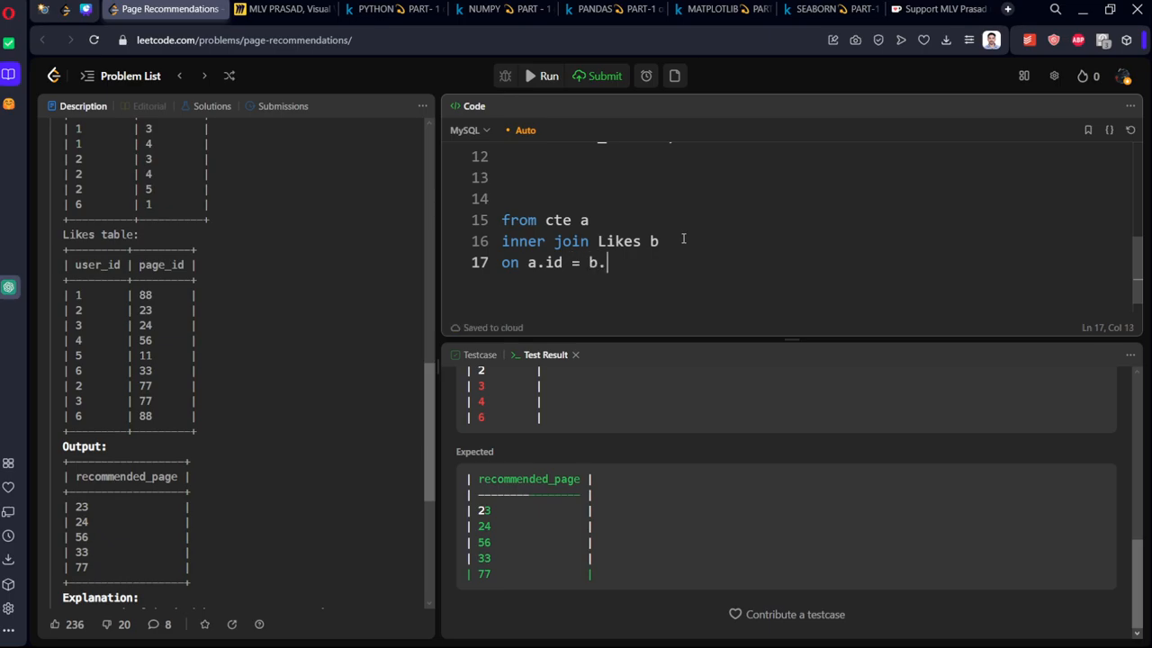
pyautogui.write('user1_id')
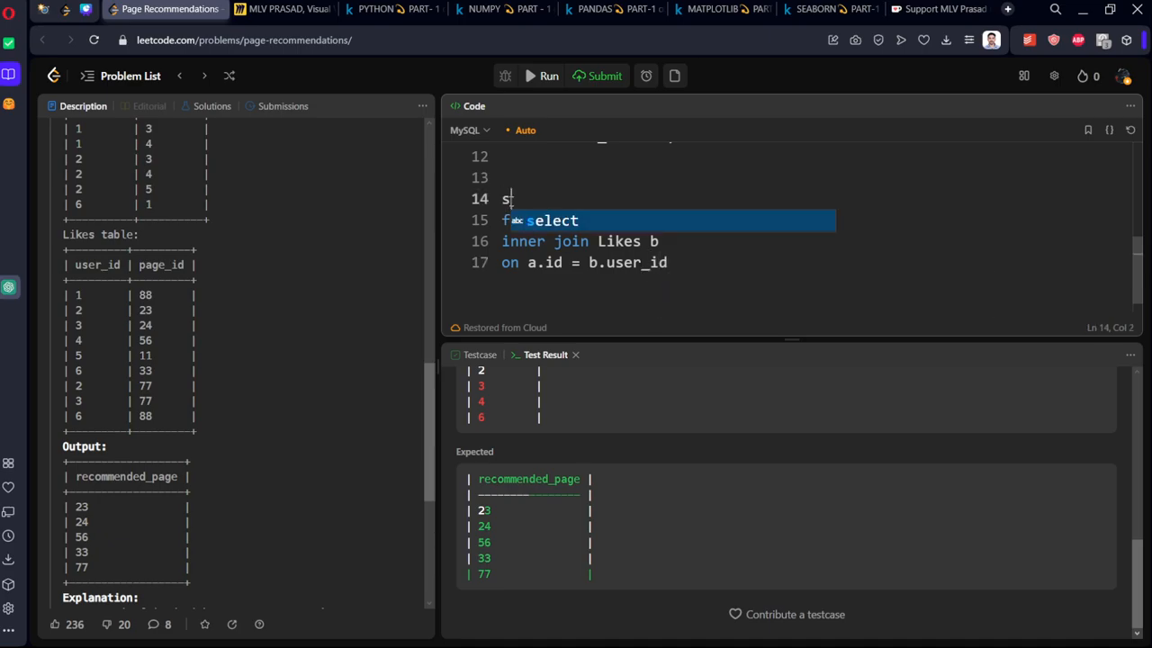
pyautogui.write('elect *')
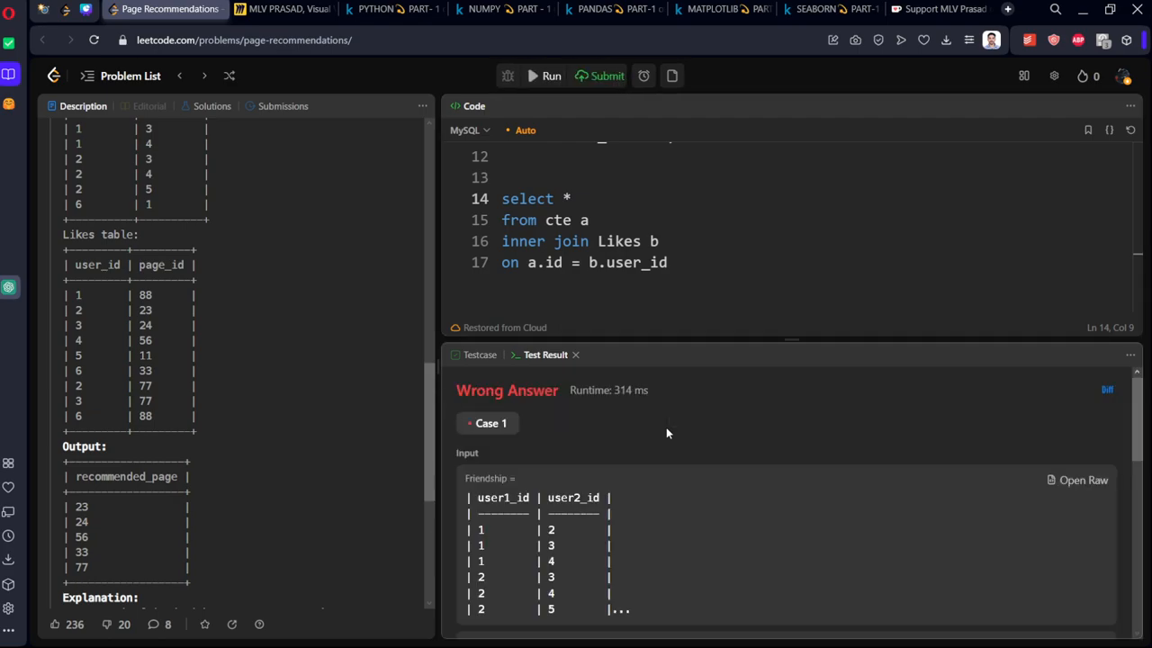
# - Run the joined query and view the friend id, user_id and page_id output rows
pyautogui.click(551, 76)
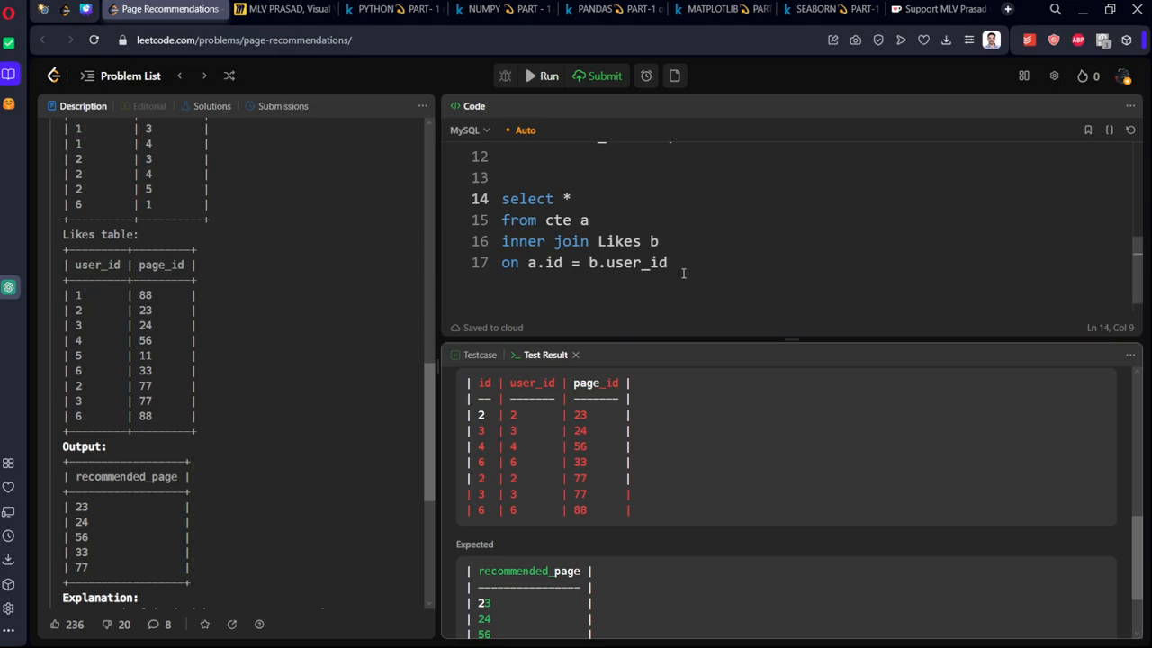
# - Add the filter 'where b.page_id not in ()' on line 18
pyautogui.write('where')
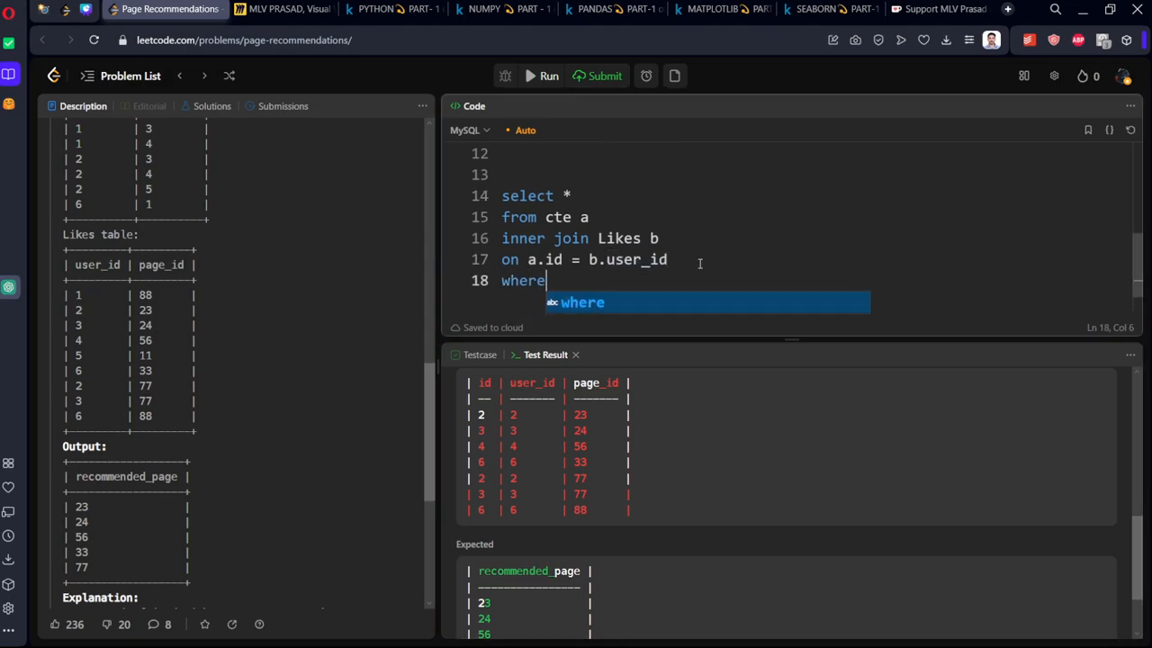
pyautogui.write('b')
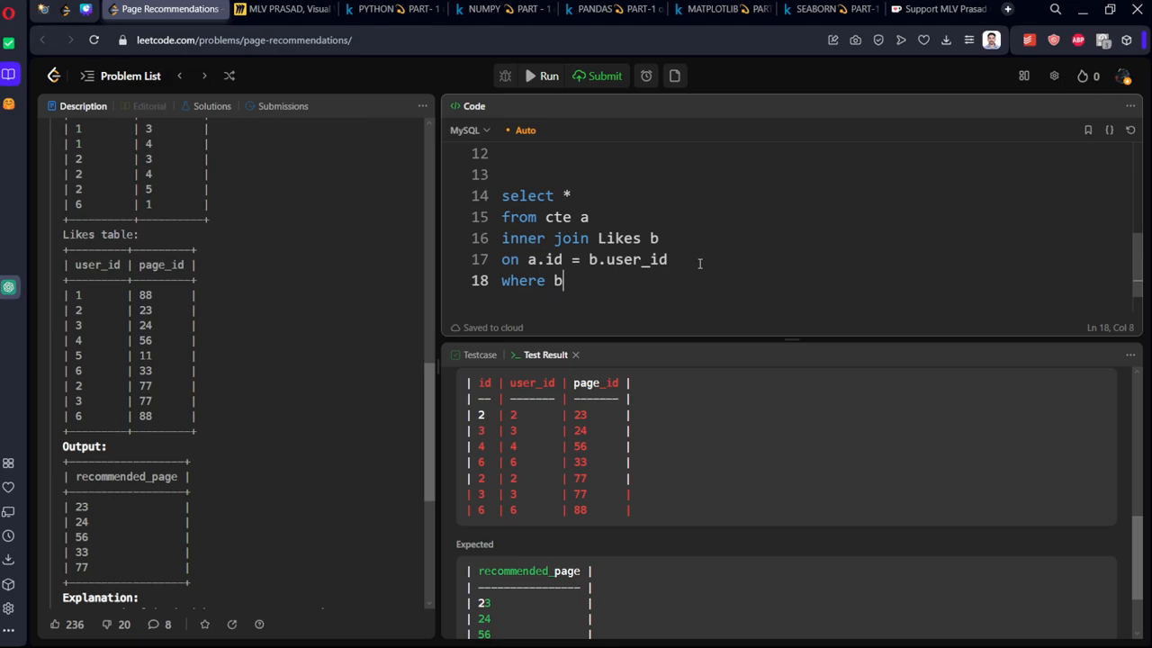
pyautogui.write('.pa')
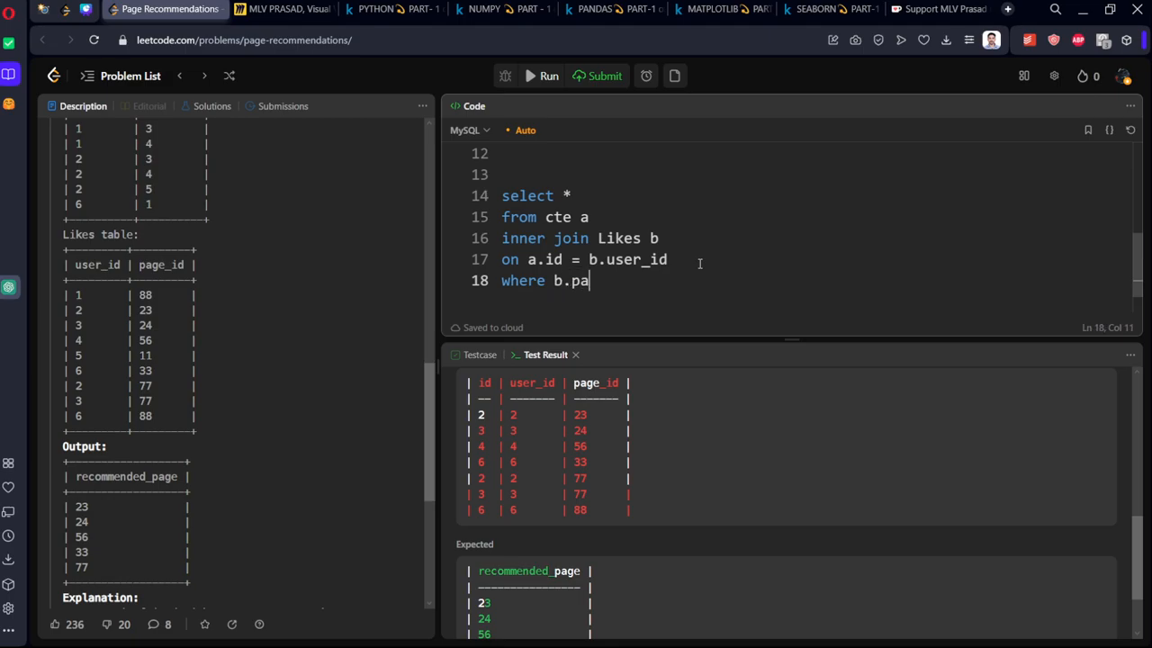
pyautogui.write('ge')
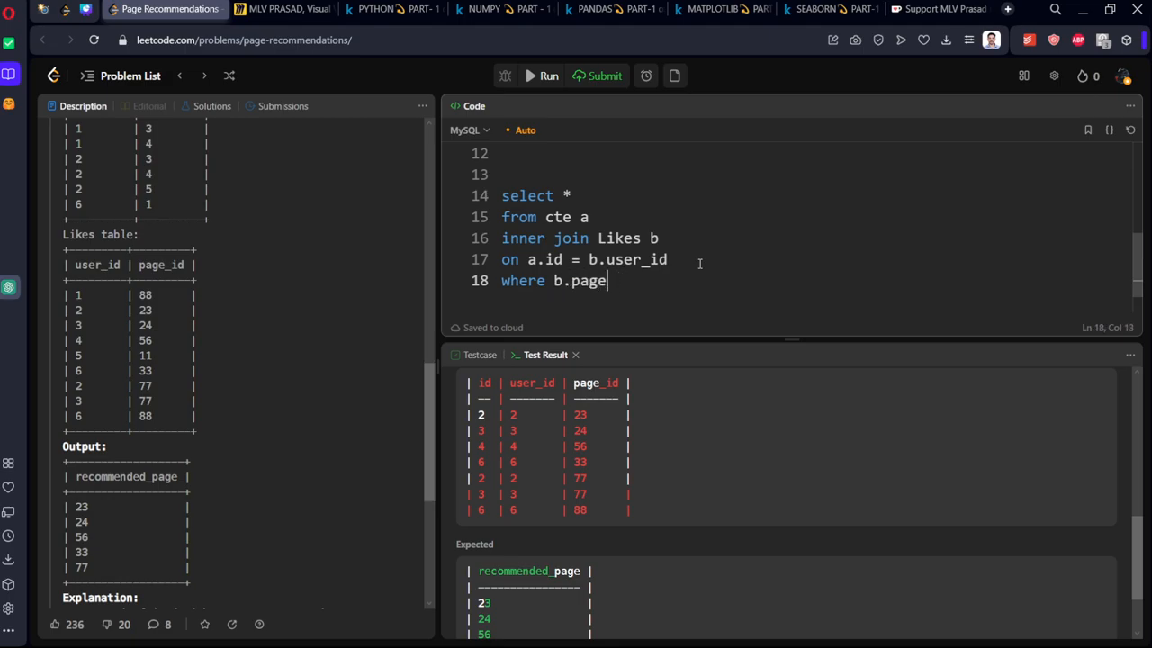
pyautogui.write('_id')
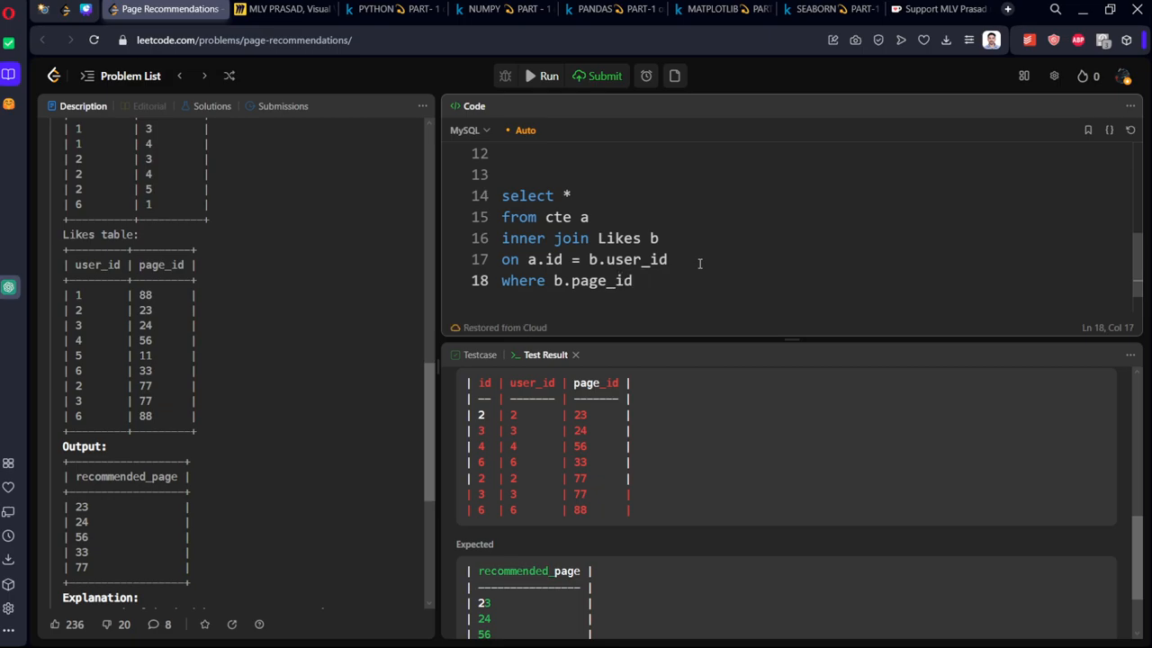
pyautogui.write('not in ()')
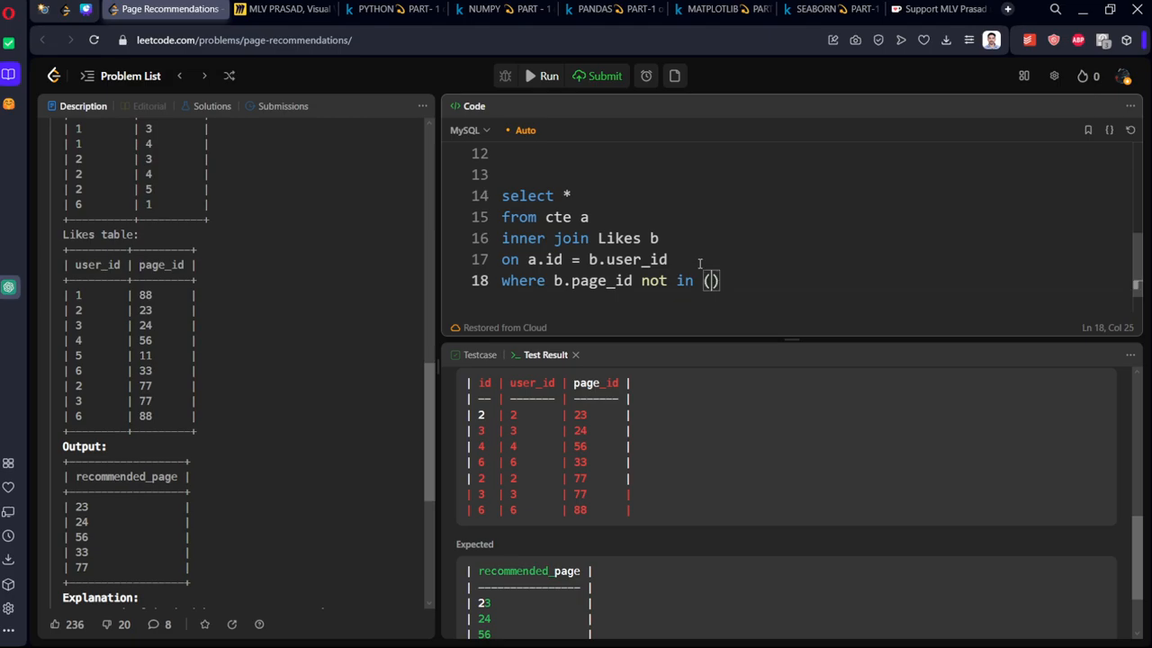
# - Fill the NOT IN subquery with 'select page_id from Likes where user_id = 1'
pyautogui.write('select')
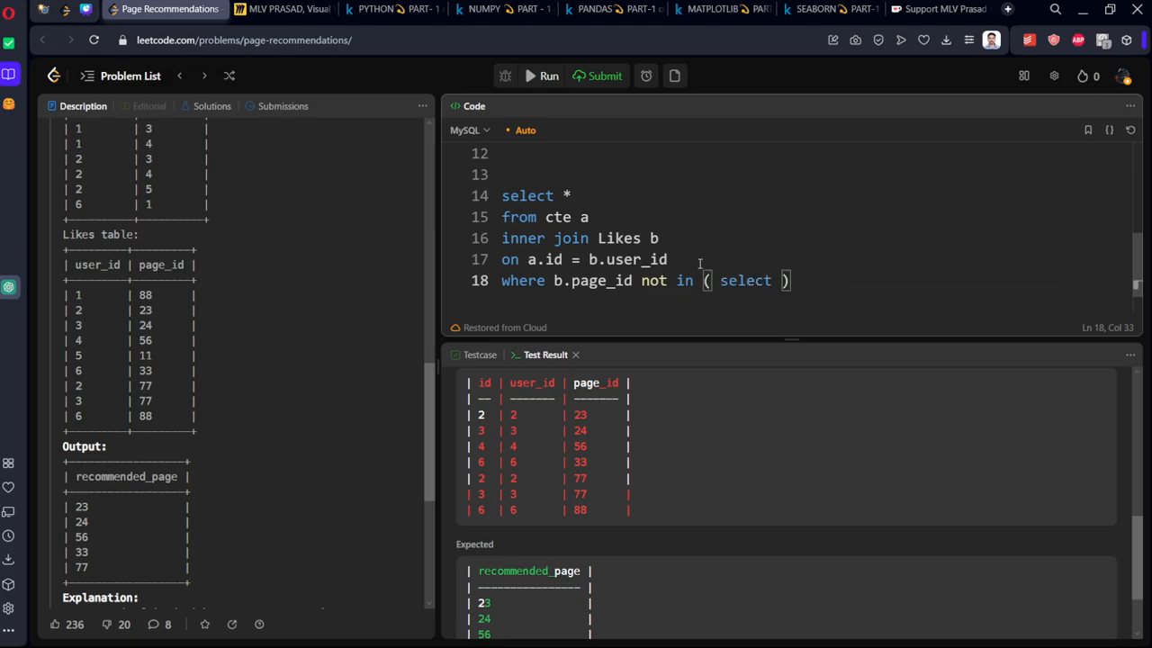
pyautogui.write('page_id f')
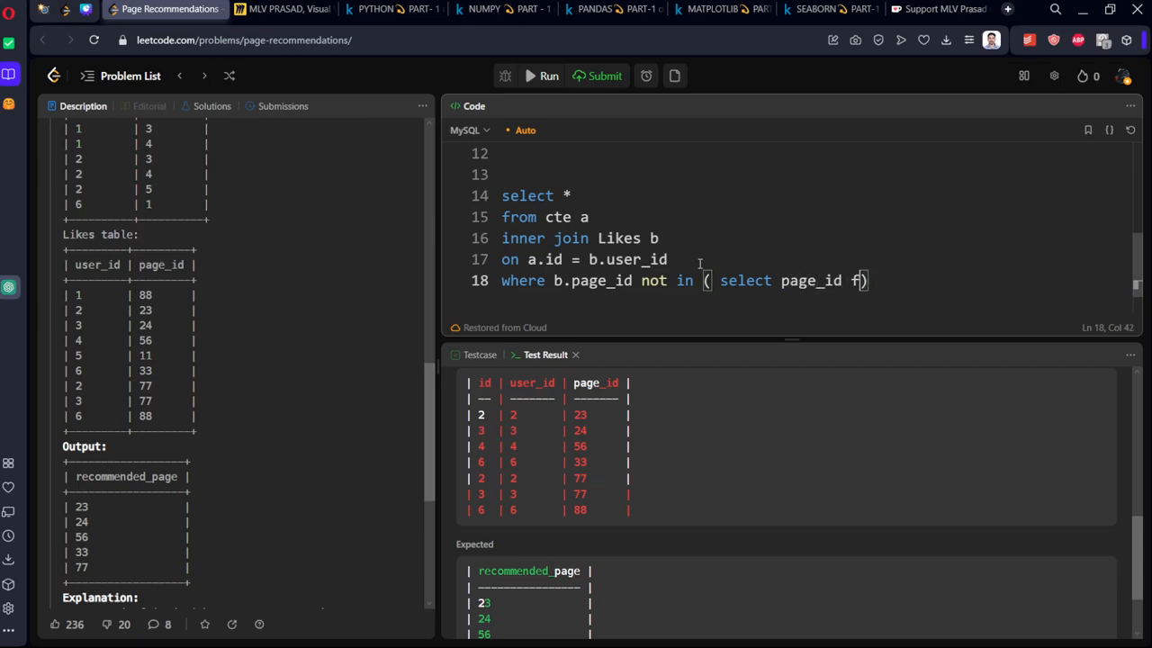
pyautogui.write('rom Likes')
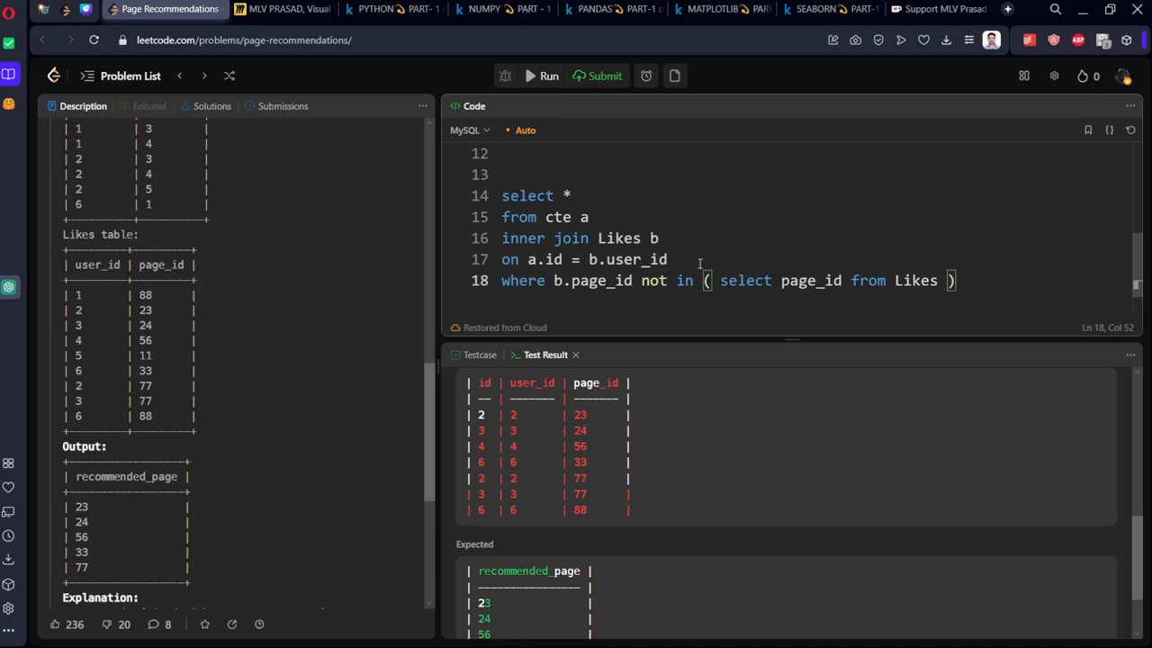
pyautogui.write('where')
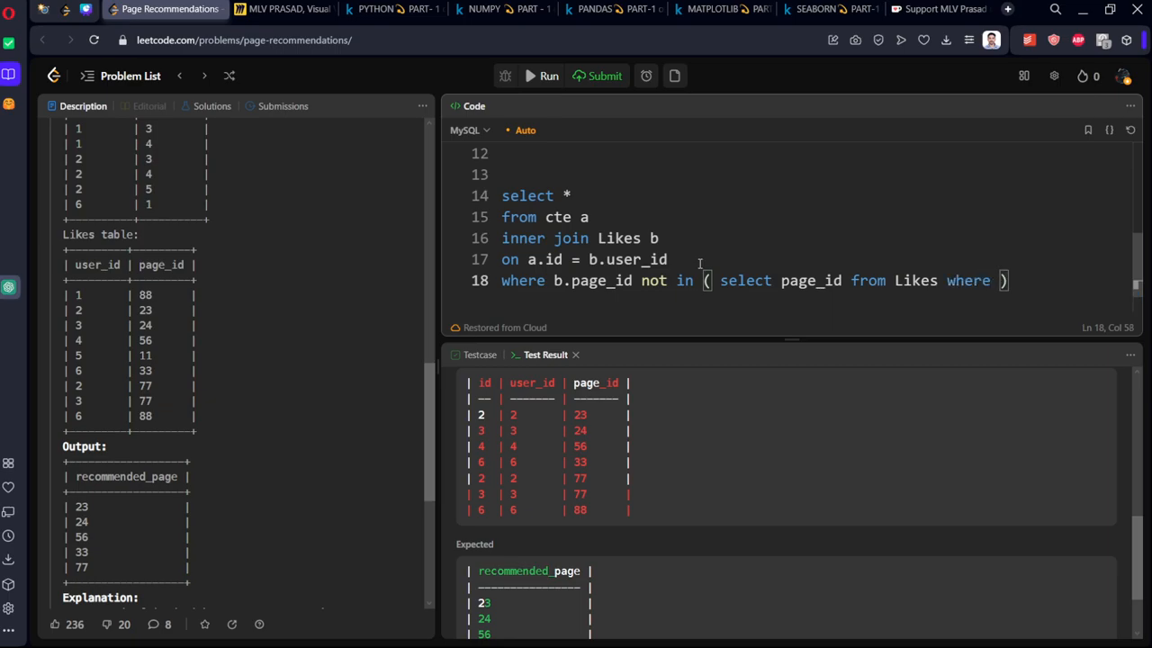
pyautogui.write('user_od')
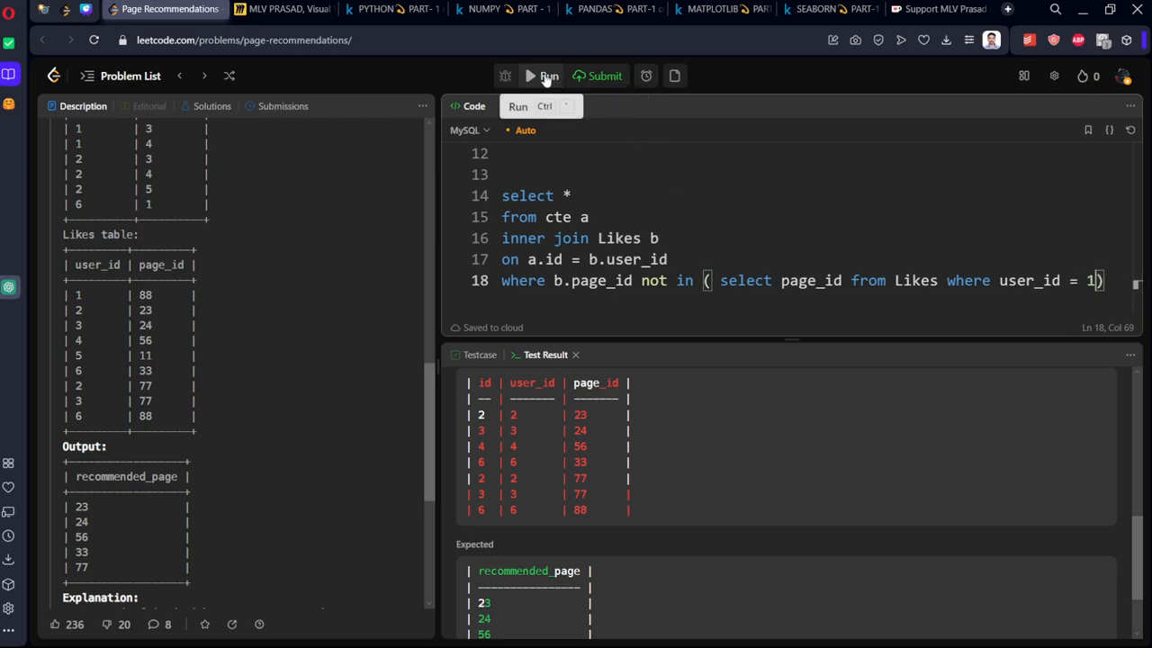
# - Run the filtered query and view the output rows of friends' liked pages
pyautogui.click(547, 76)
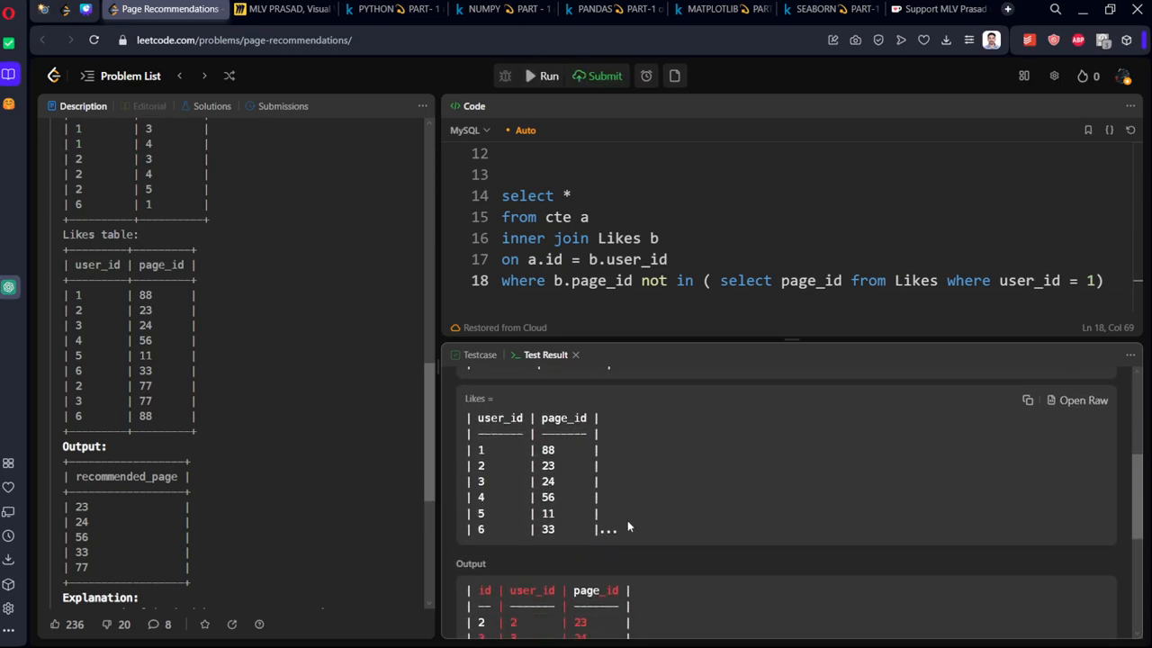
pyautogui.scroll(-3)
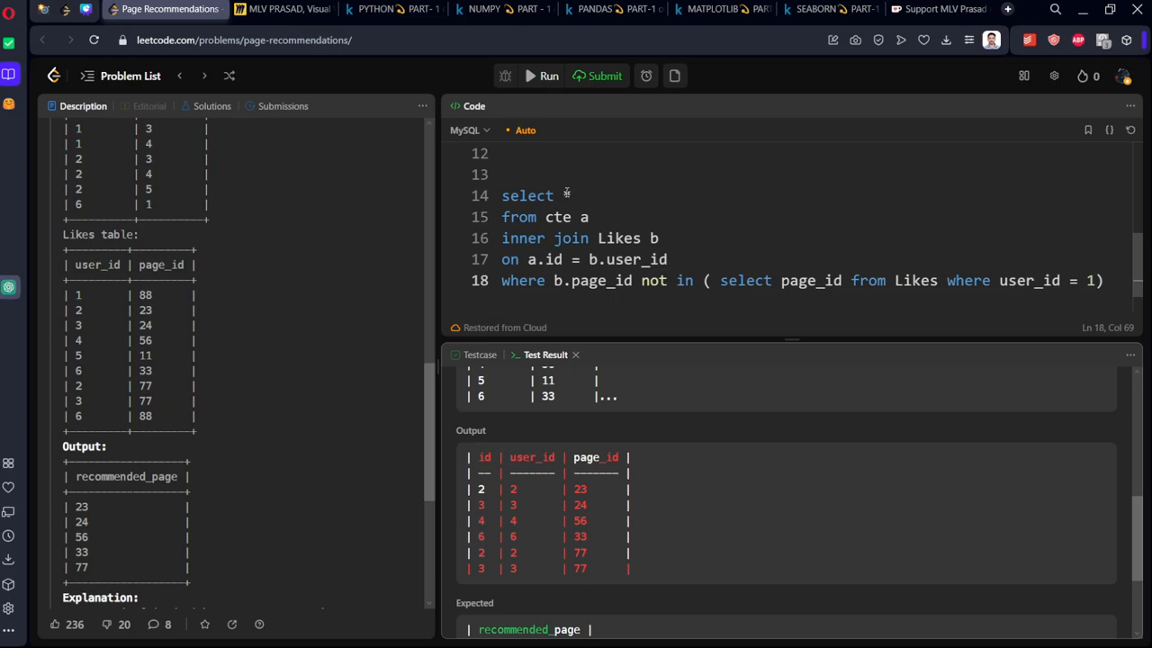
# - Change line 14 to 'select distinct page_id as recommended_page'
pyautogui.write('page_i')
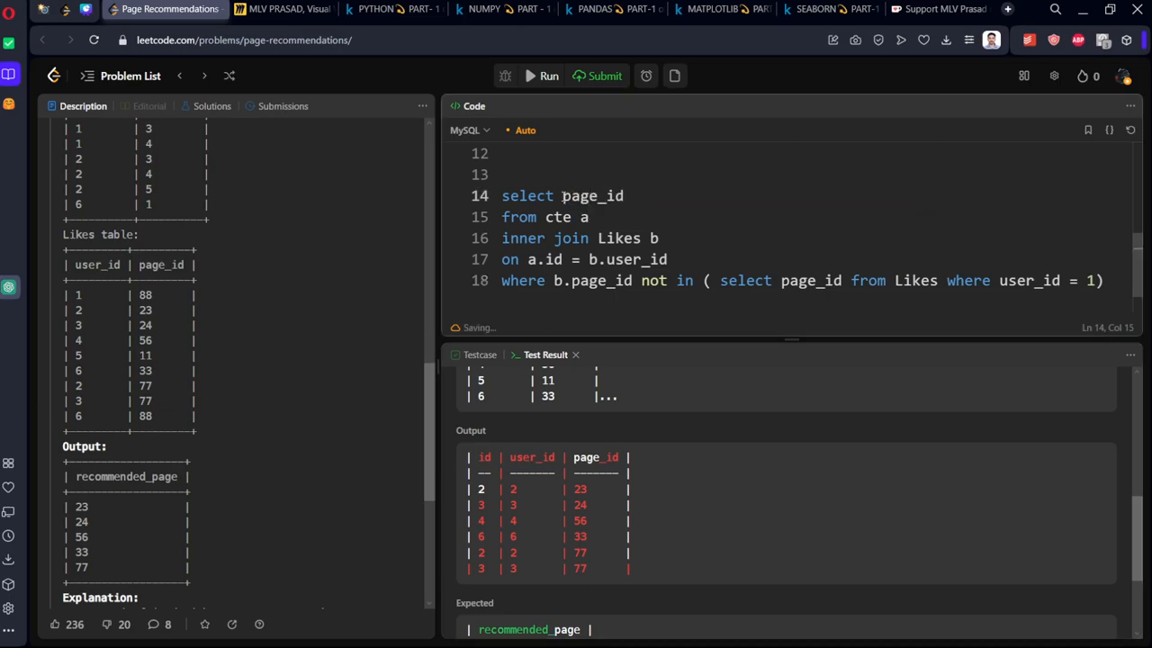
pyautogui.write('distinct')
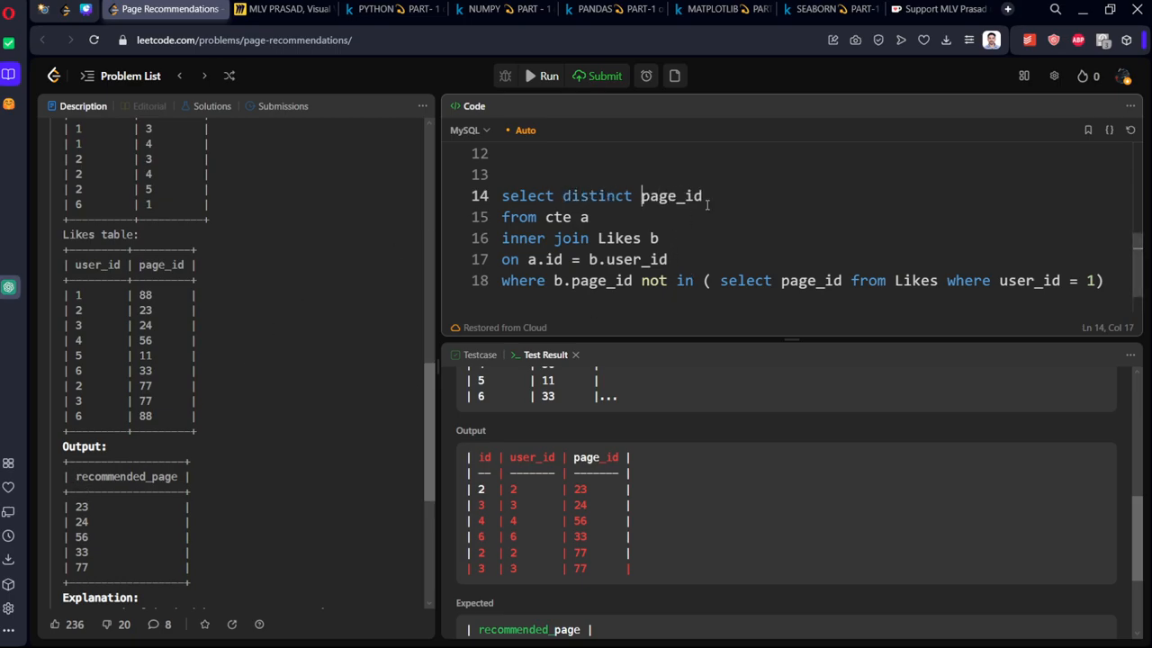
pyautogui.write('as re')
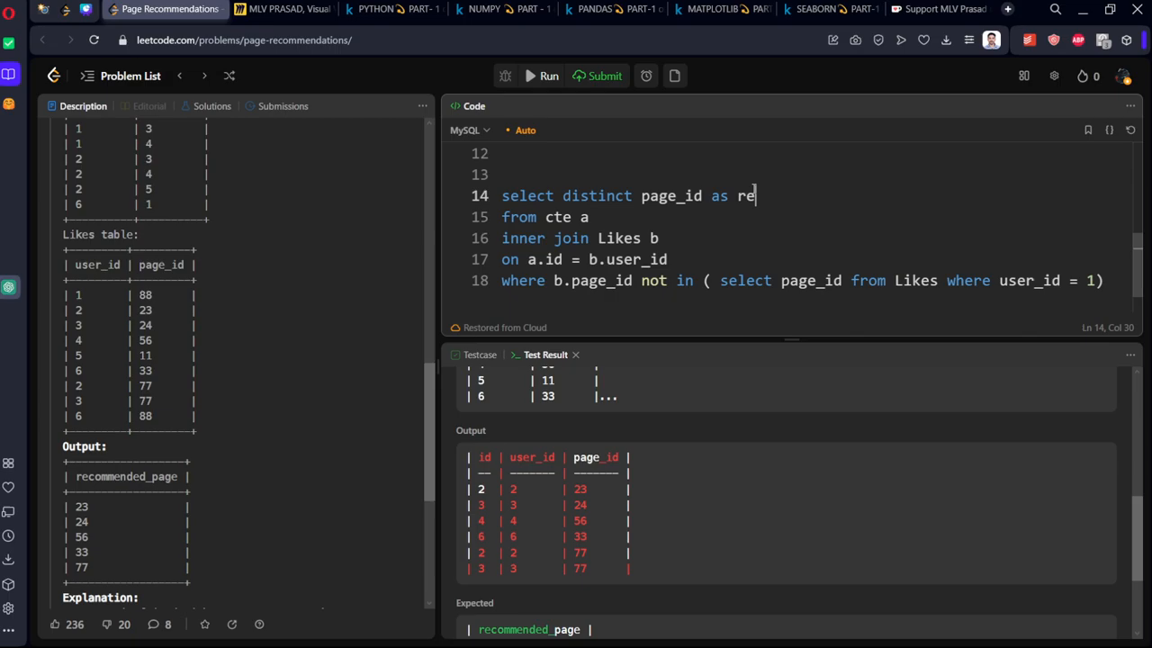
pyautogui.write('commended_pa')
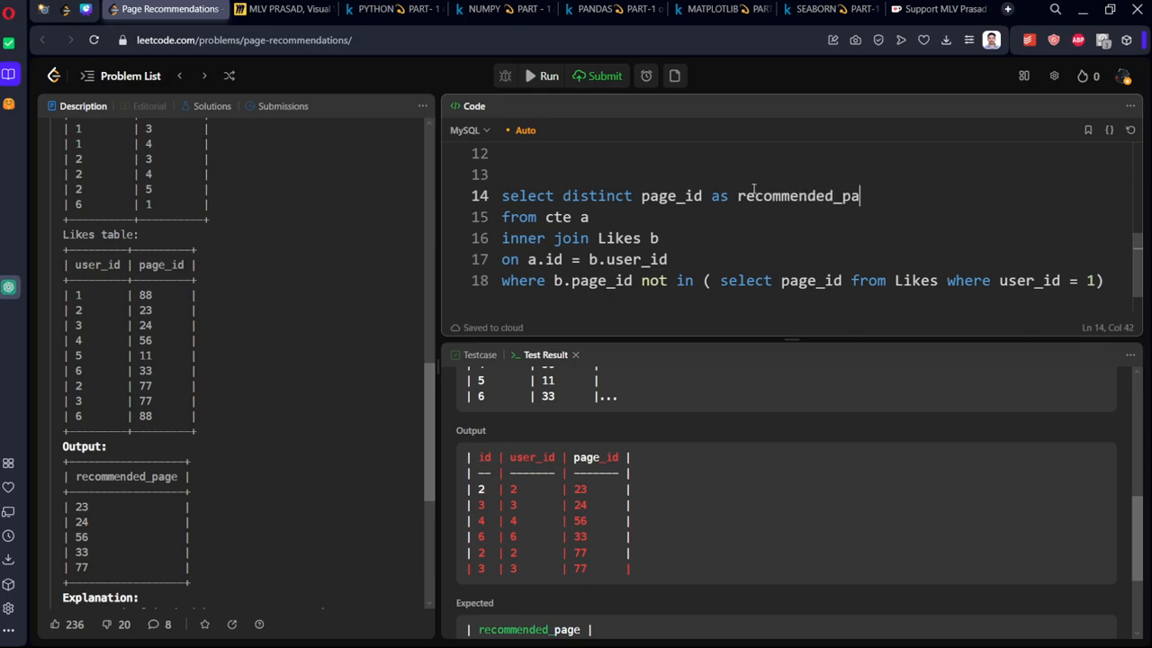
# - Run the query and submit the solution, getting Accepted with 1224 ms runtime
pyautogui.click(547, 75)
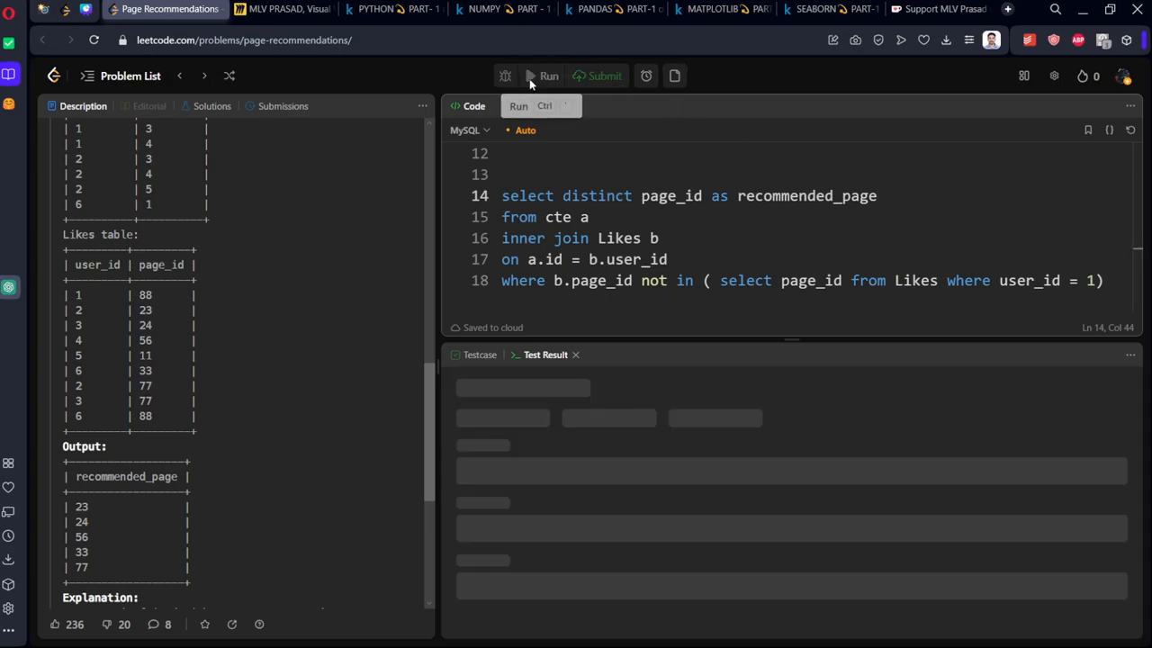
pyautogui.click(547, 76)
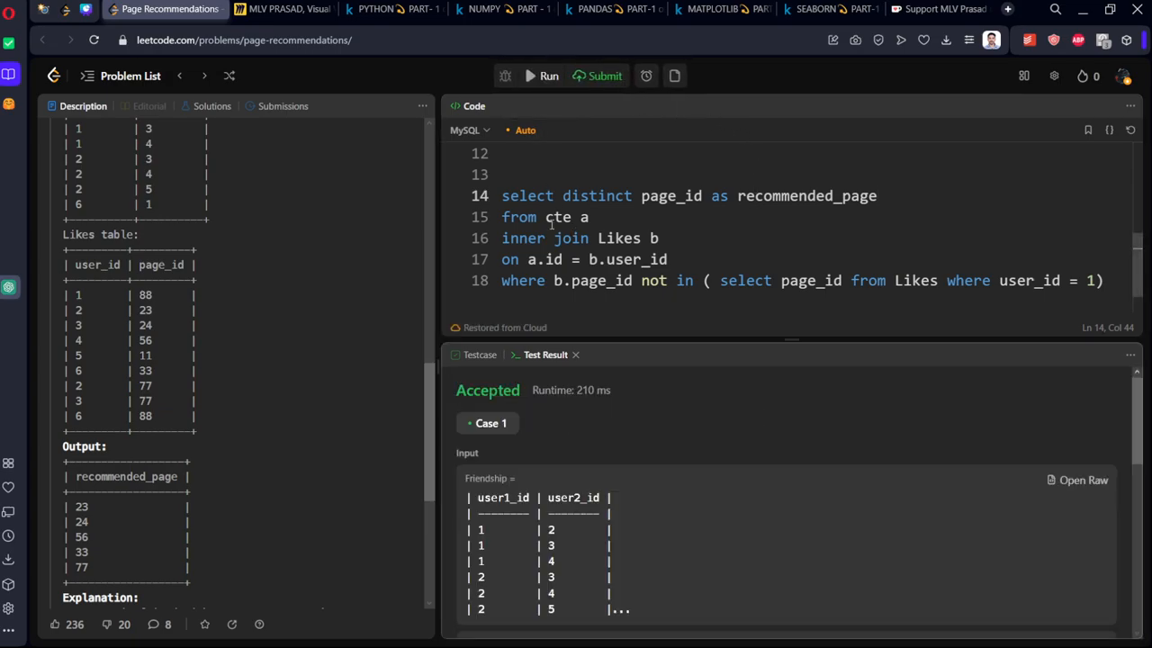
pyautogui.click(598, 75)
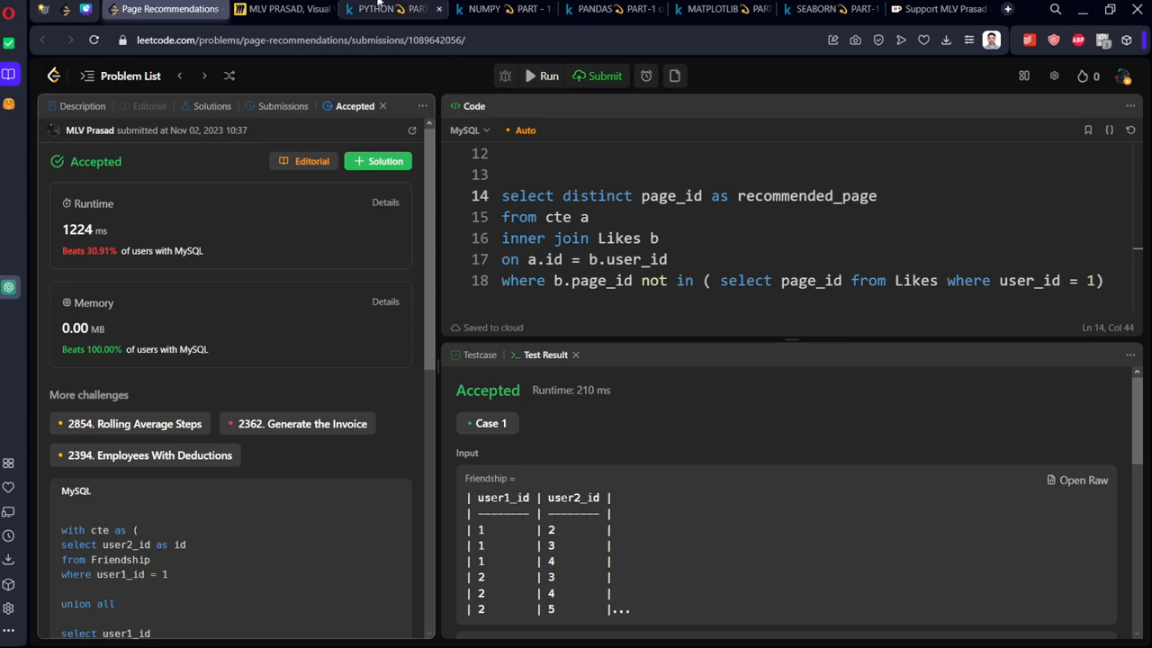
# - Browse the Kaggle Python, Pandas and Seaborn notebooks, then the Ko-fi support page
pyautogui.click(385, 9)
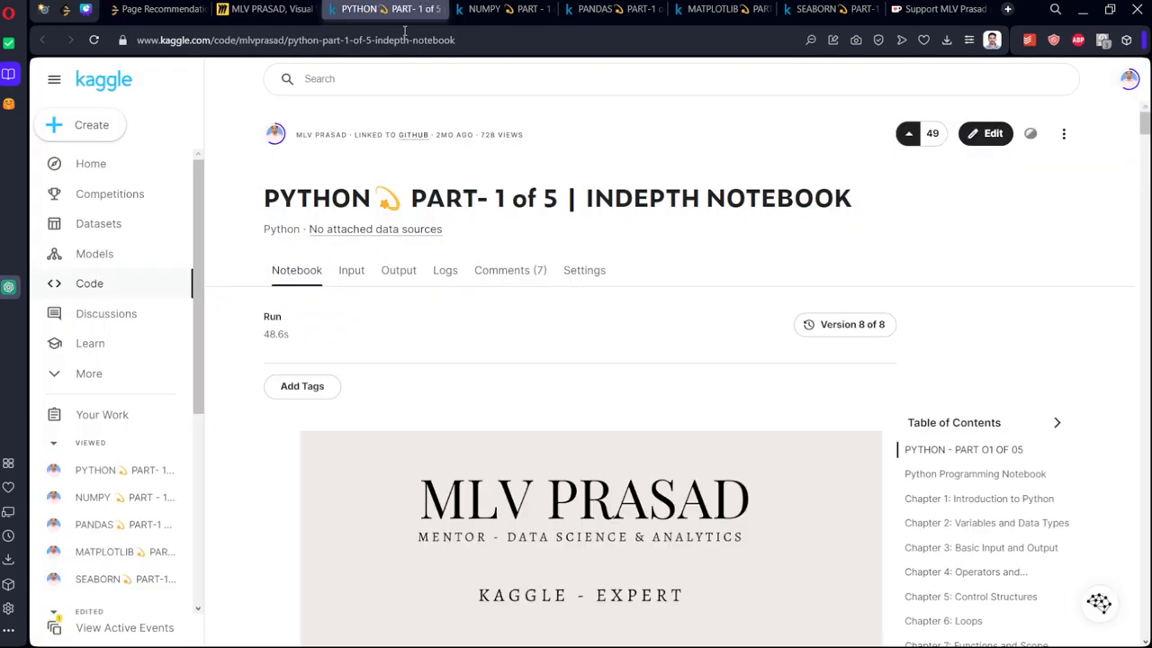
pyautogui.click(603, 9)
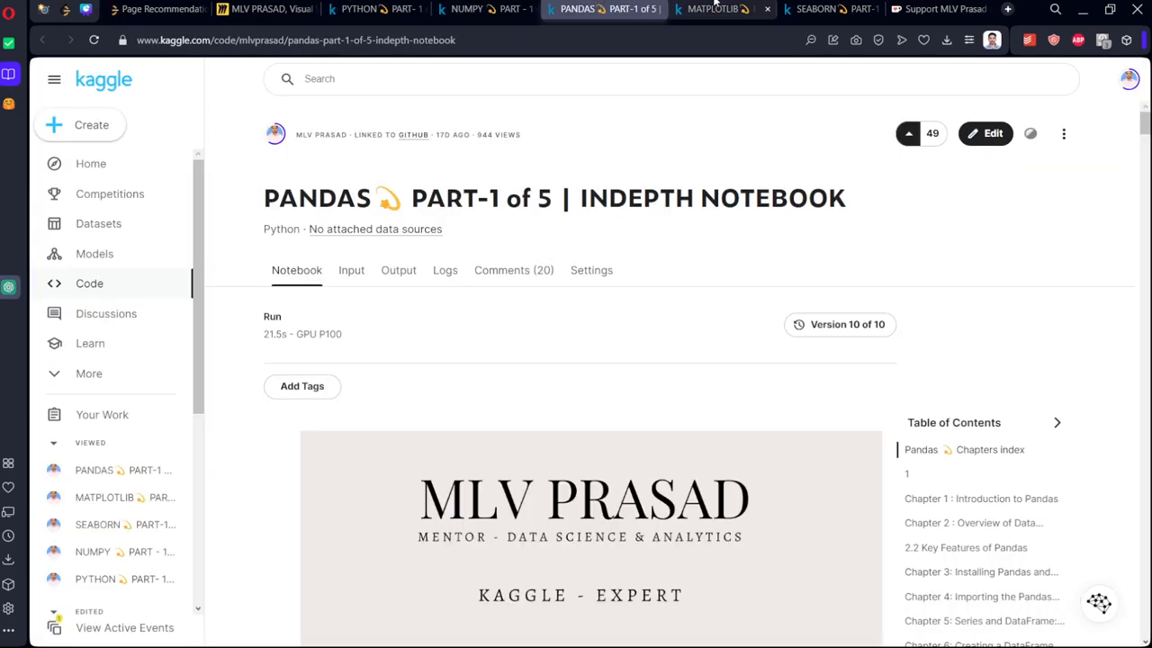
pyautogui.click(813, 9)
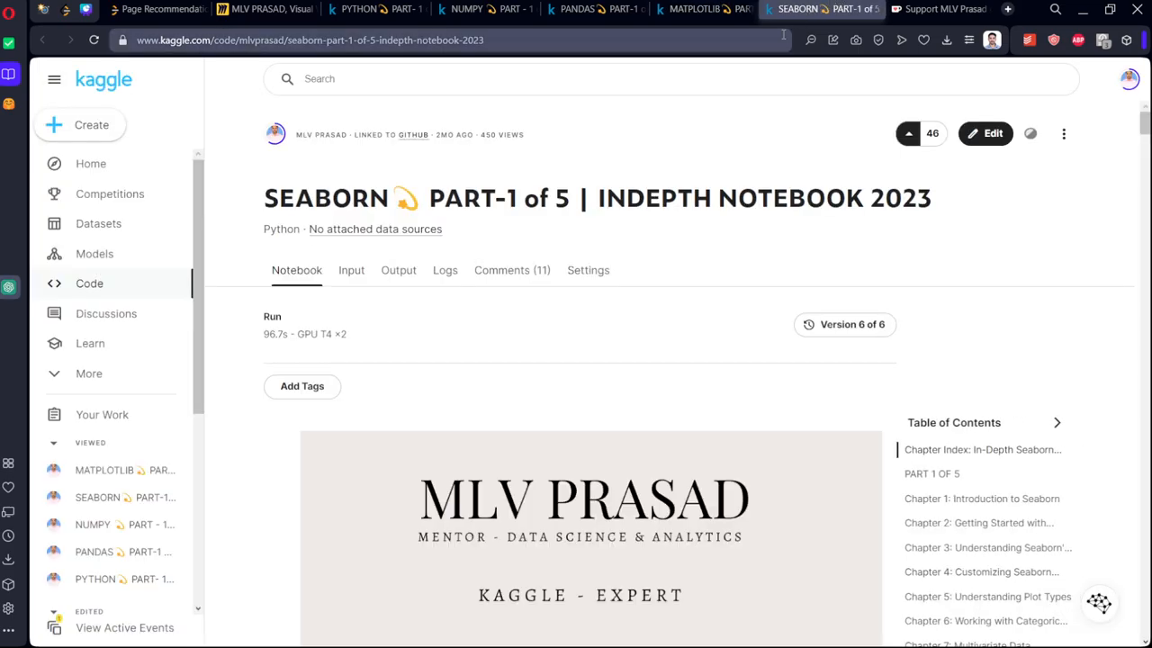
pyautogui.moveTo(698, 149)
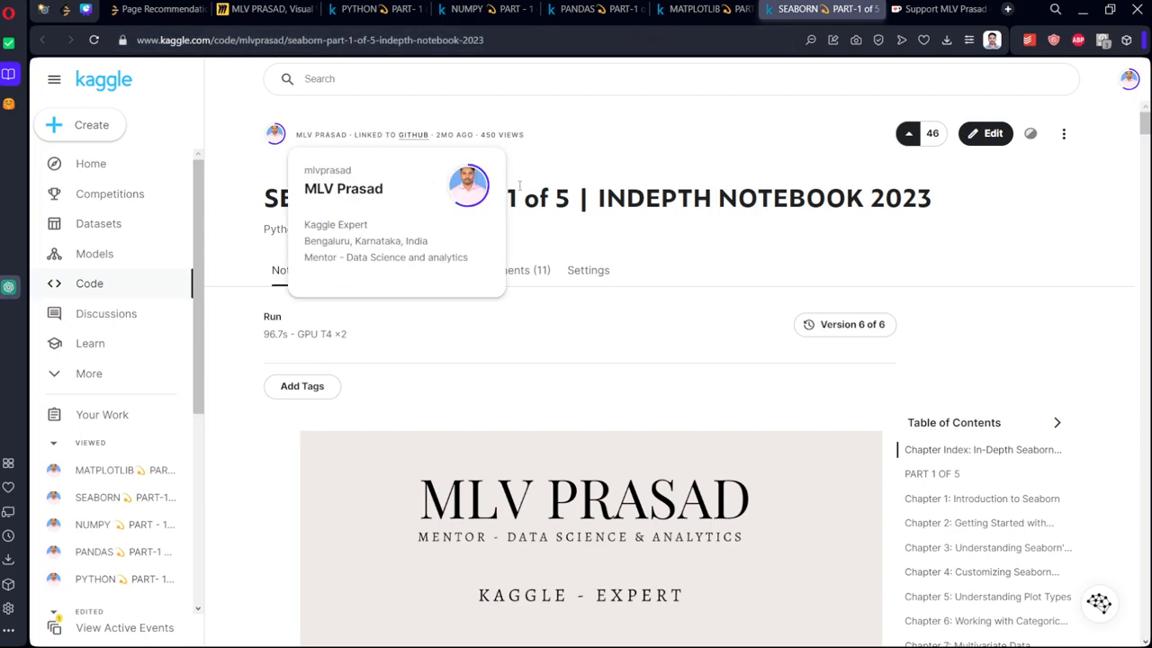
pyautogui.click(932, 9)
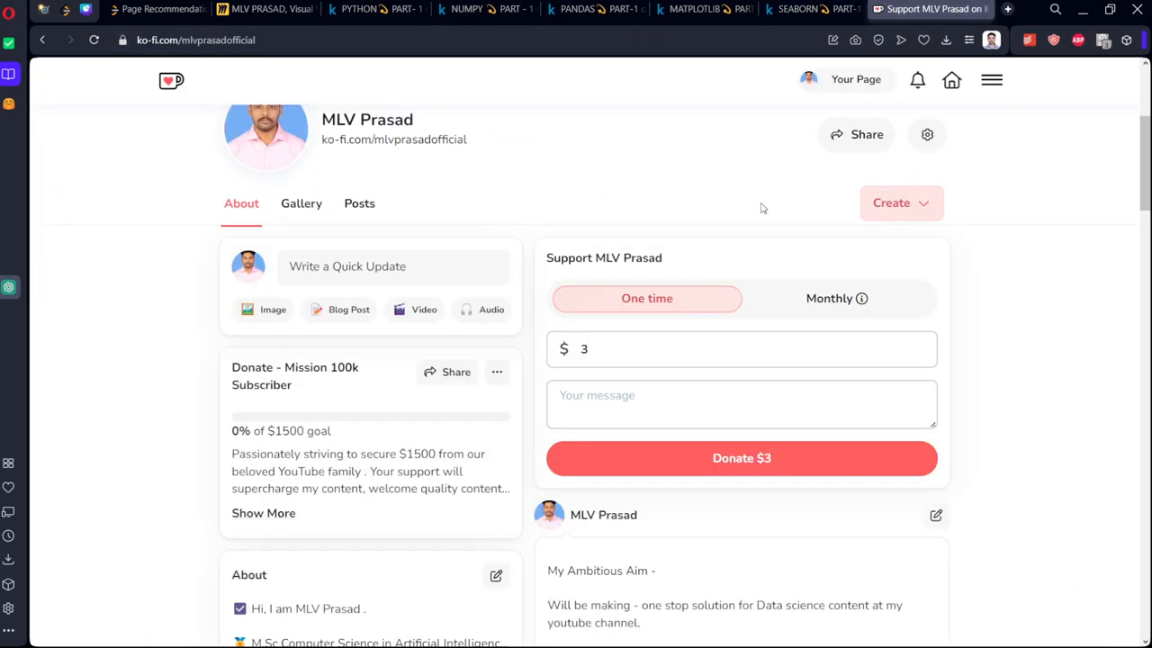
pyautogui.scroll(-3)
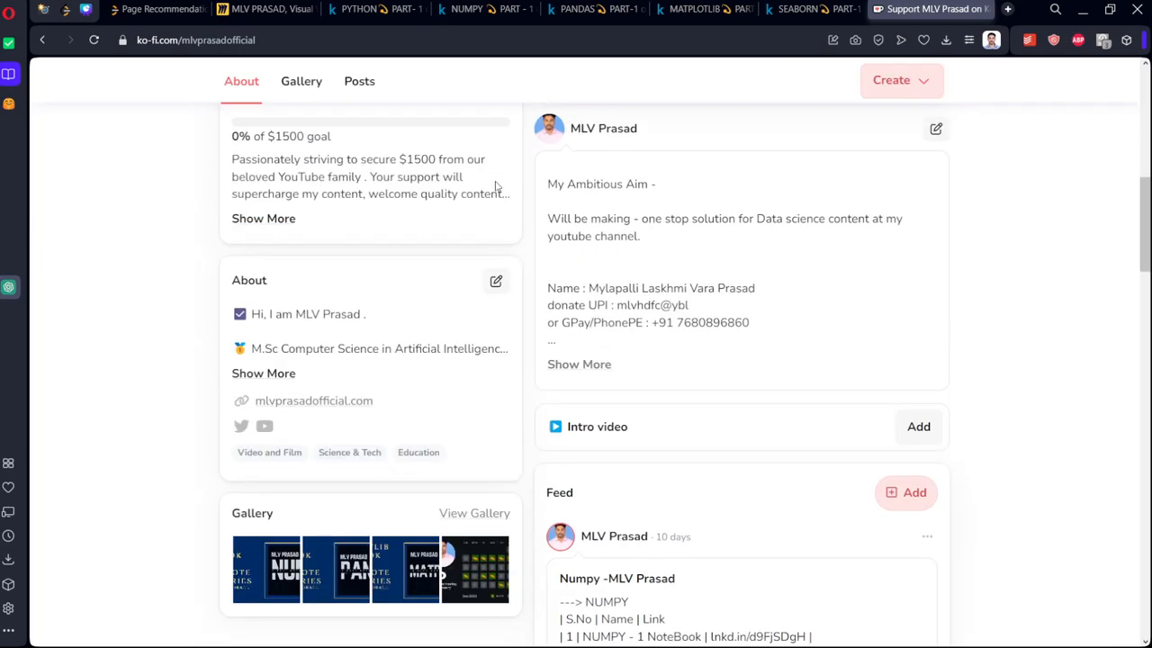
pyautogui.scroll(-3)
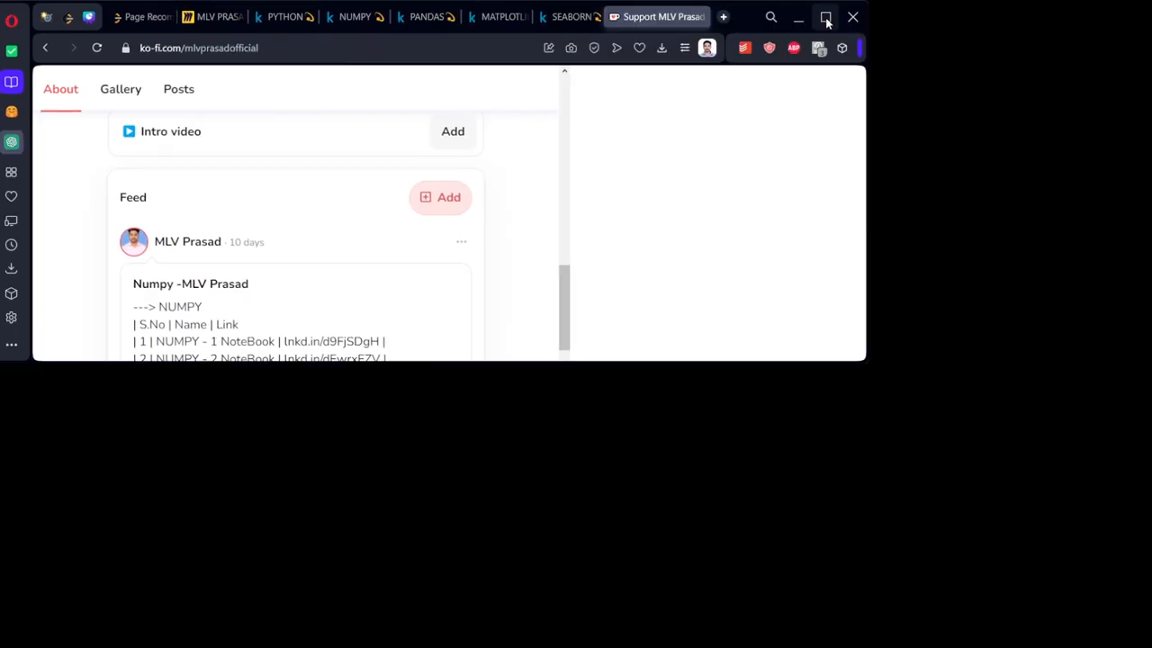
pyautogui.click(826, 16)
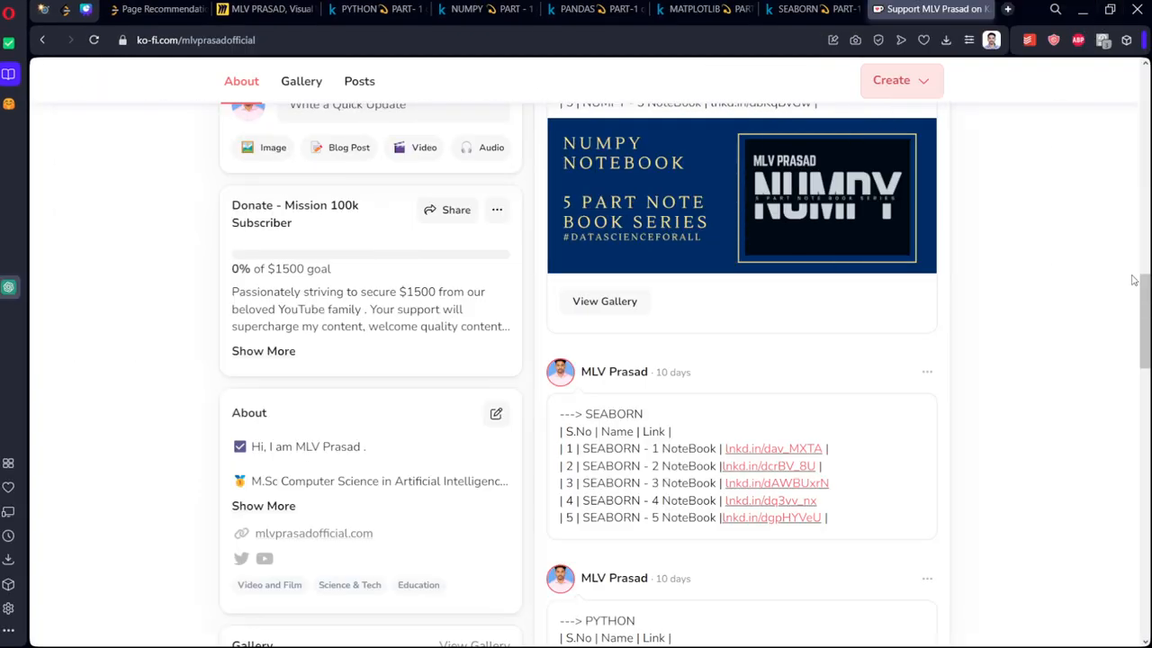
pyautogui.scroll(-3)
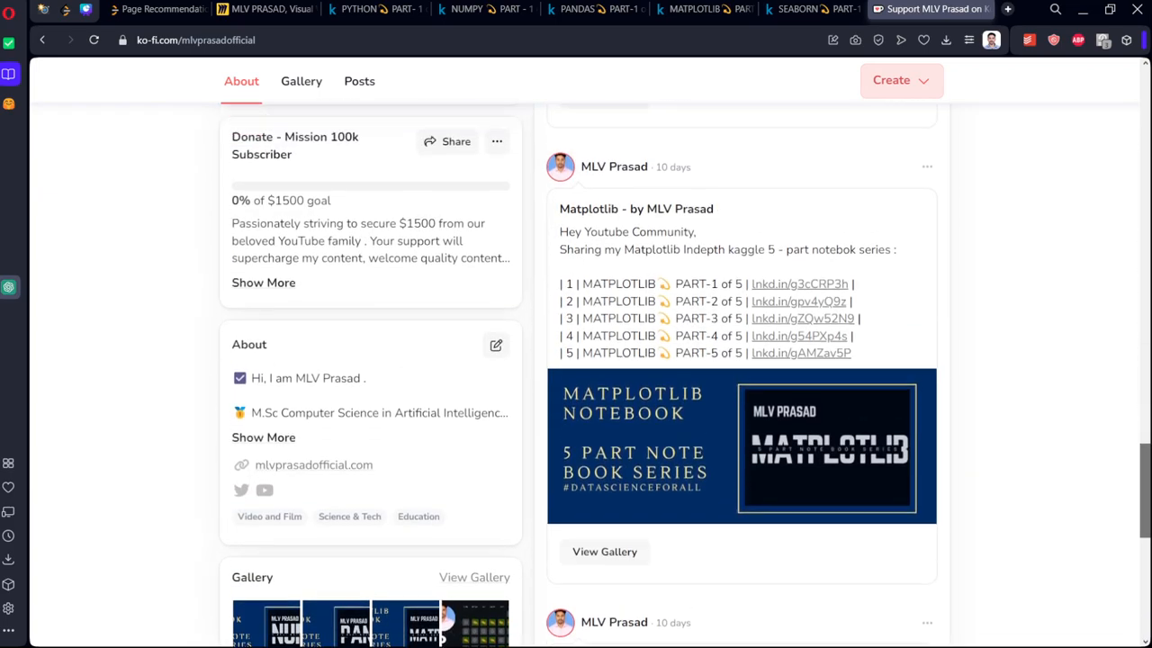
pyautogui.scroll(3)
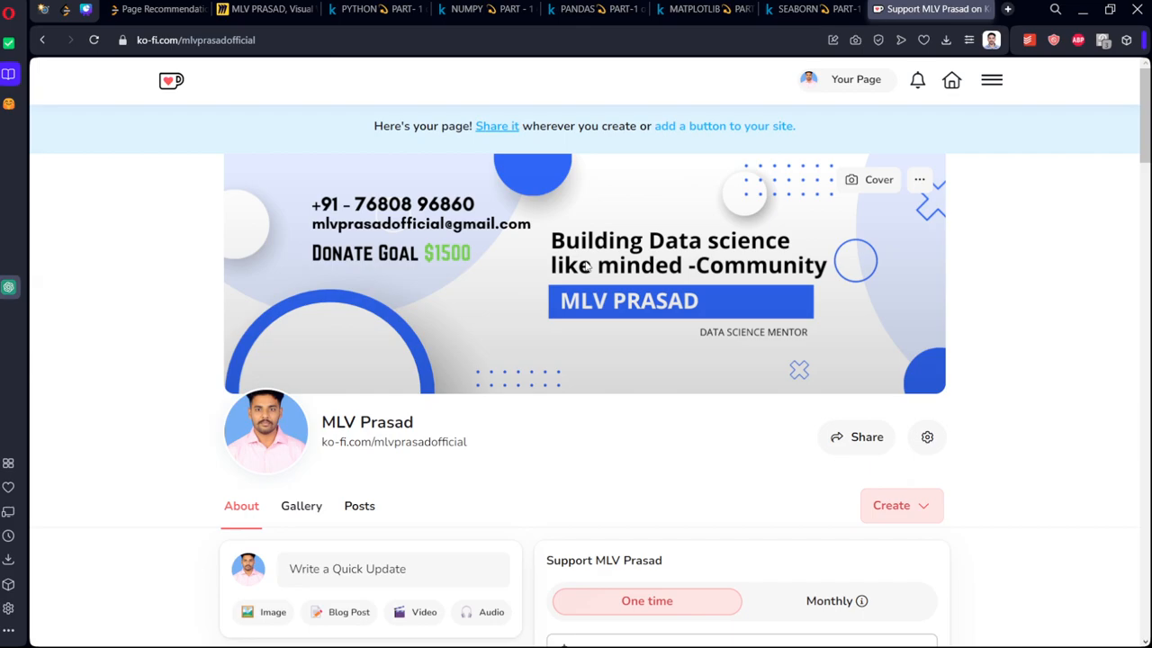
pyautogui.scroll(-3)
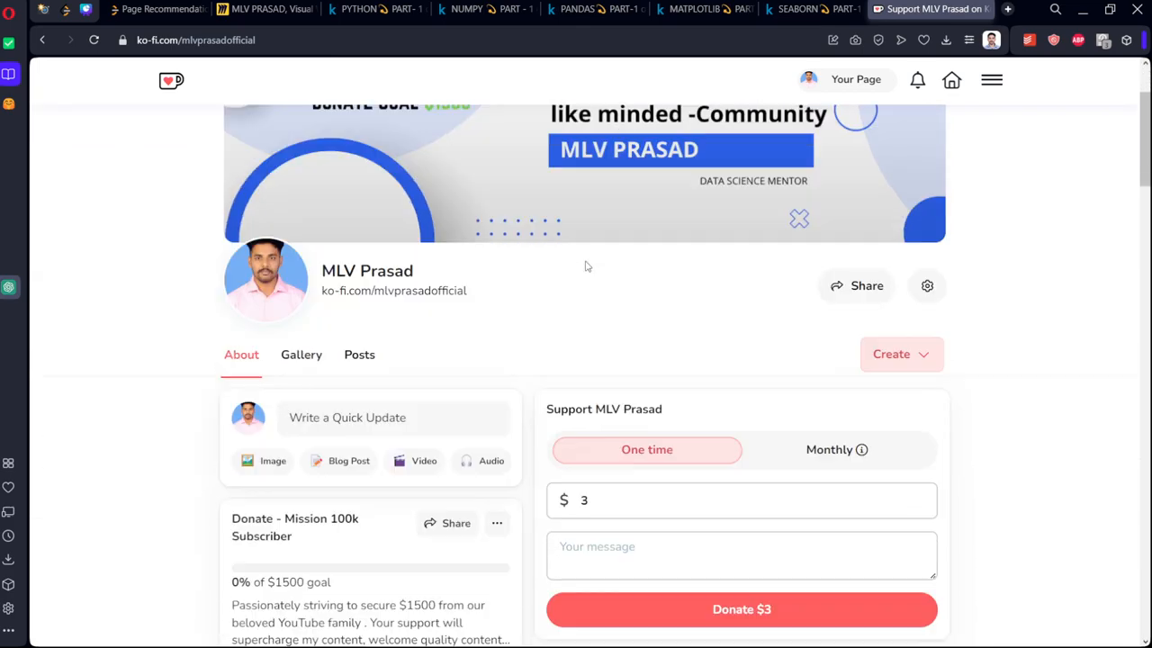
pyautogui.scroll(-3)
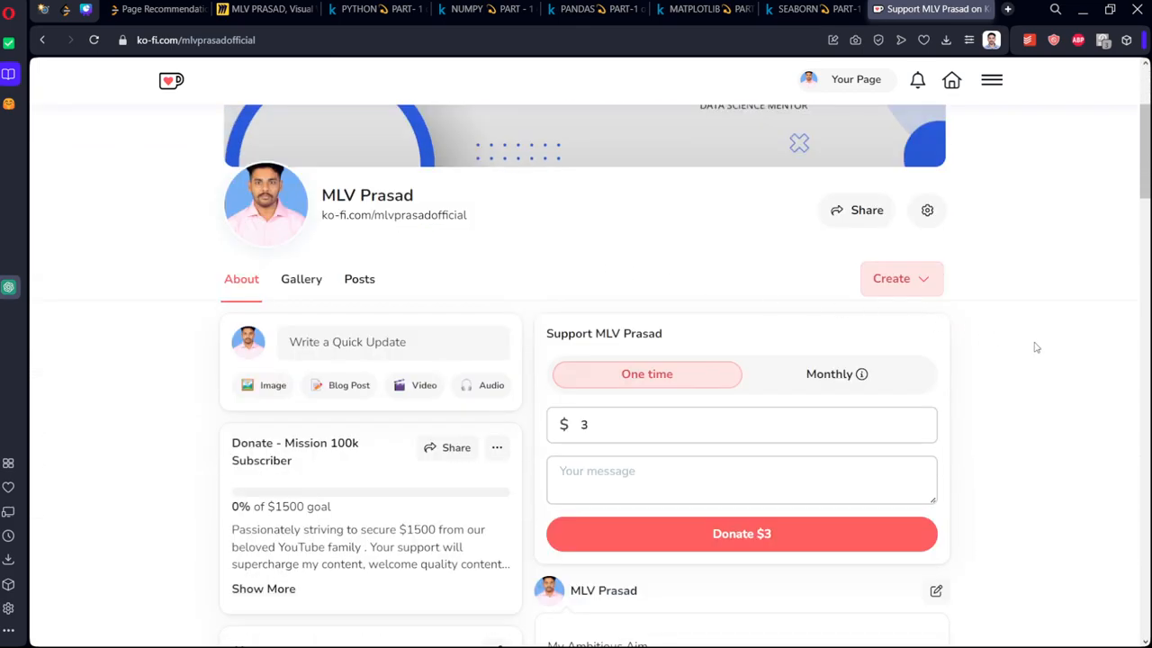